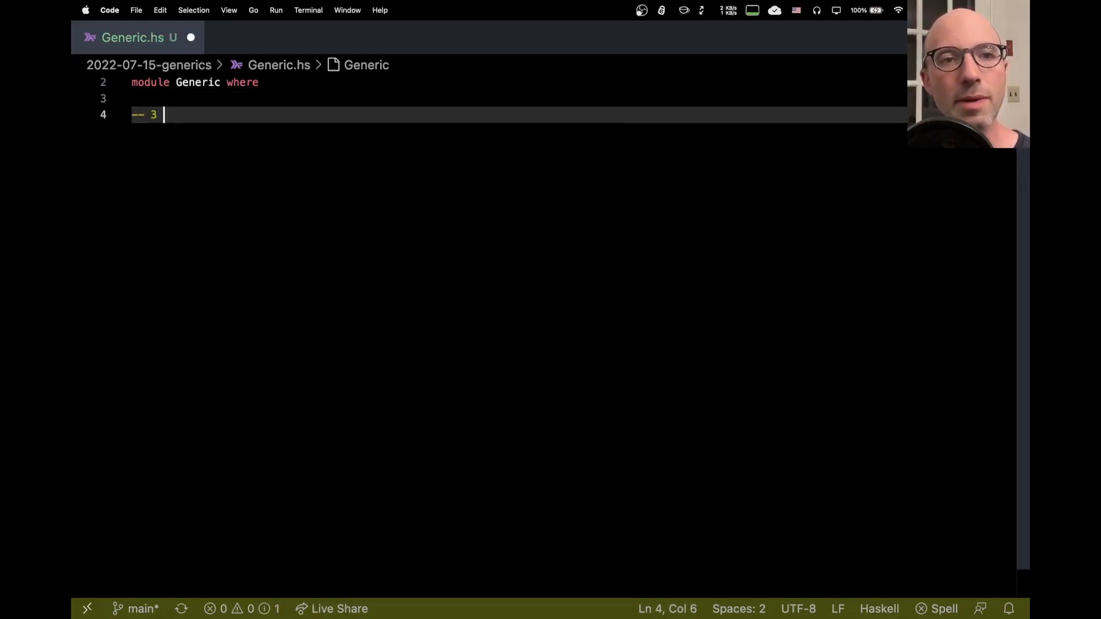
Step: Add the comment '-- 3 mechanisms: Typeable, Data, Generic' on line 4, fixing the typo
text(mechansims)
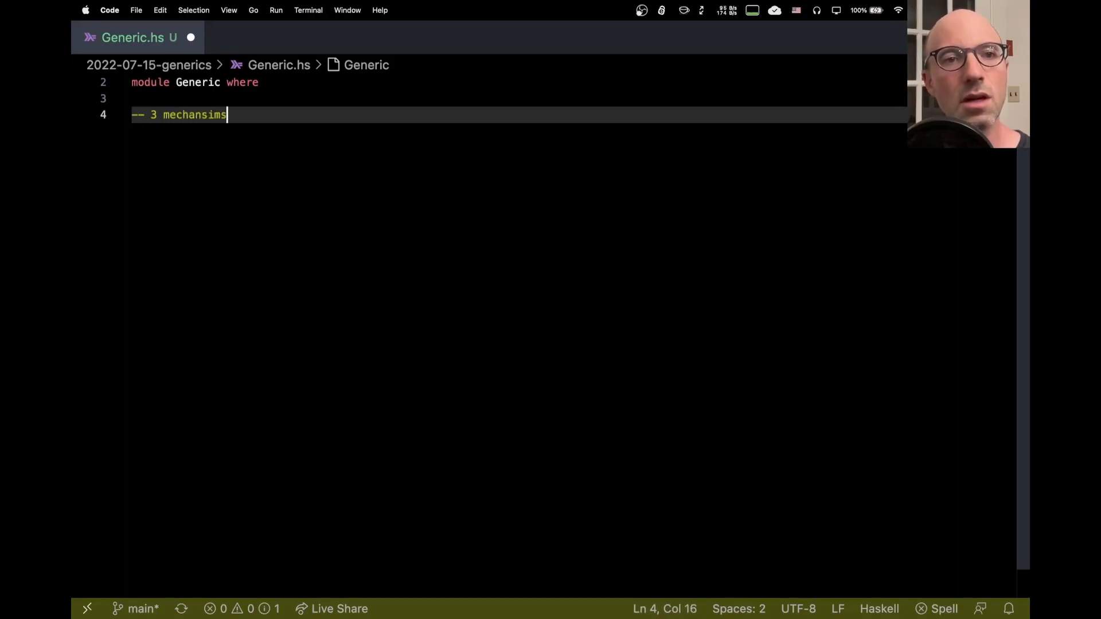
key(Backspace)
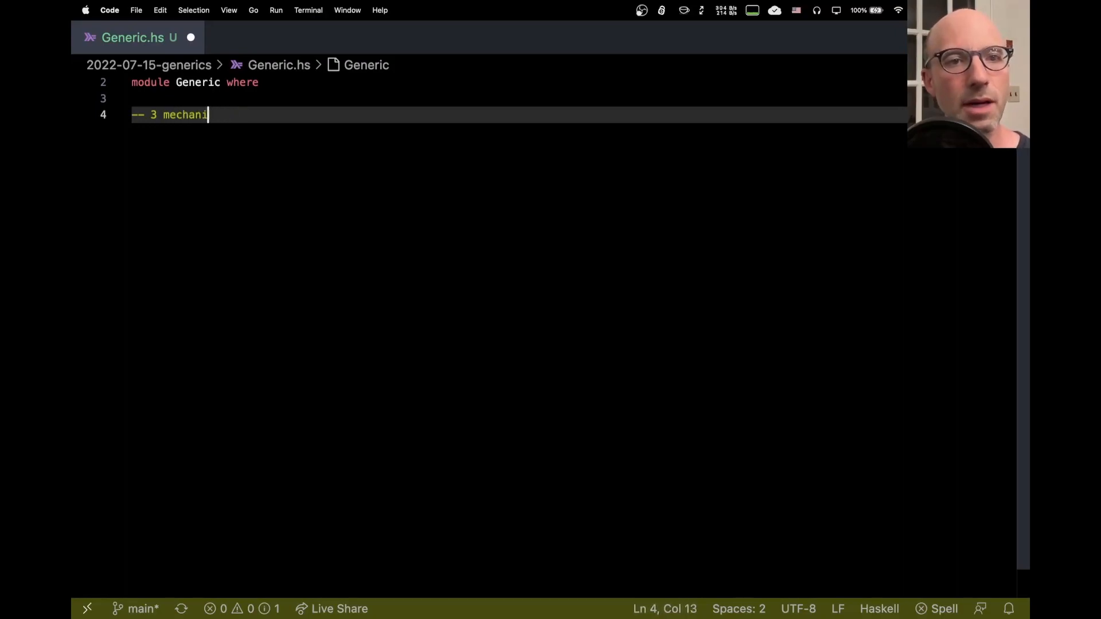
text(sms:)
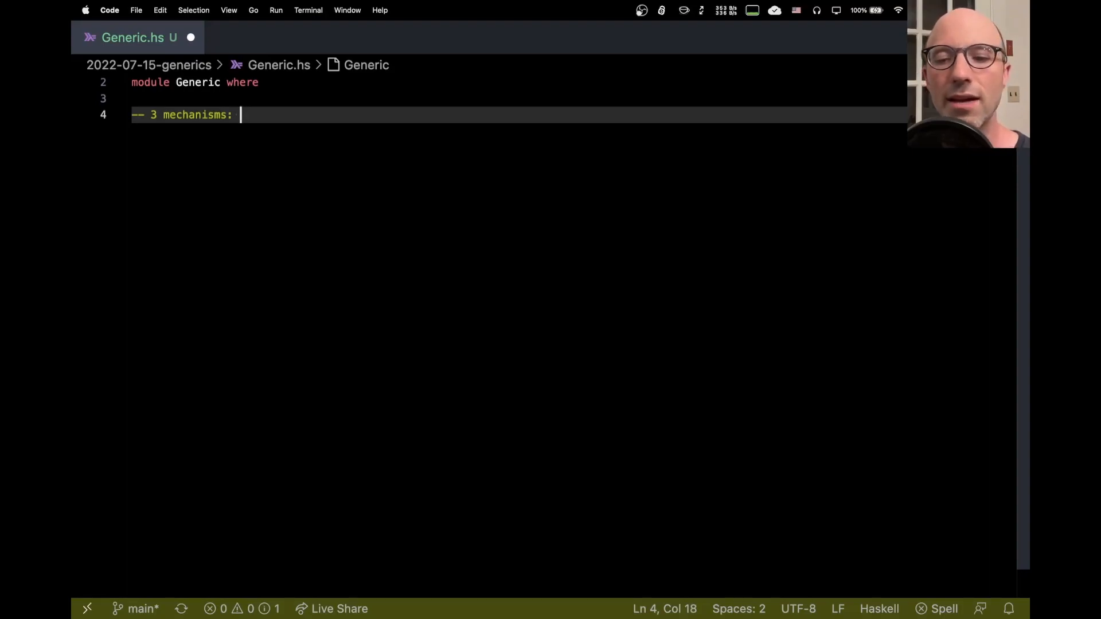
text(Typeable,)
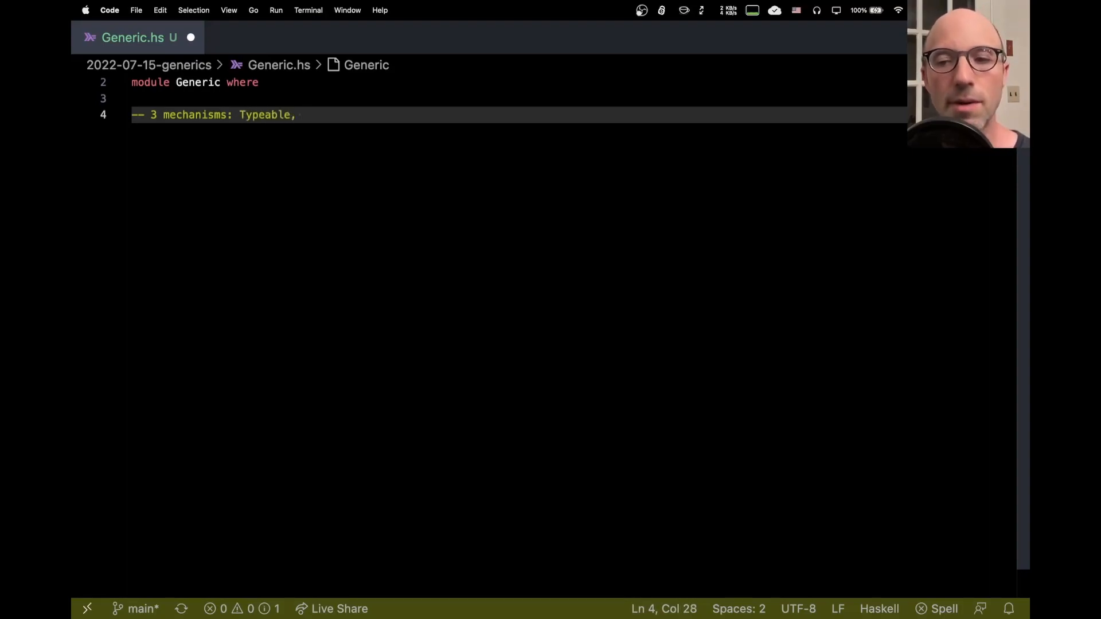
text(Data,)
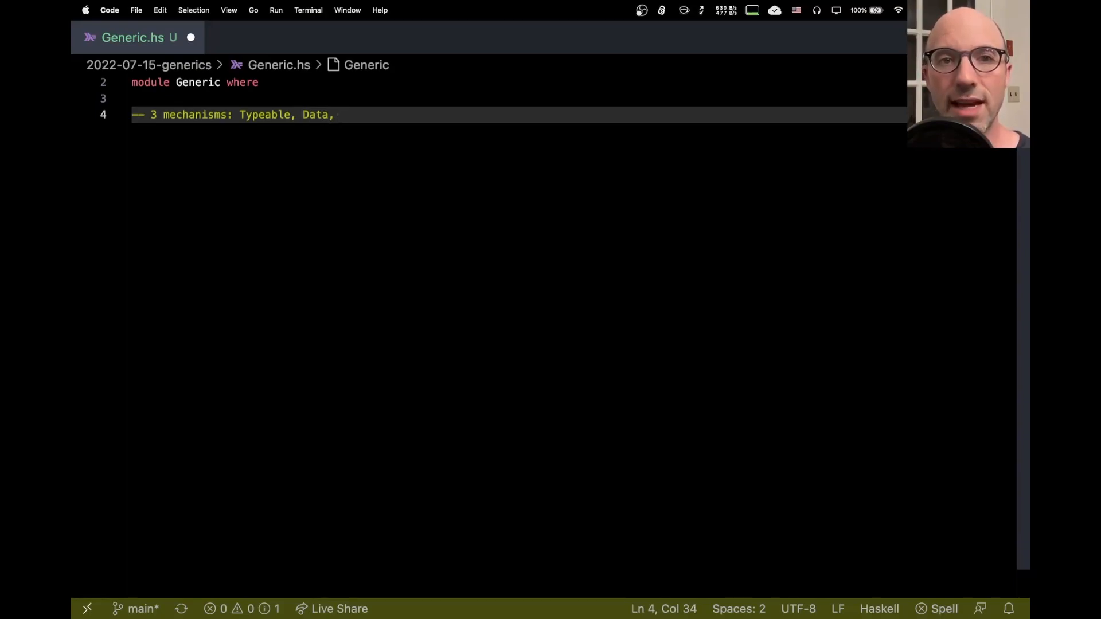
text(Generic)
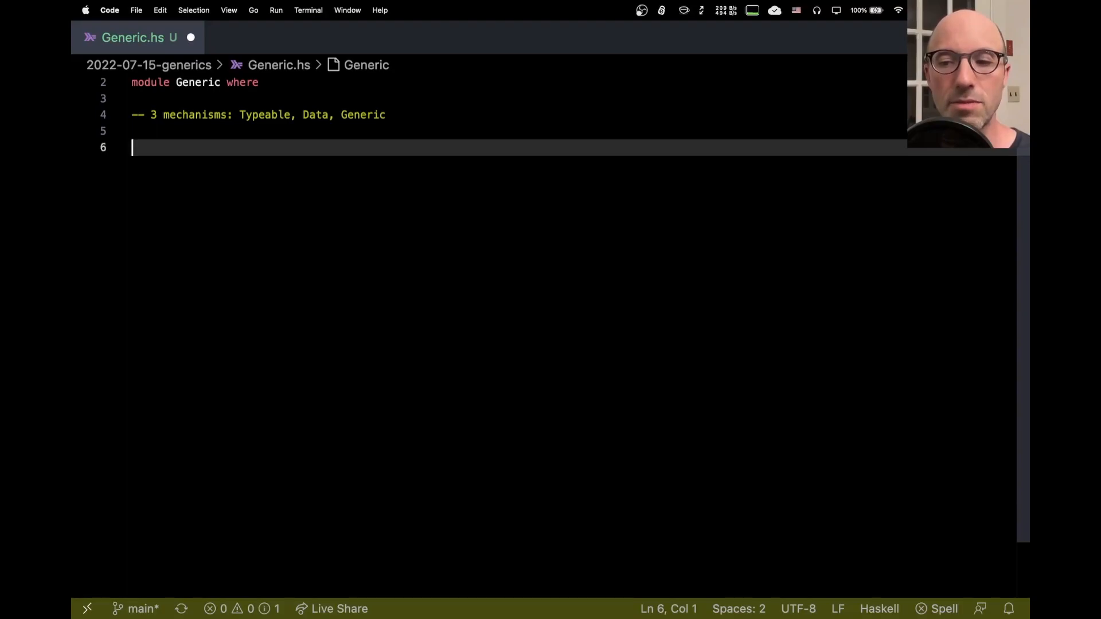
Step: Import Type.Reflection and add the comment 'Typeable allows runtime type identification'
text(import Type)
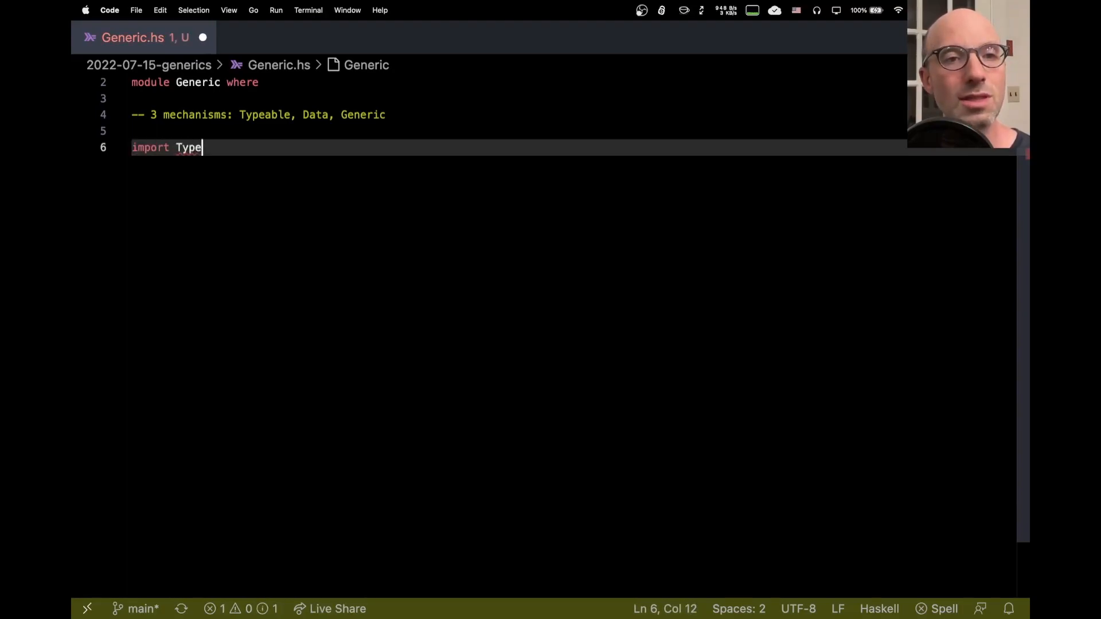
text(.Reflection   -- Data.Typeable also works)
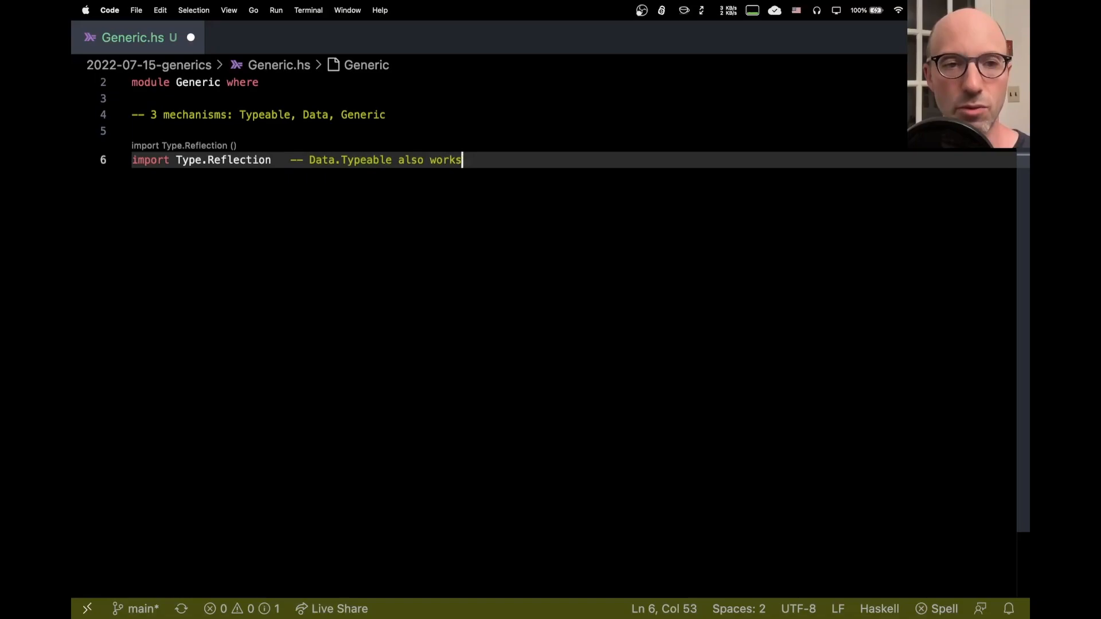
key(Enter)
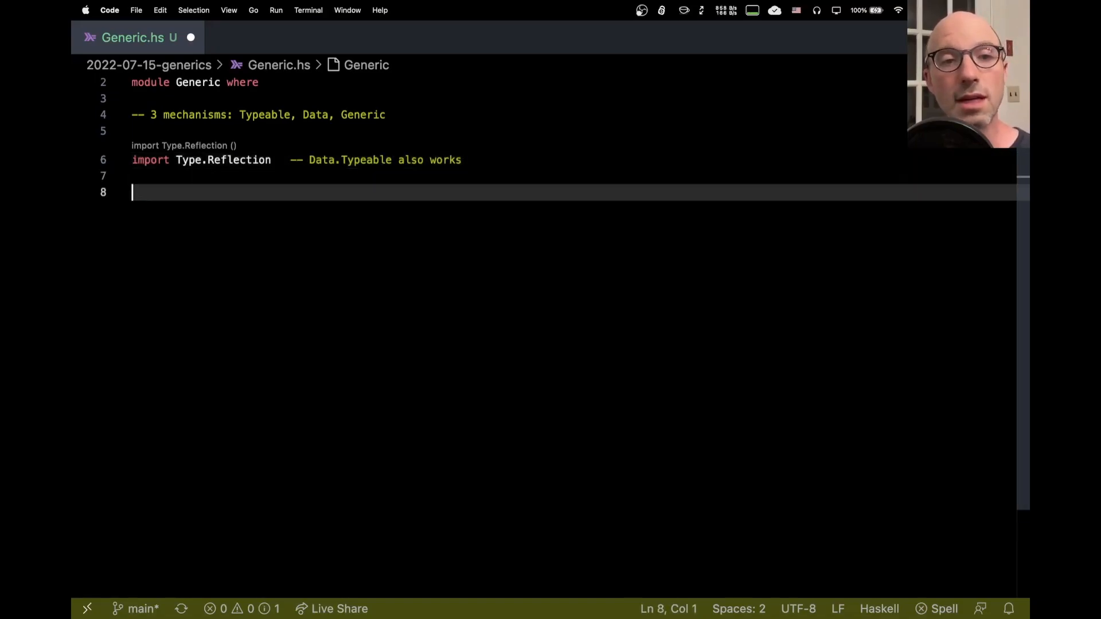
text(-- Typeable allows)
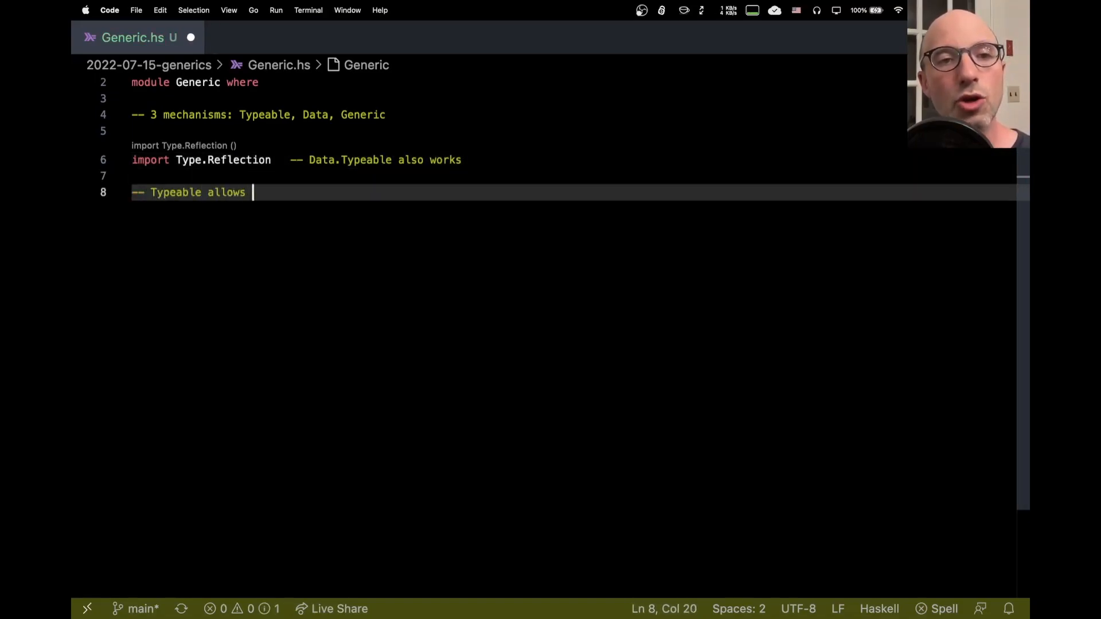
text(runtime type indentification)
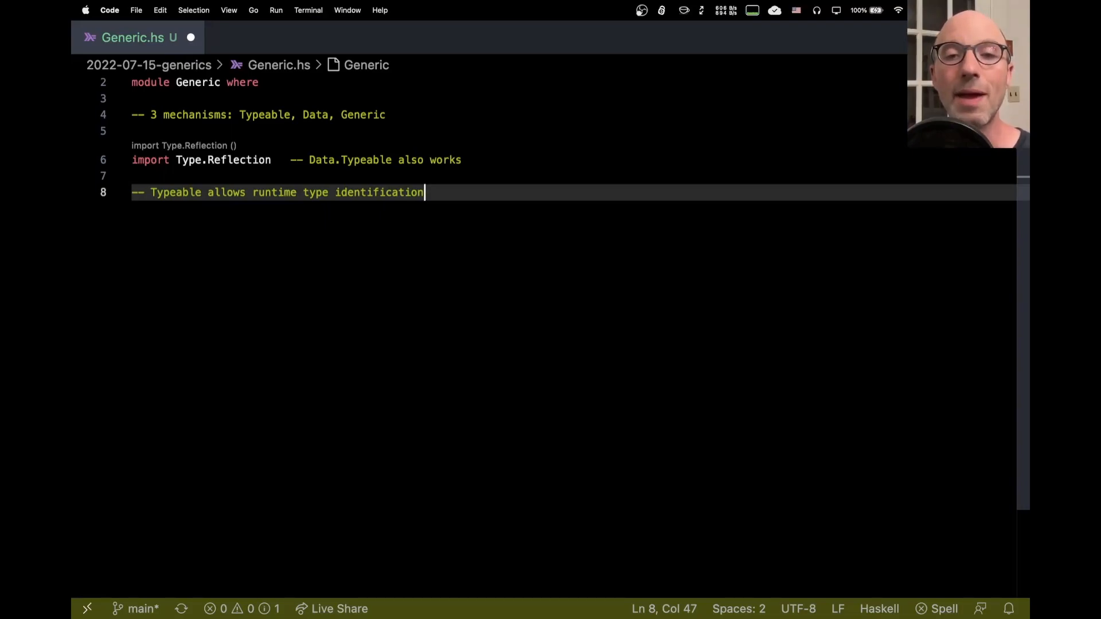
Step: Write doSomethingSpecialOnInts :: Typeable a => a -> a with guards adding 1 only to Ints
text(do)
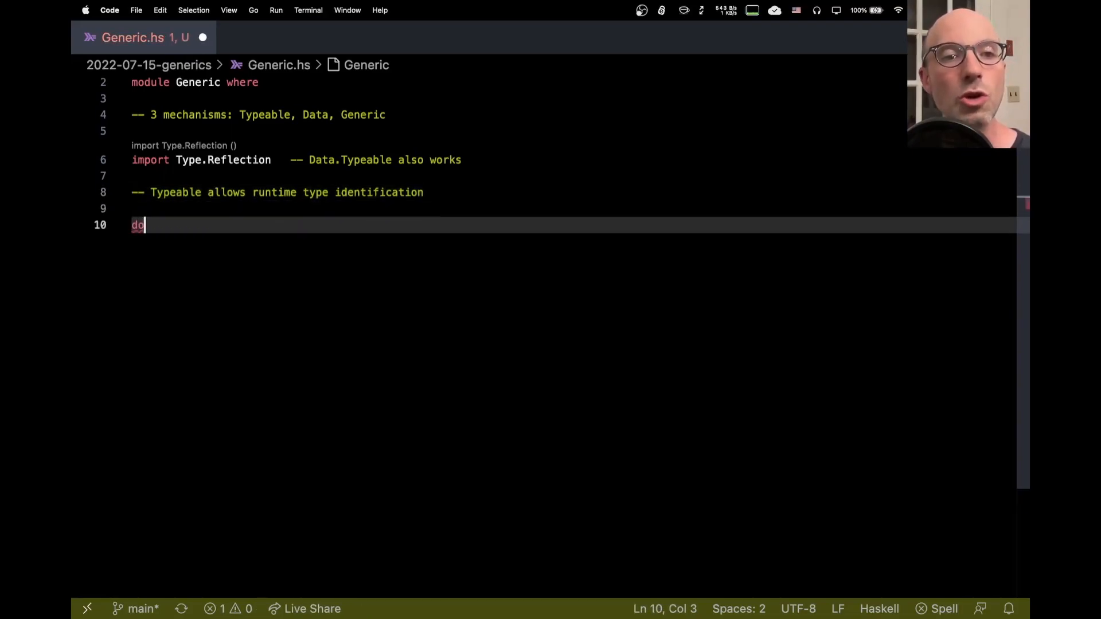
text(SomethingSpec)
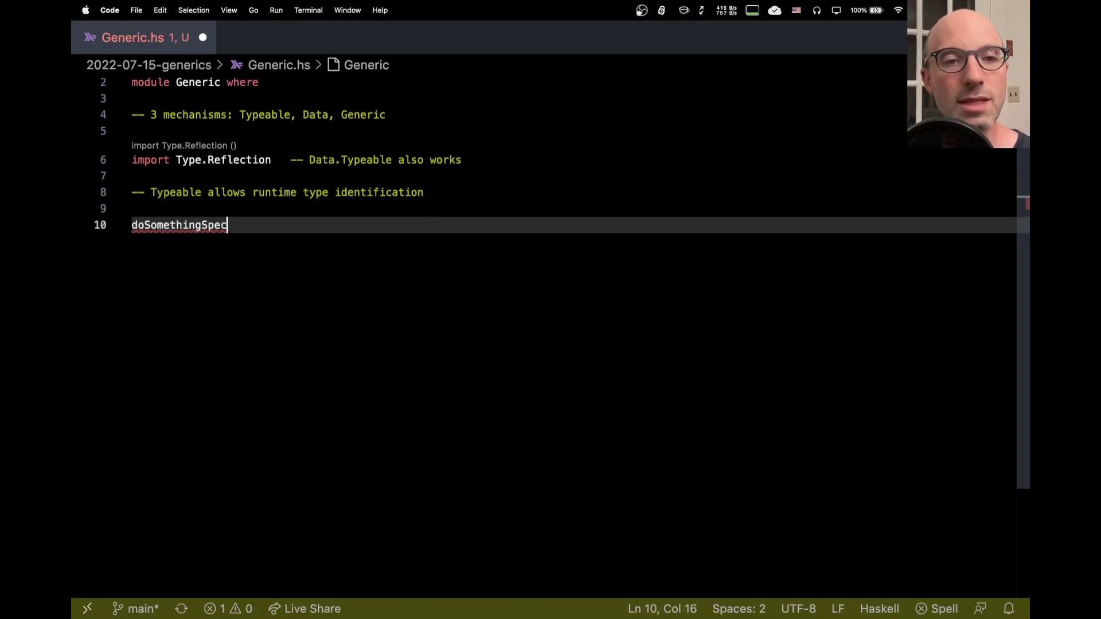
text(ialOnInts ::)
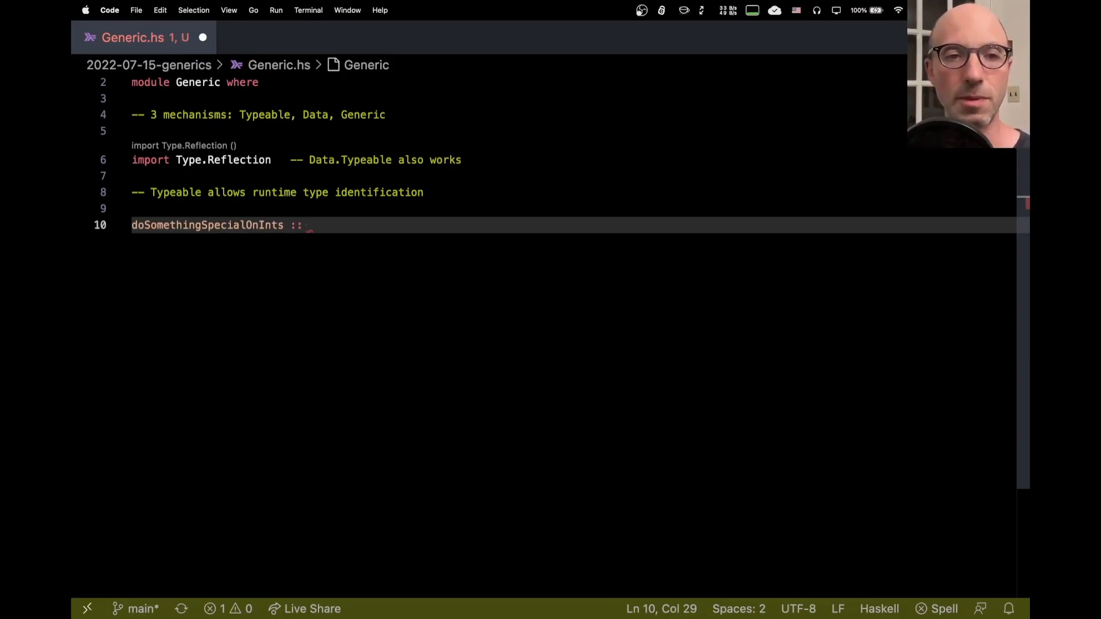
text(a -> a)
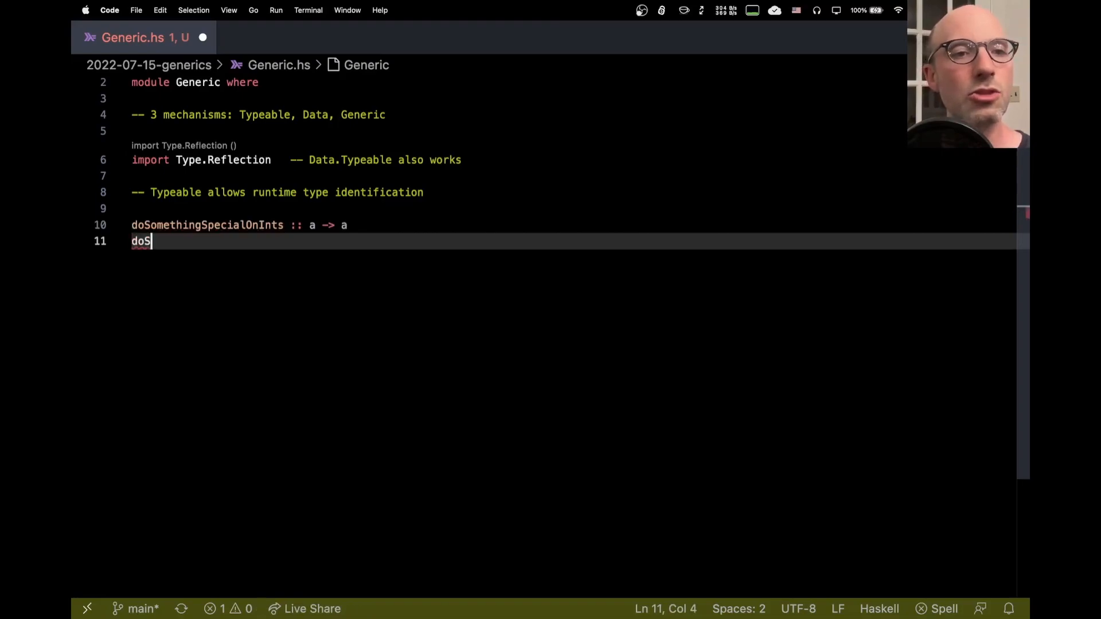
text(omethingSpecialOn)
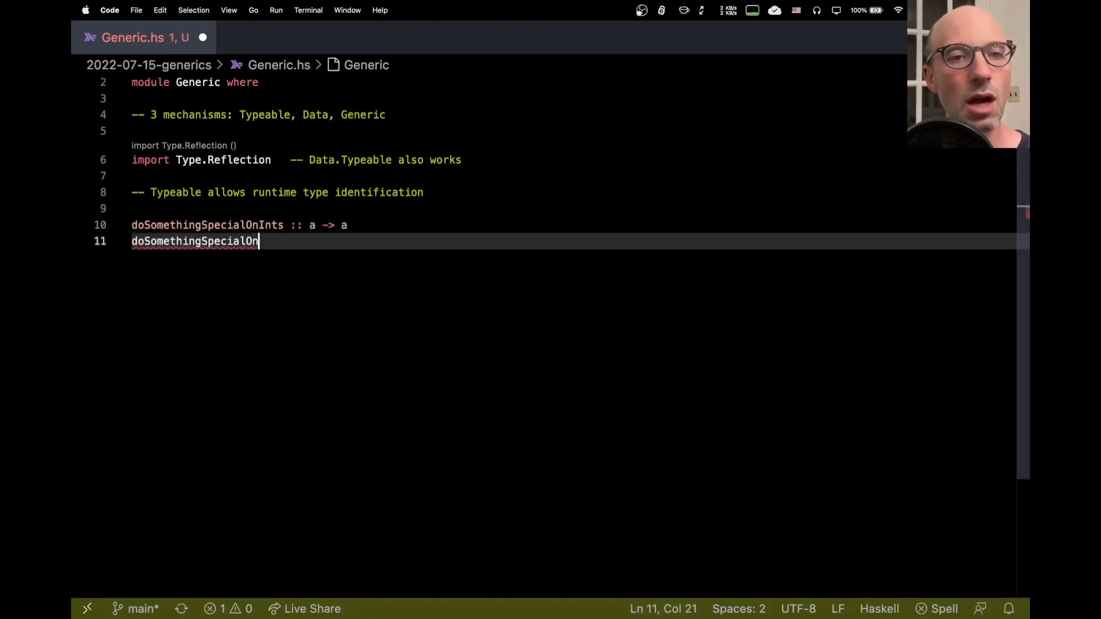
text(Ints x)
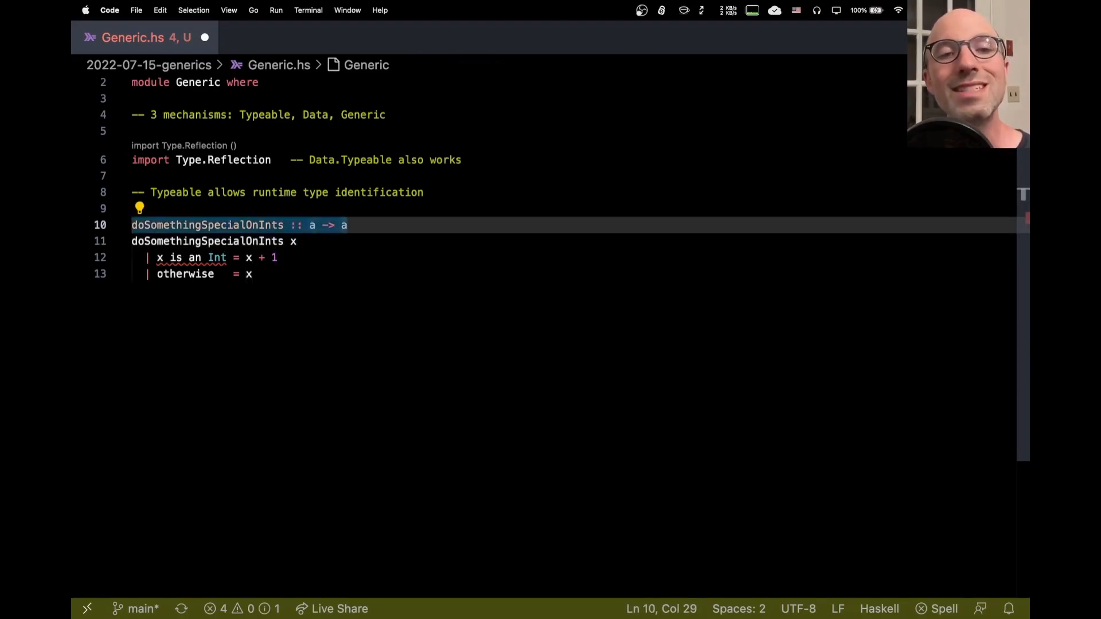
text(Typeable a =>)
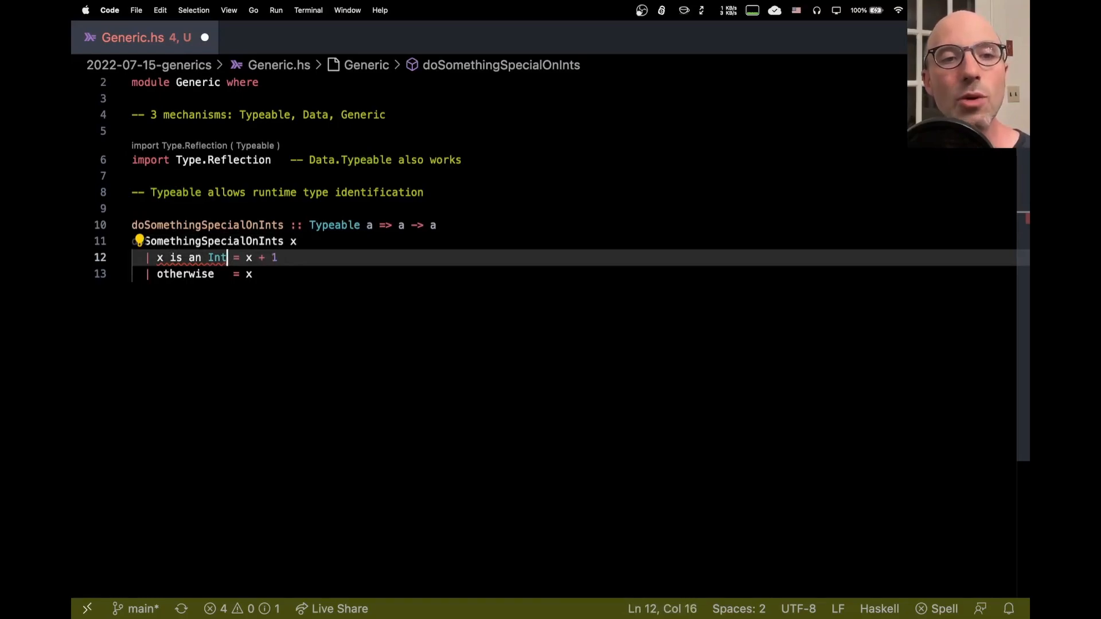
drag(131, 241, 252, 274)
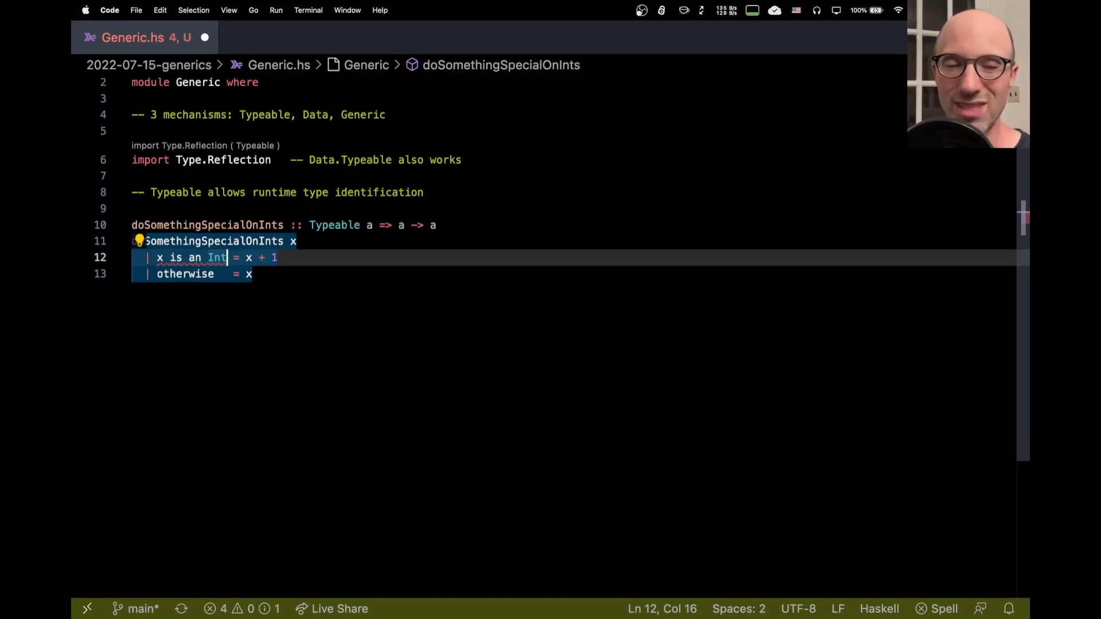
text(x)
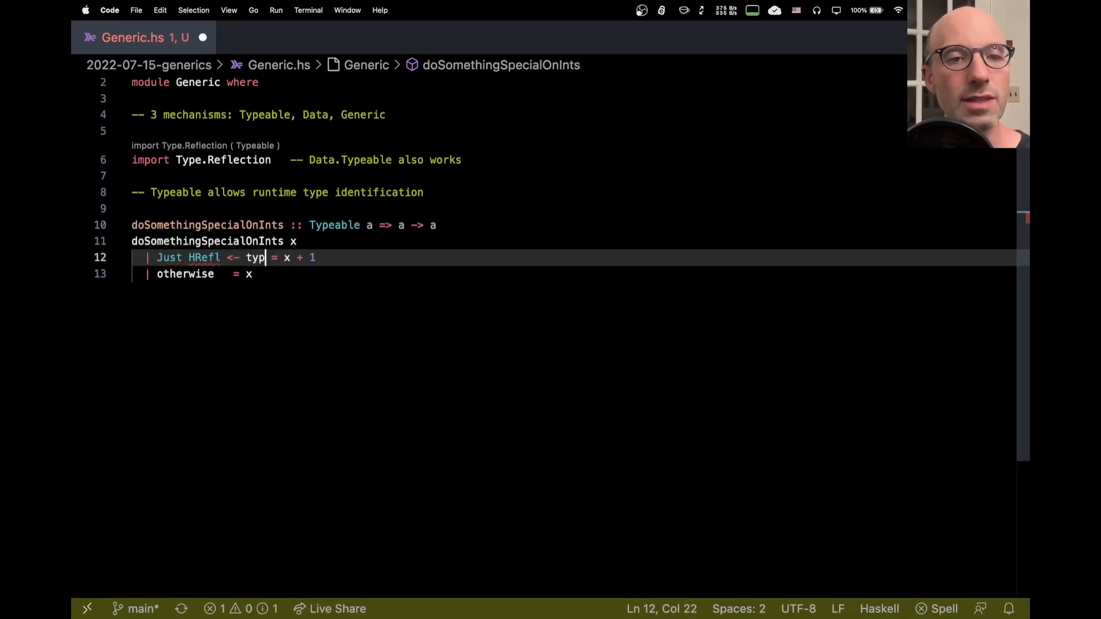
text(eOf x)
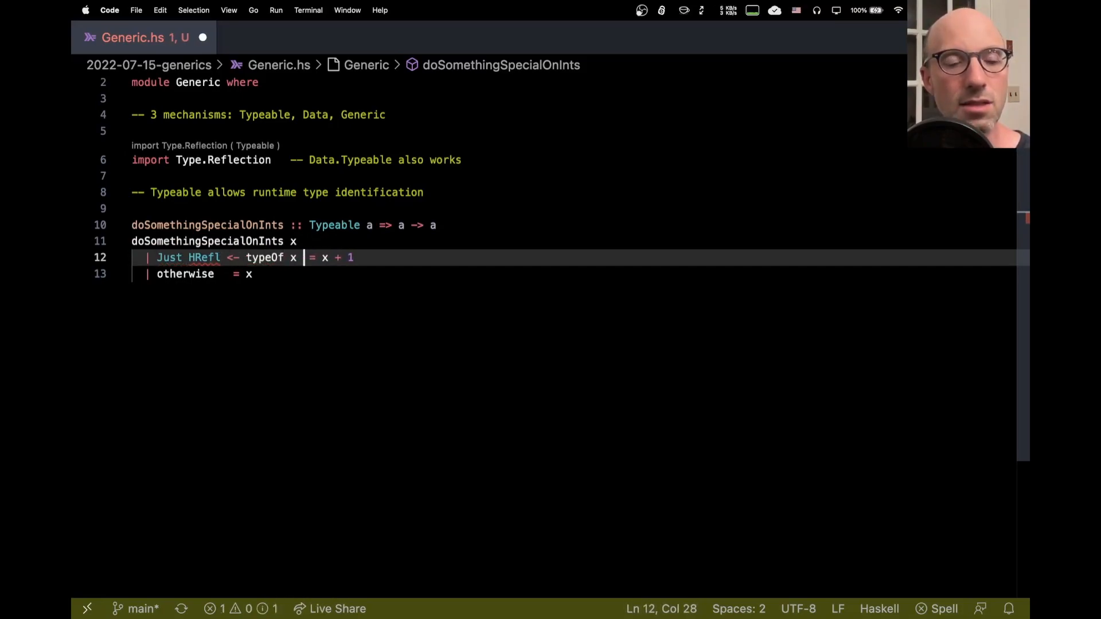
text(`eqTypeRep`)
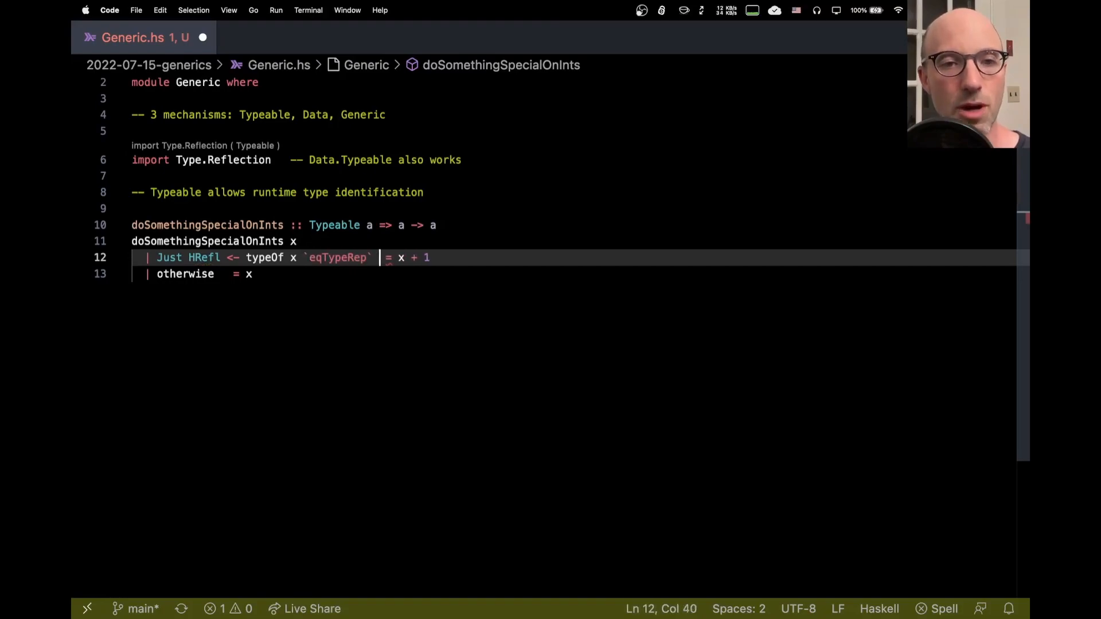
text(typeRep)
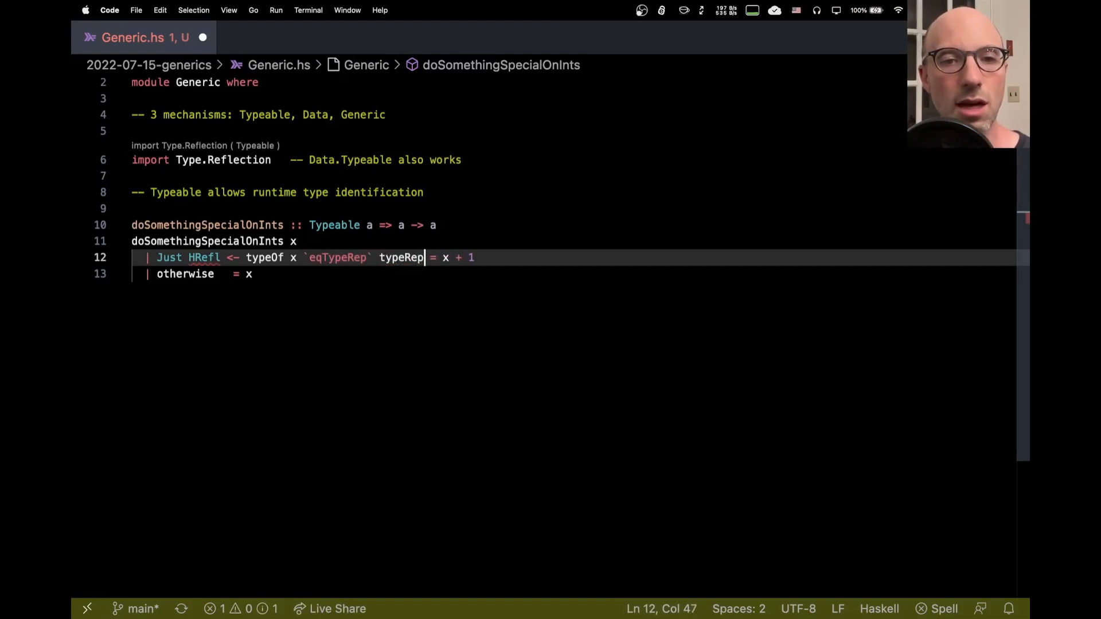
text(@Int)
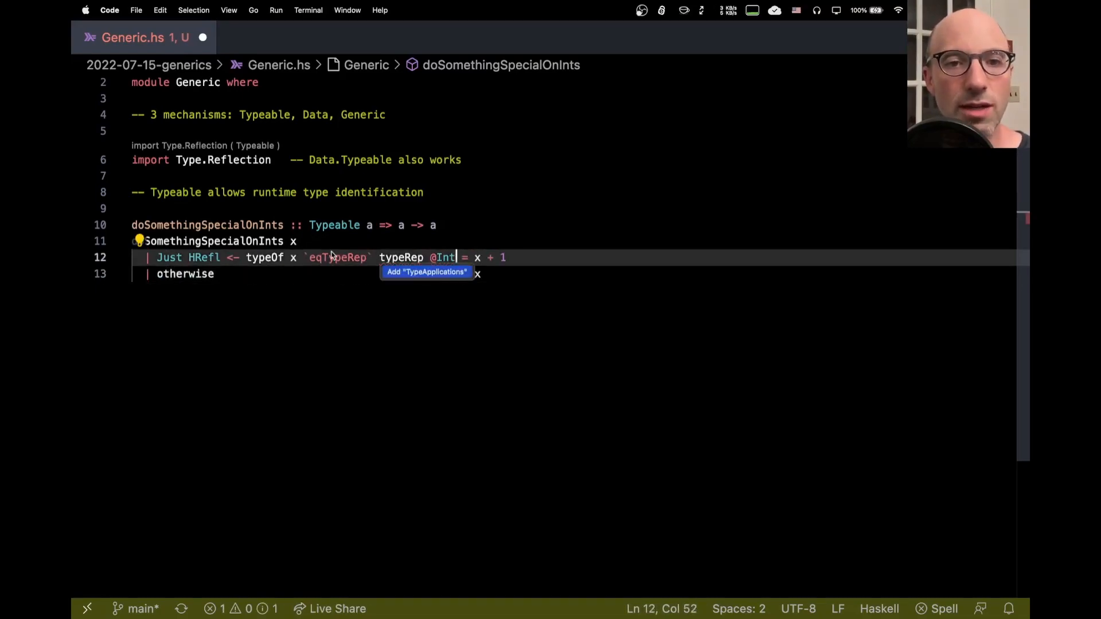
click(426, 272)
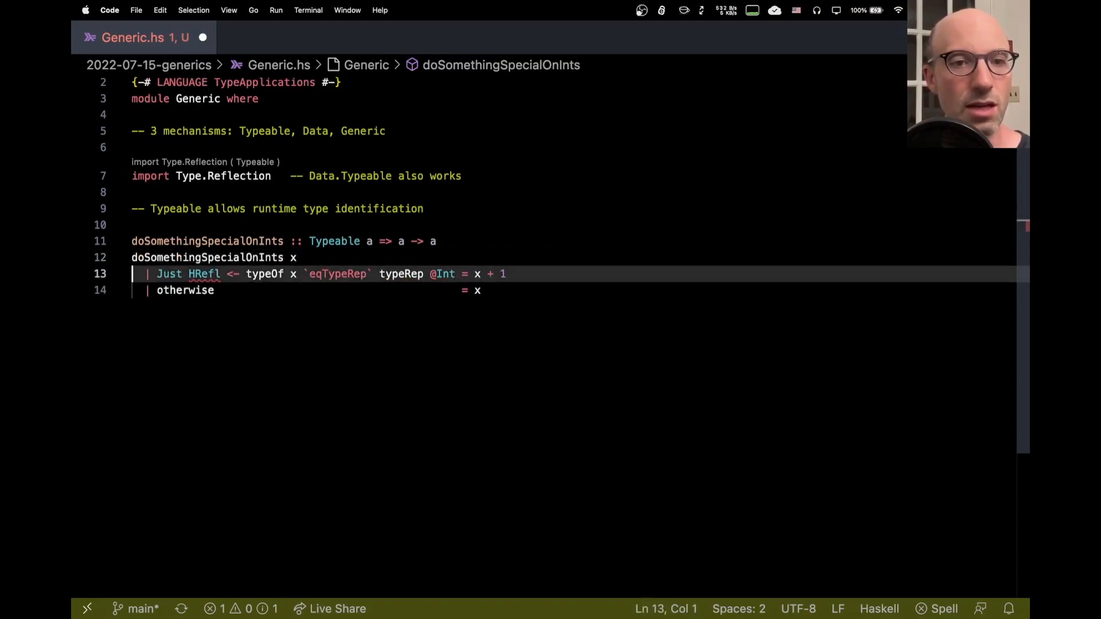
double_click(204, 274)
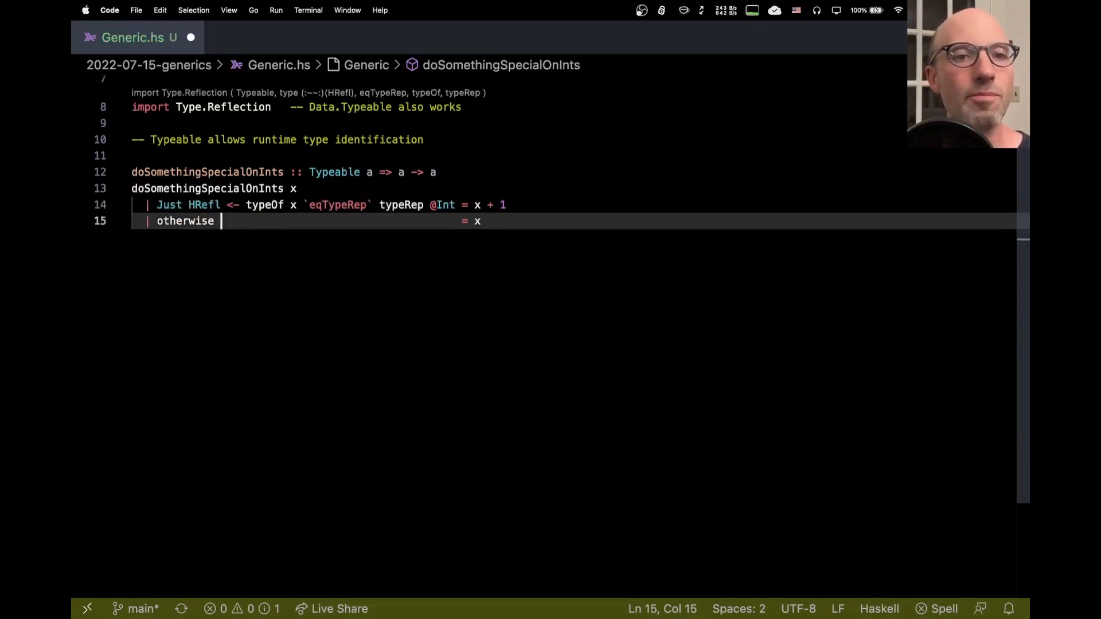
key(Enter)
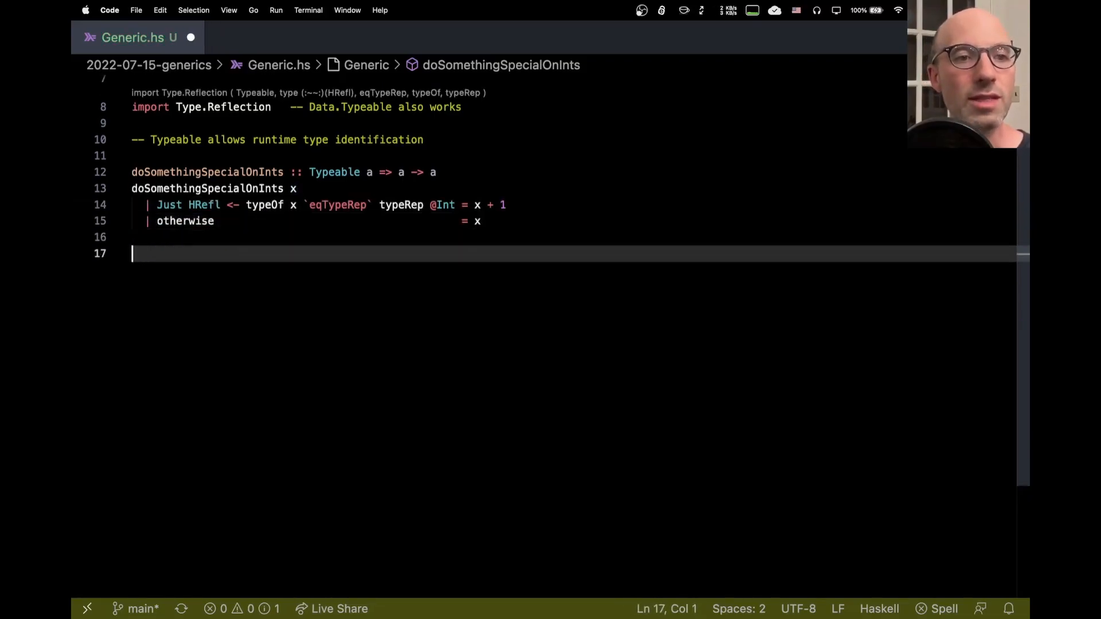
Step: Add a '-- >>> doSomethingSpecialOnInts (5 :: Int)' doctest that evaluates to 6
text(-- doSome)
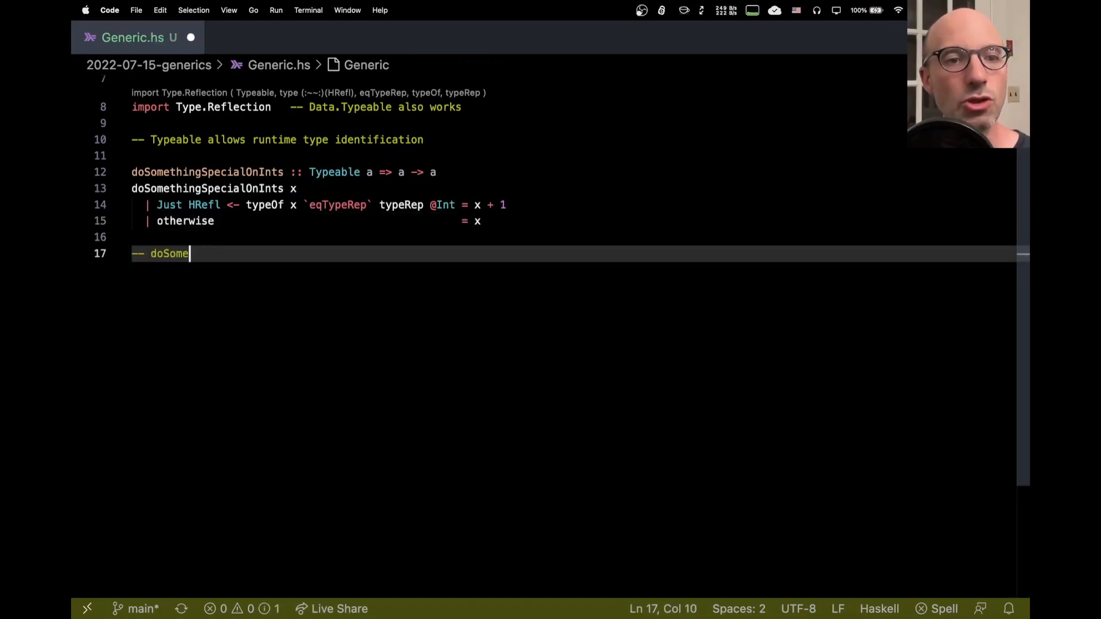
text(thingSpecialOnInts)
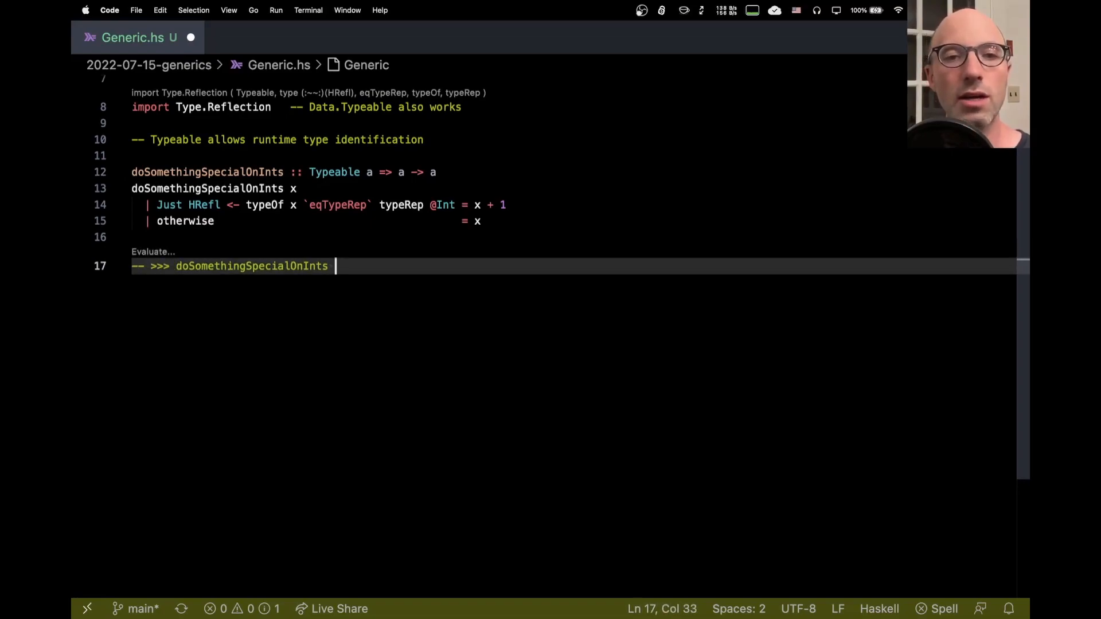
text(5)
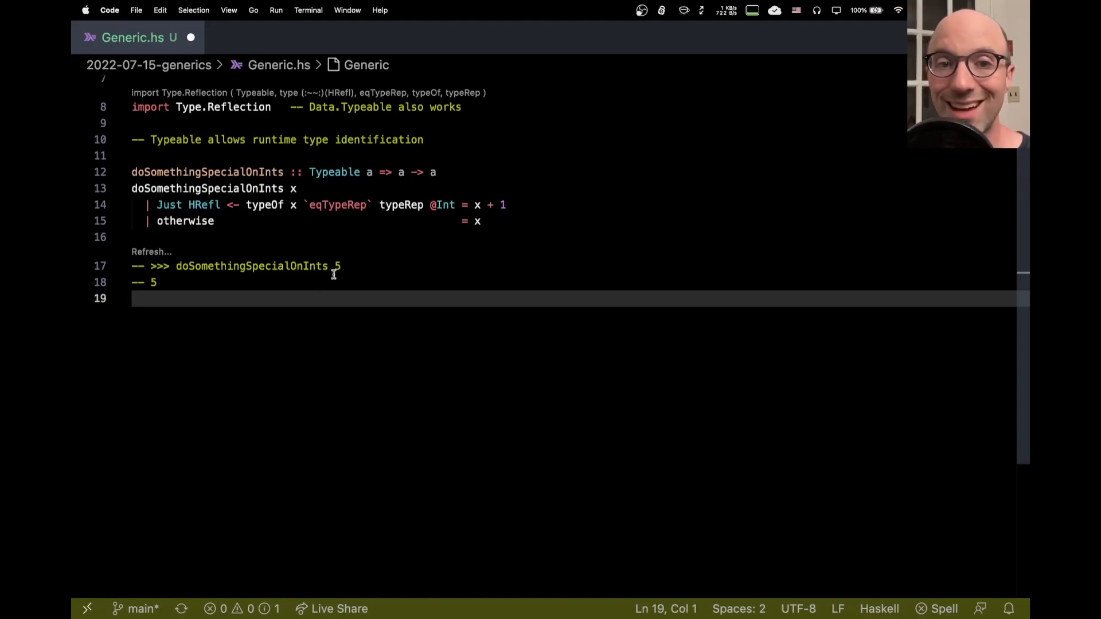
text((5 :: Ihnt)
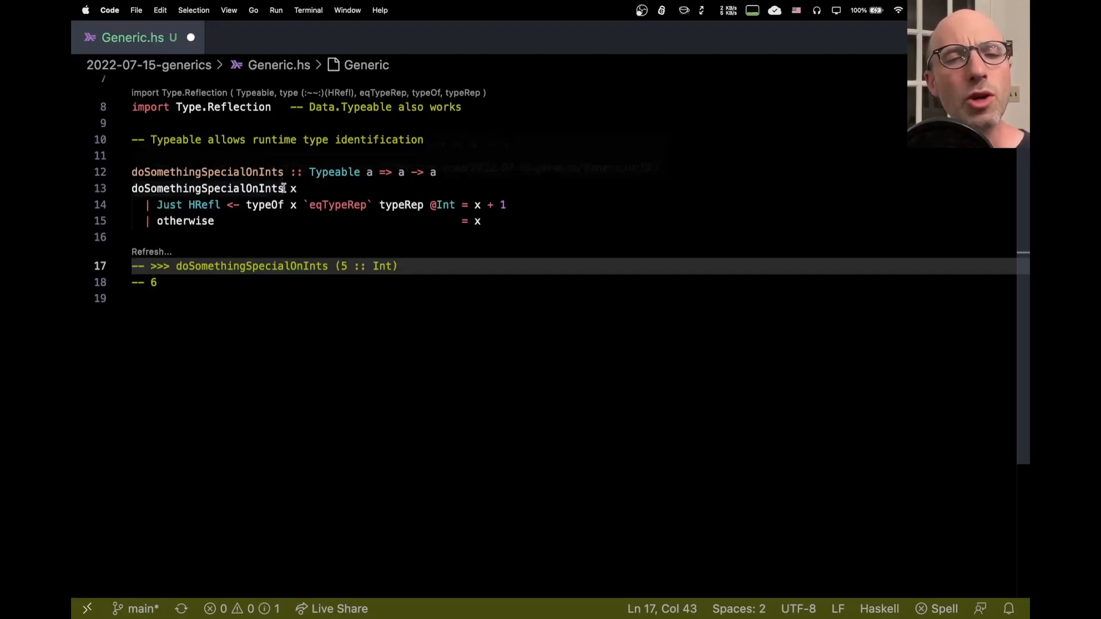
scroll(up, 3)
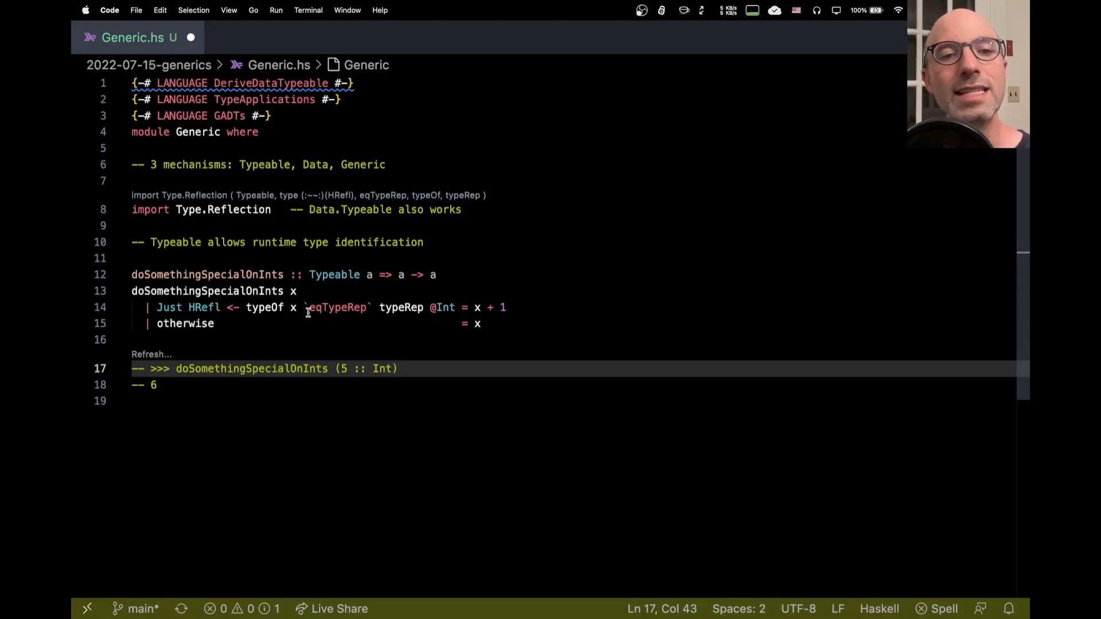
double_click(338, 307)
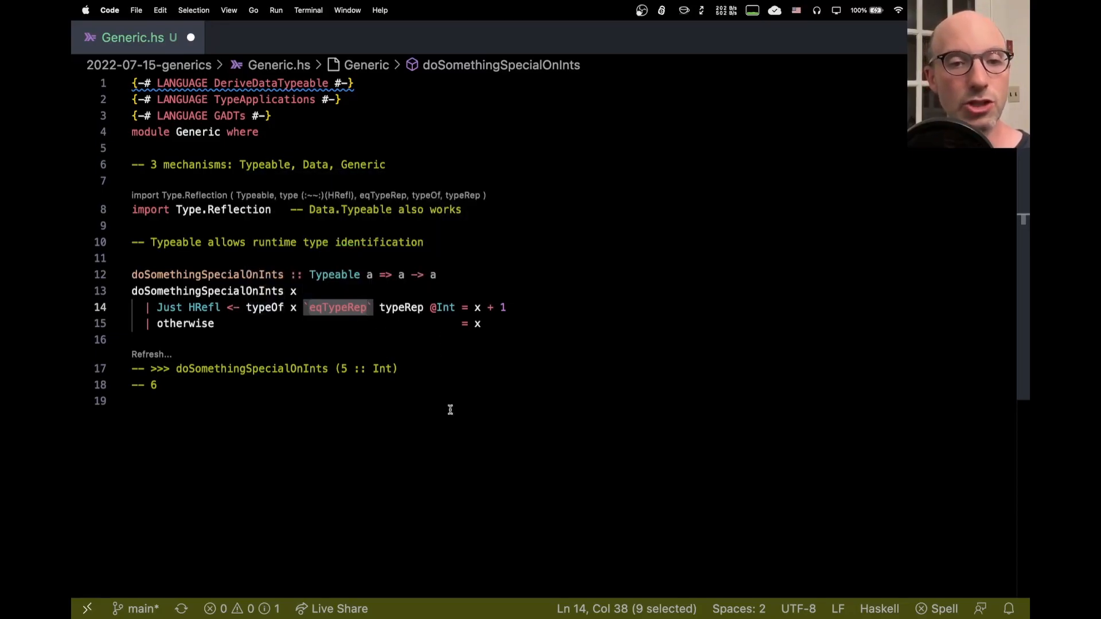
Step: Add evaluated doctests for ':t eqTypeRep', ':t typeOf' and ':t typeRep'
text(-- >>>)
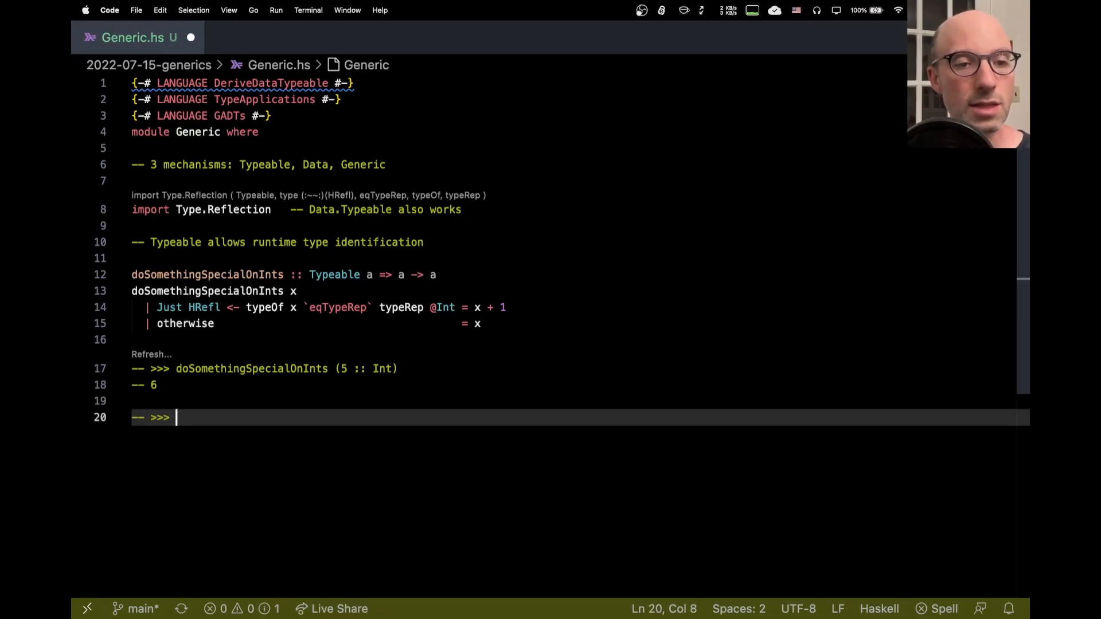
text(:t eqTypeRep)
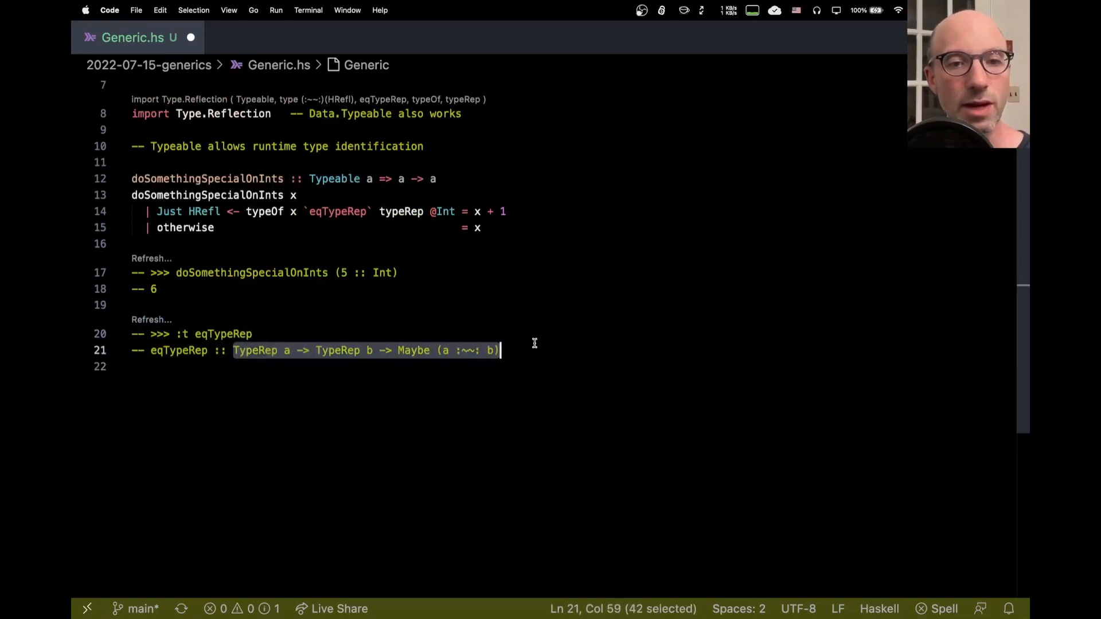
mouse_move(527, 348)
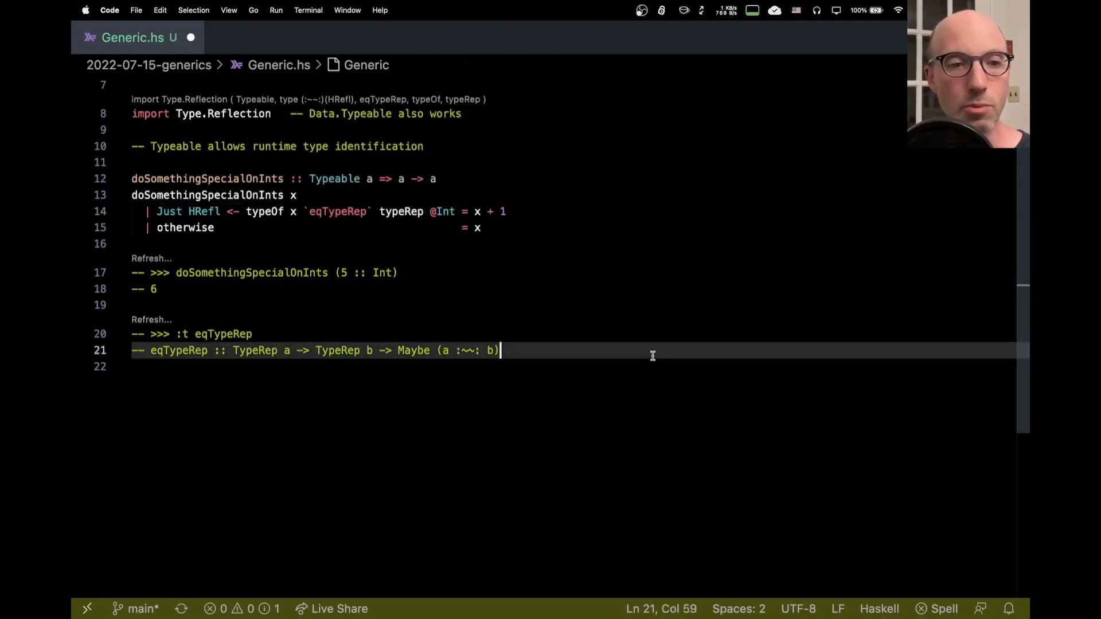
text(-- >>> :t)
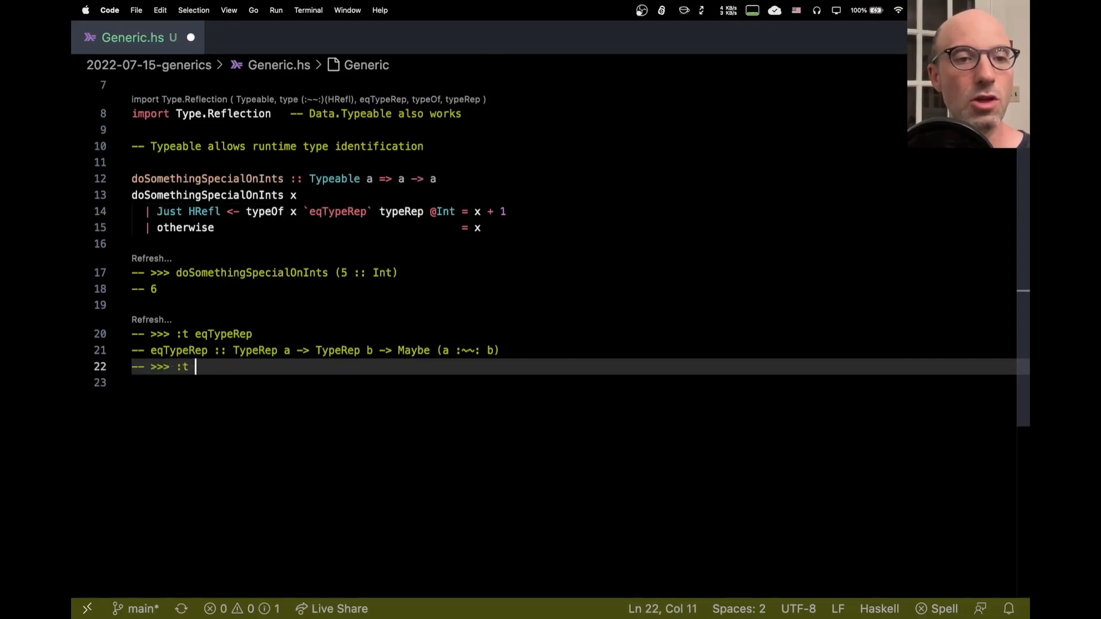
text(typeOf)
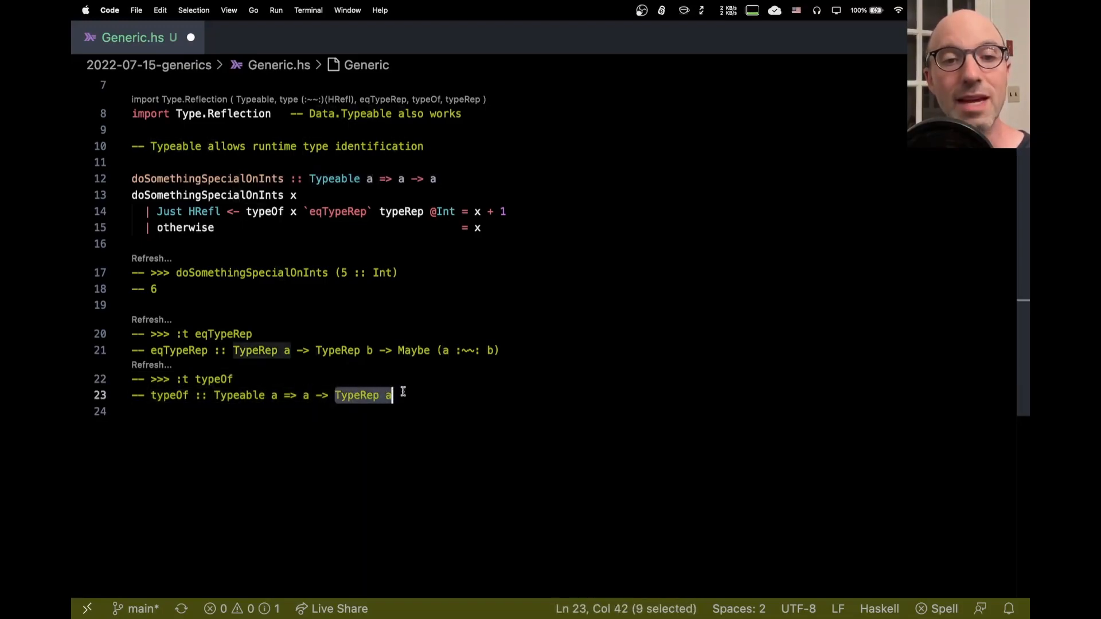
mouse_move(429, 443)
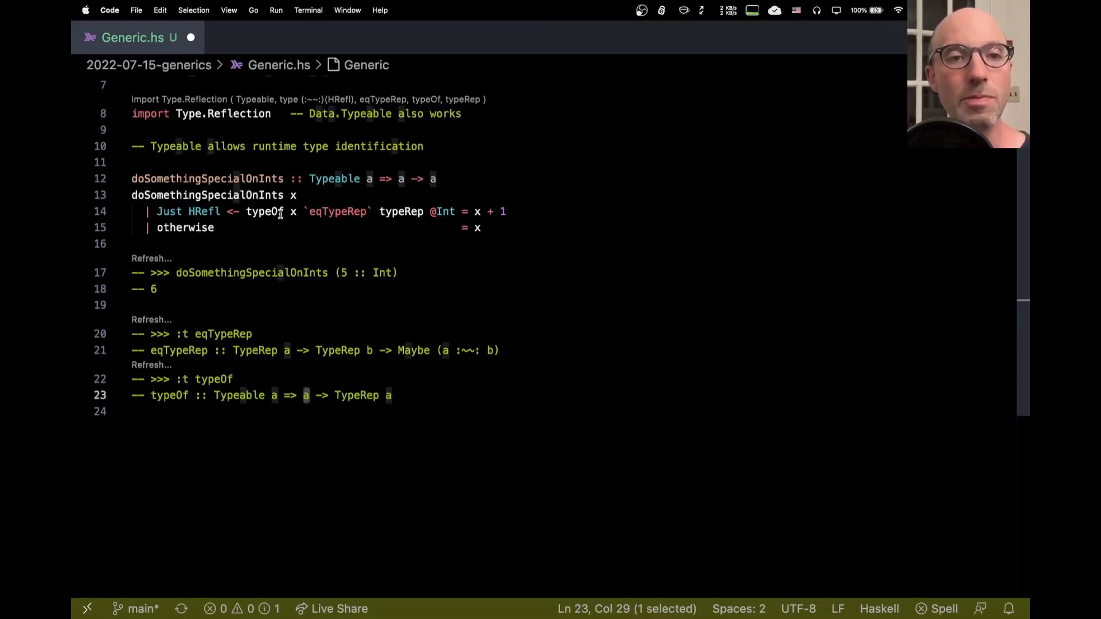
click(295, 212)
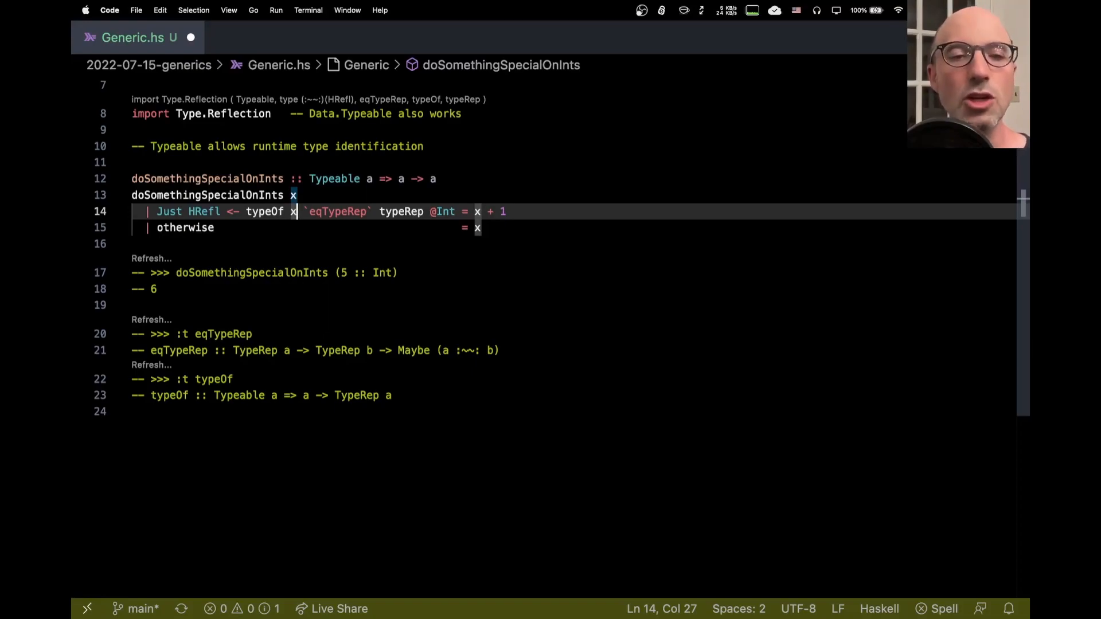
click(302, 395)
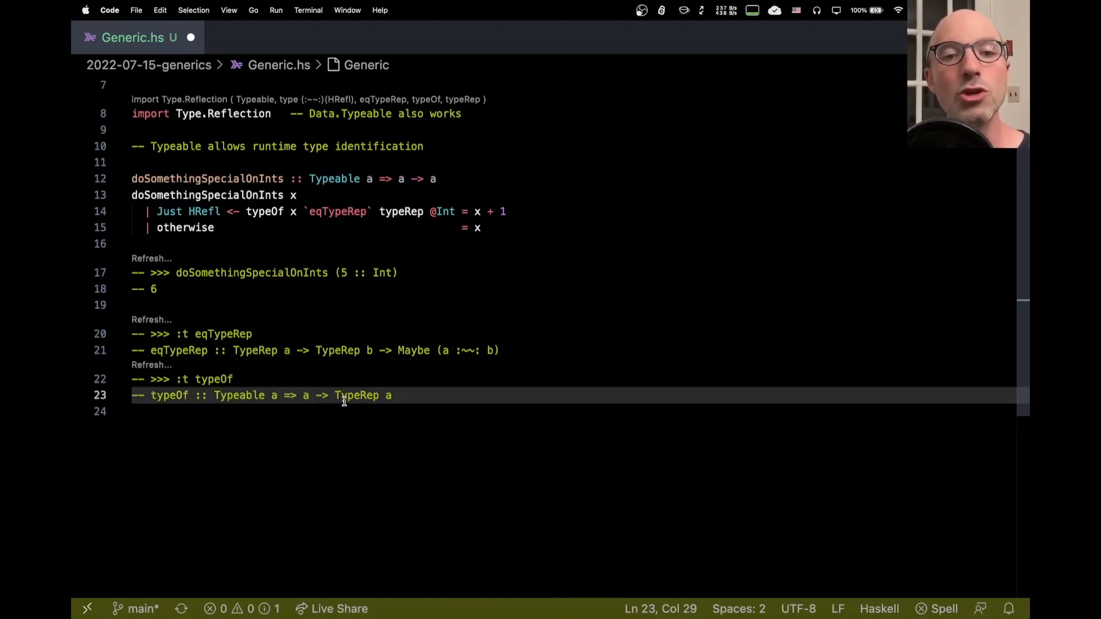
double_click(356, 396)
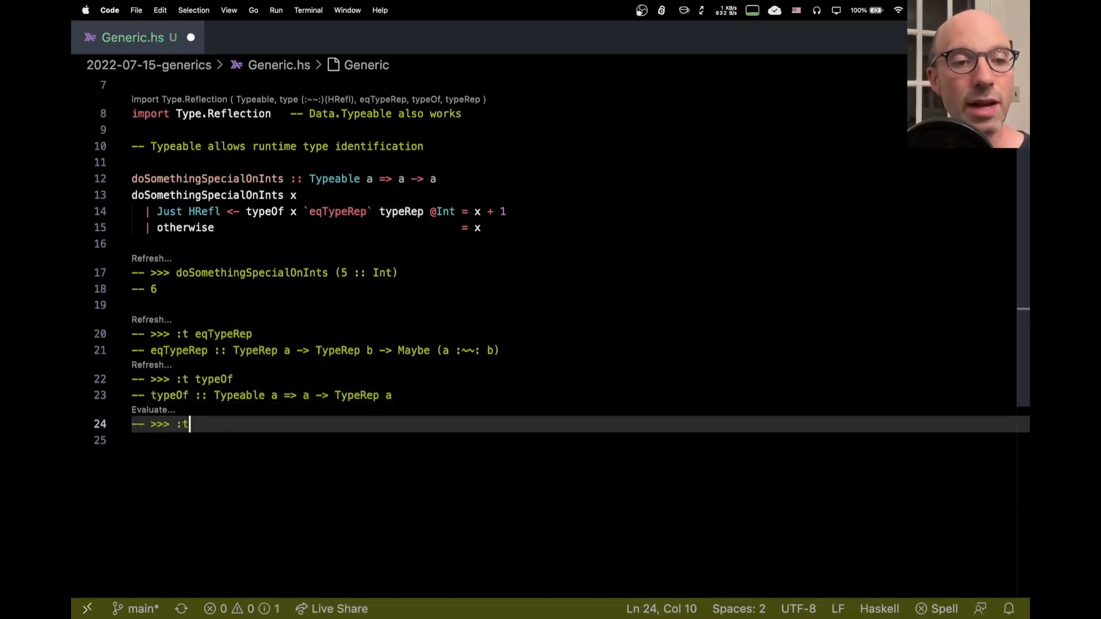
text(ypeRep)
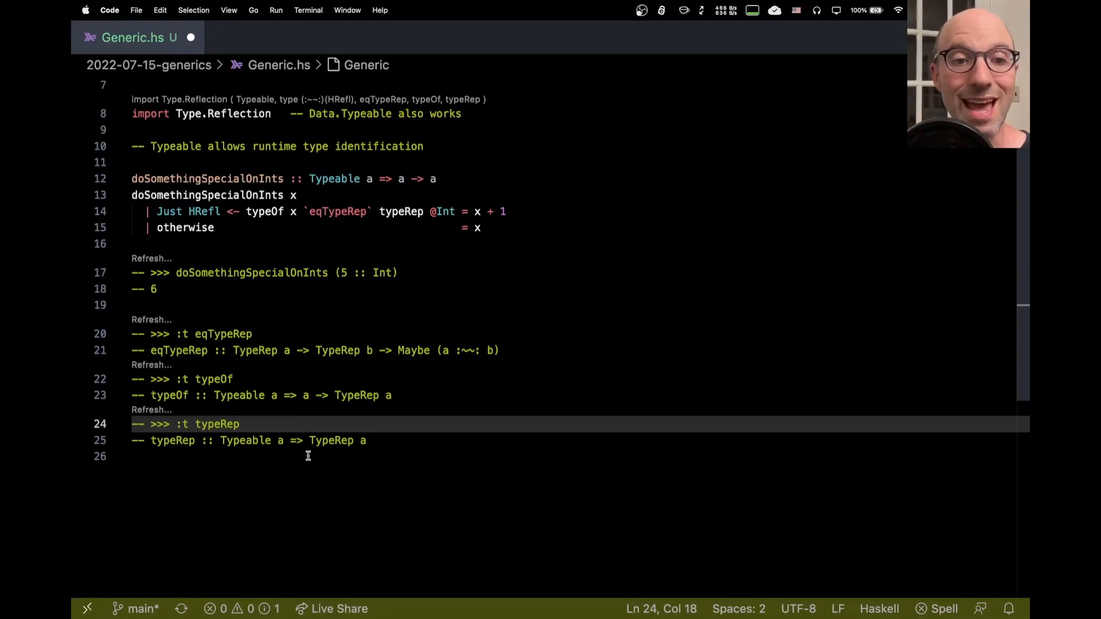
mouse_move(379, 294)
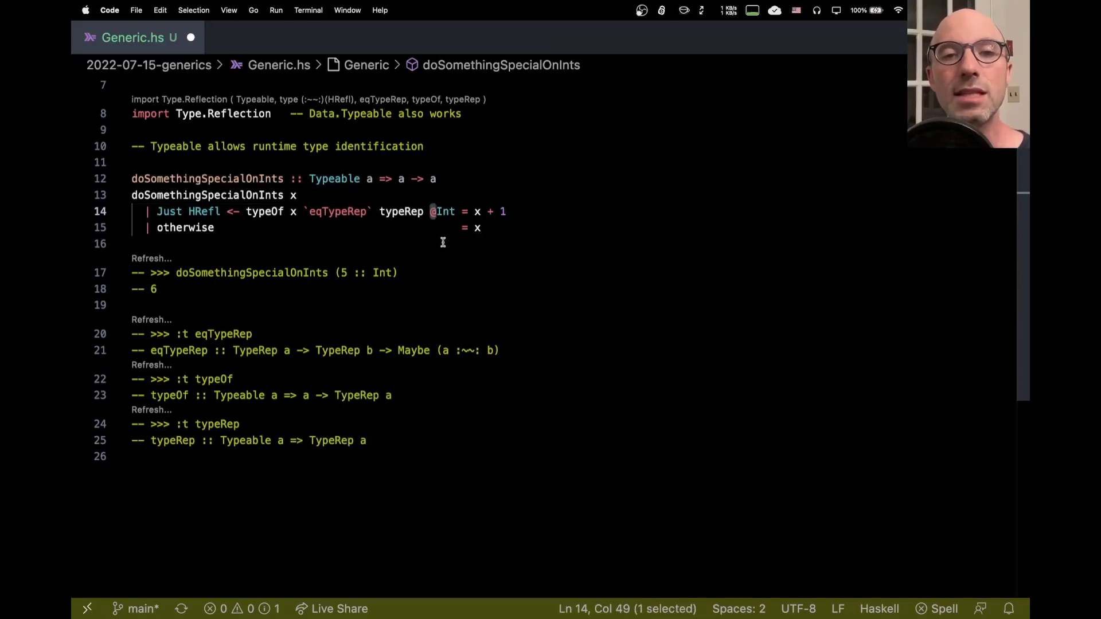
mouse_move(436, 245)
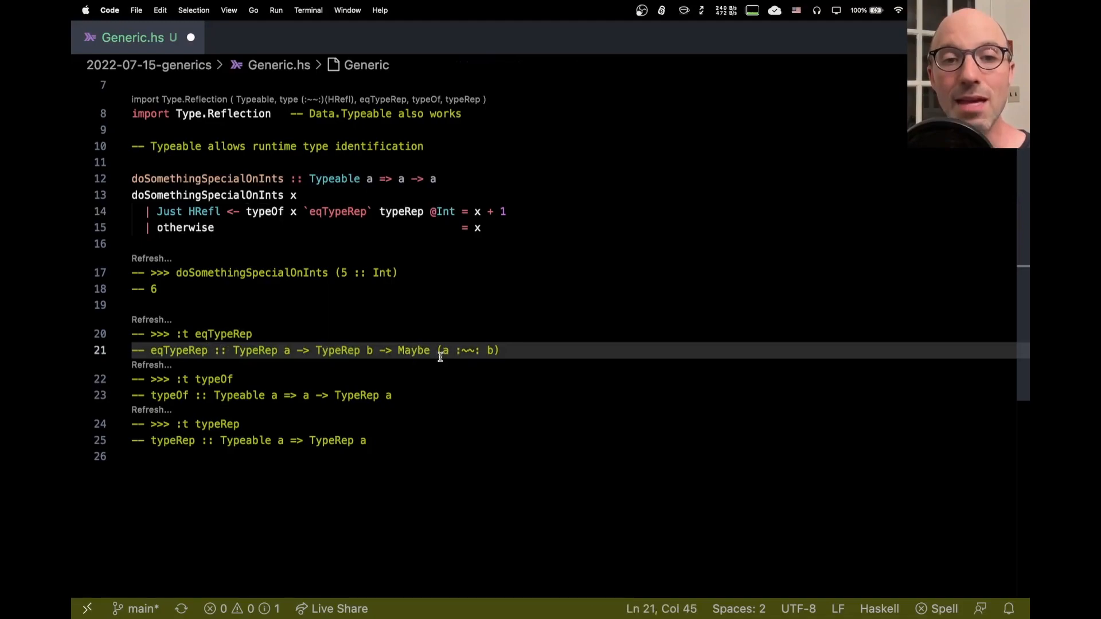
Step: Highlight Maybe and the :~~: operator in eqTypeRep's result type
drag(441, 350, 500, 350)
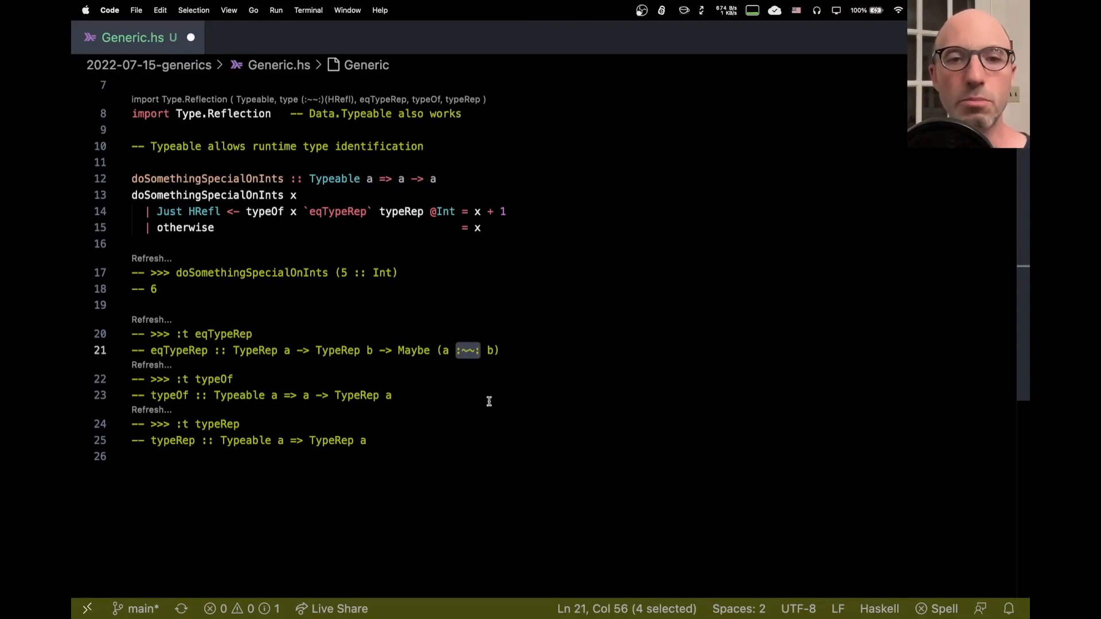
double_click(413, 350)
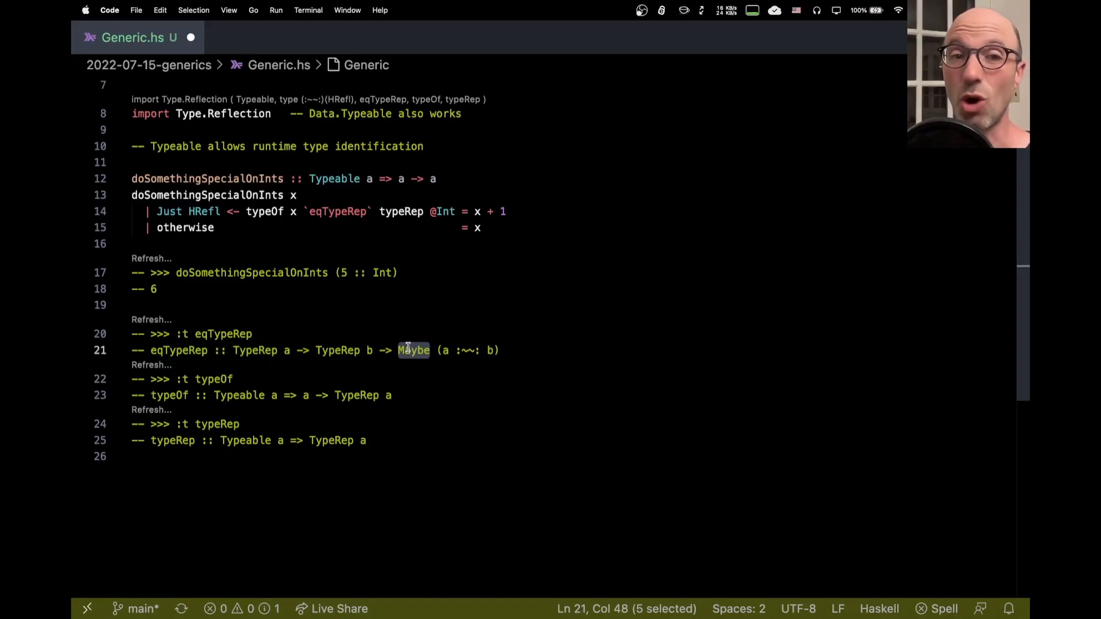
click(452, 350)
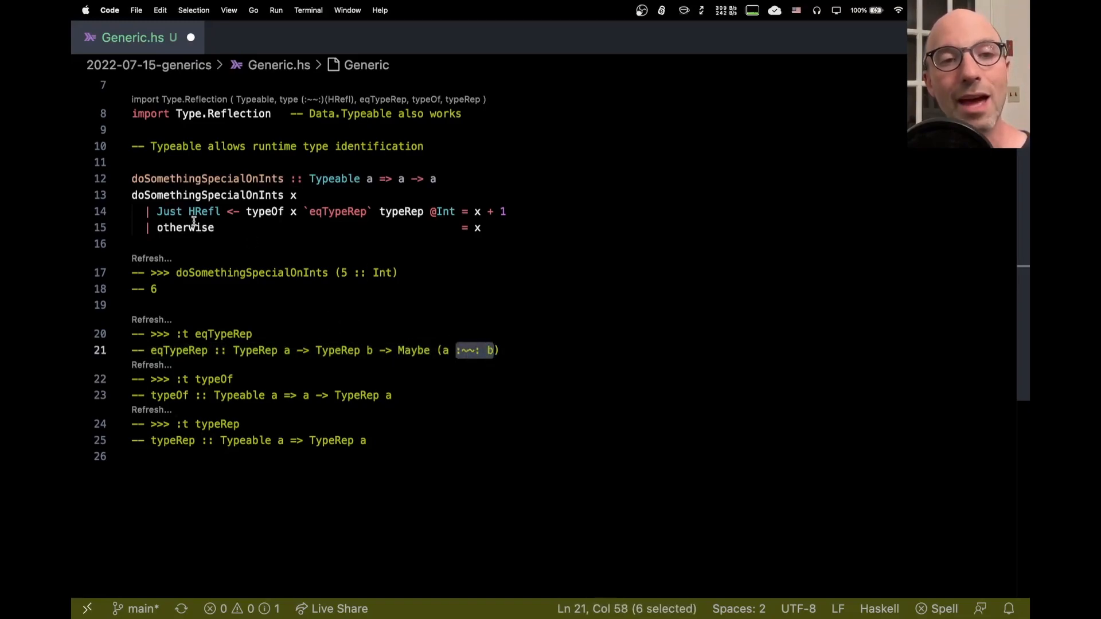
double_click(204, 211)
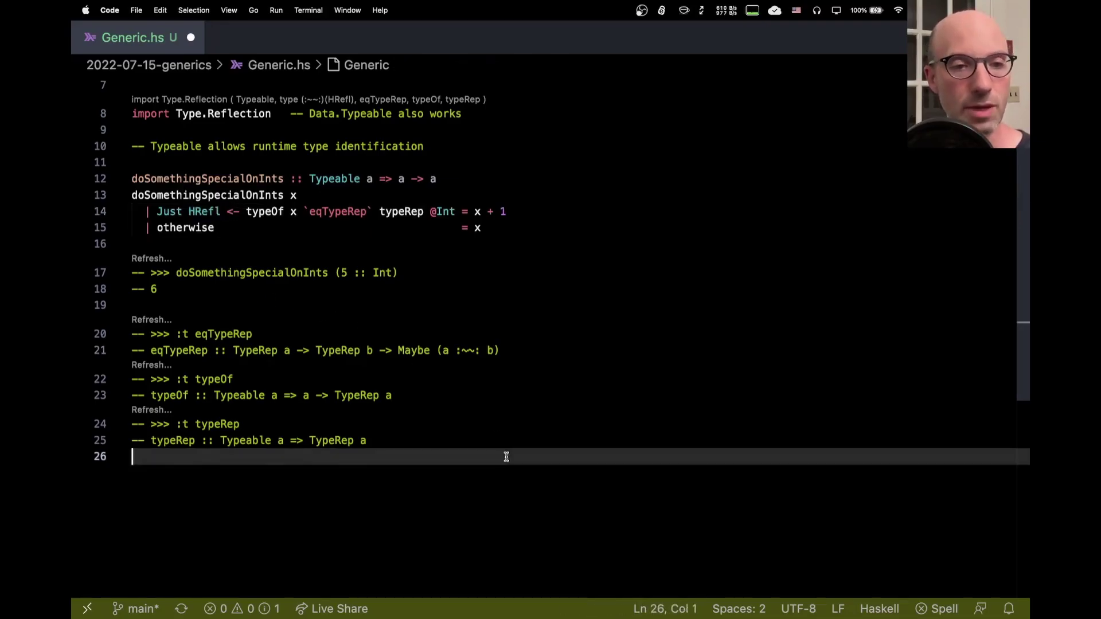
Step: Add a '-- >>> :i :~~:' doctest and trim HRefl's type to a :~~: a
text(-- >>> :i :~~:)
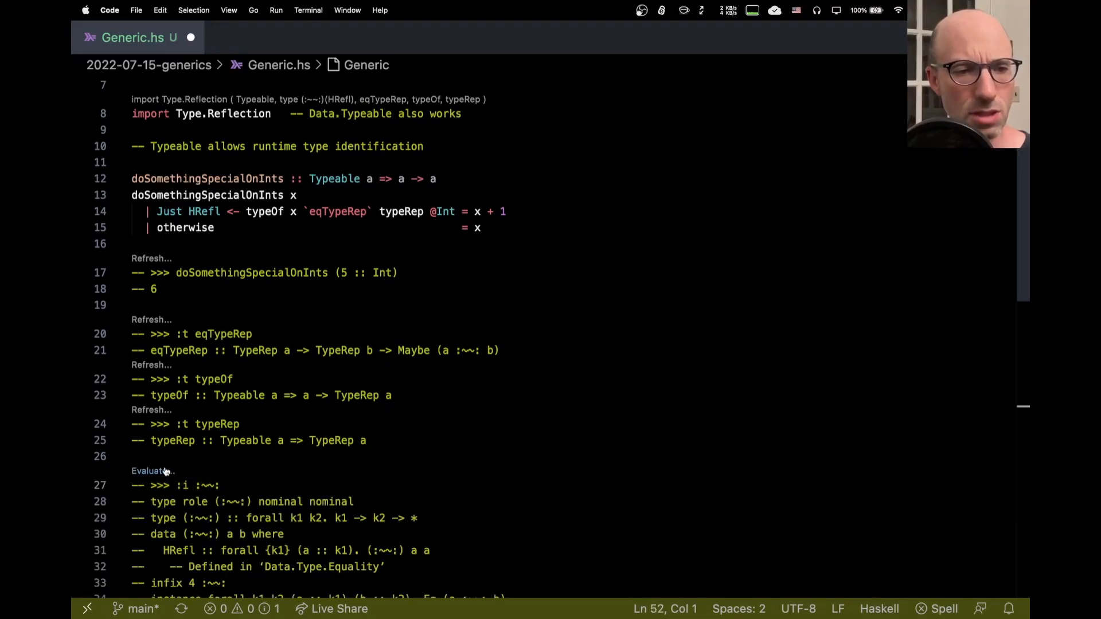
scroll(down, 3)
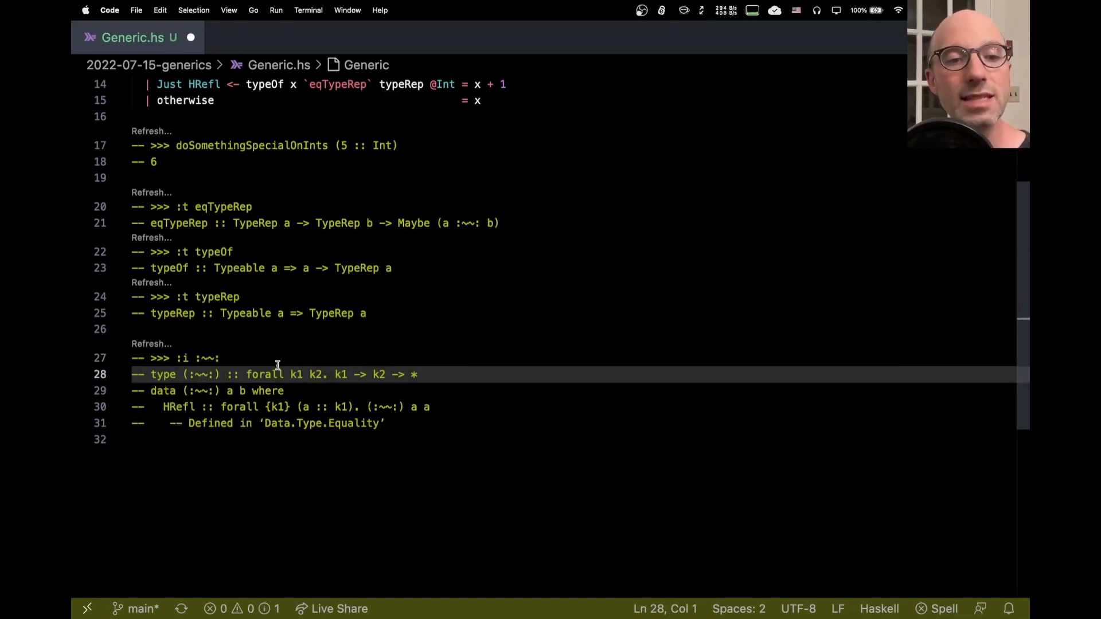
double_click(177, 406)
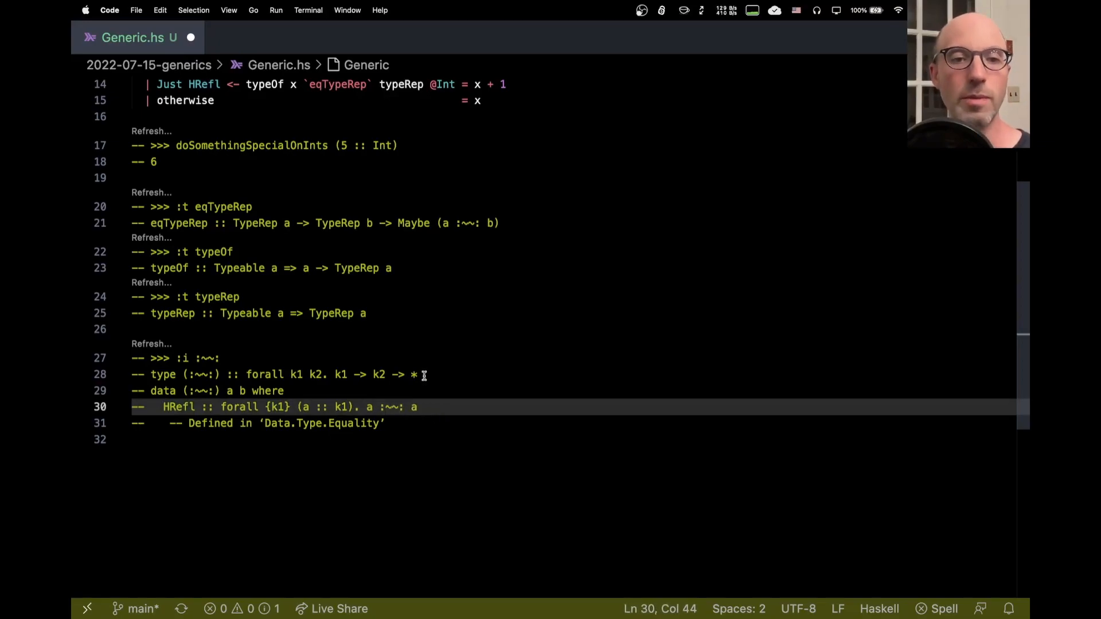
double_click(343, 407)
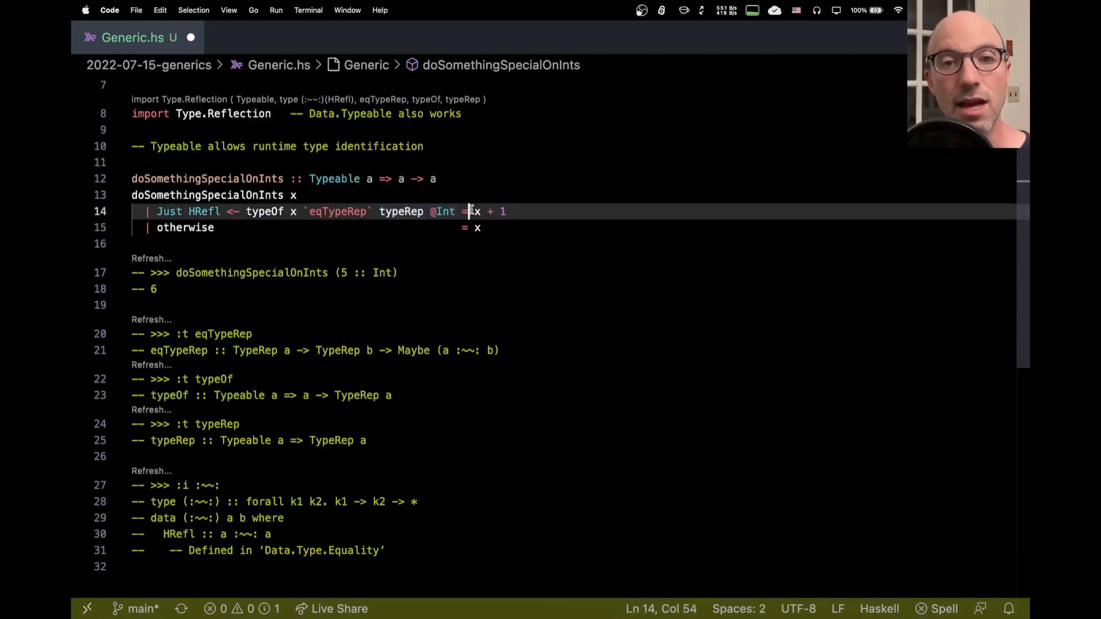
drag(467, 212, 504, 211)
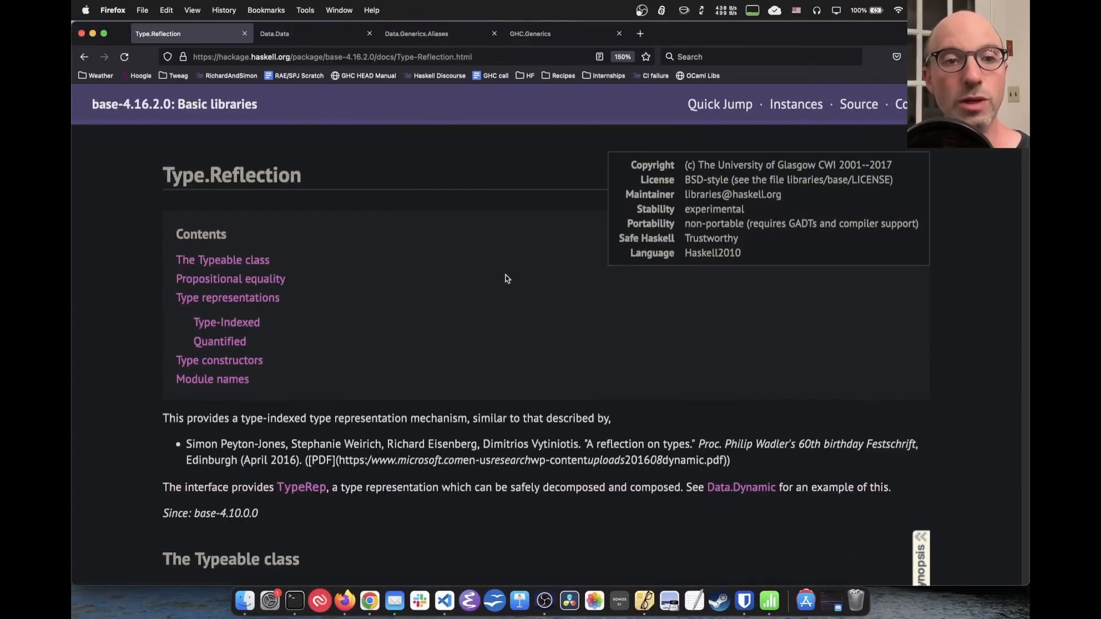
scroll(down, 3)
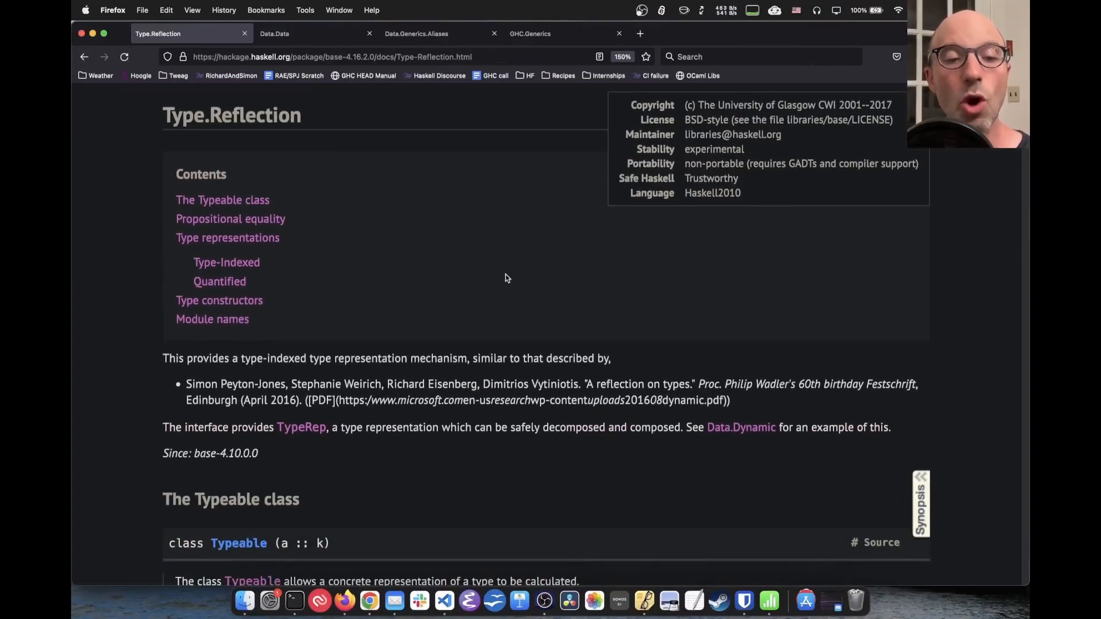
scroll(down, 3)
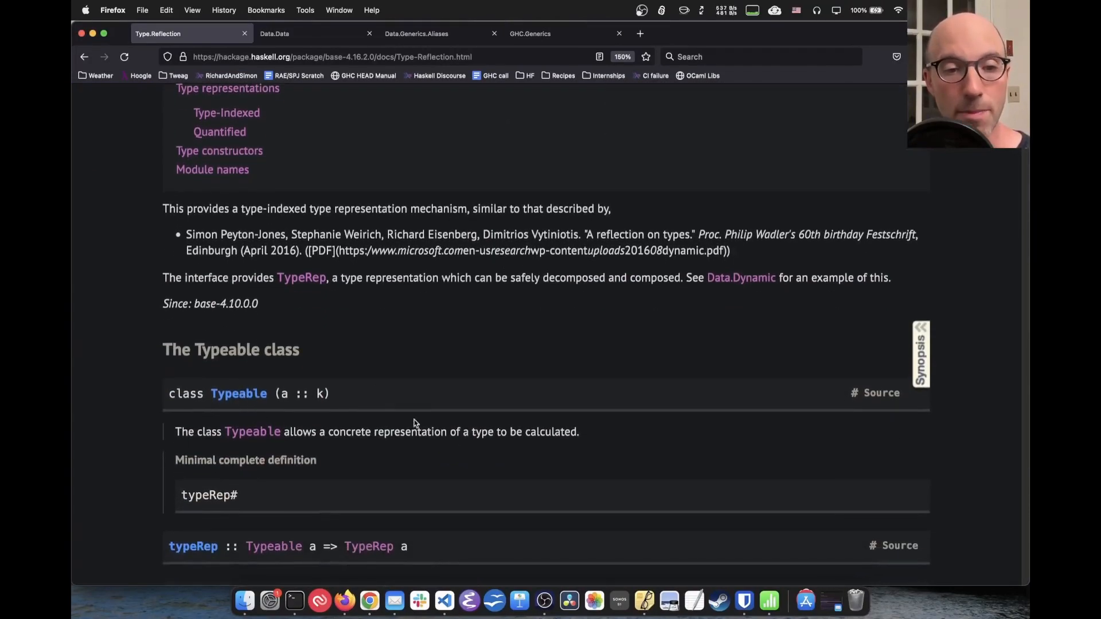
scroll(down, 3)
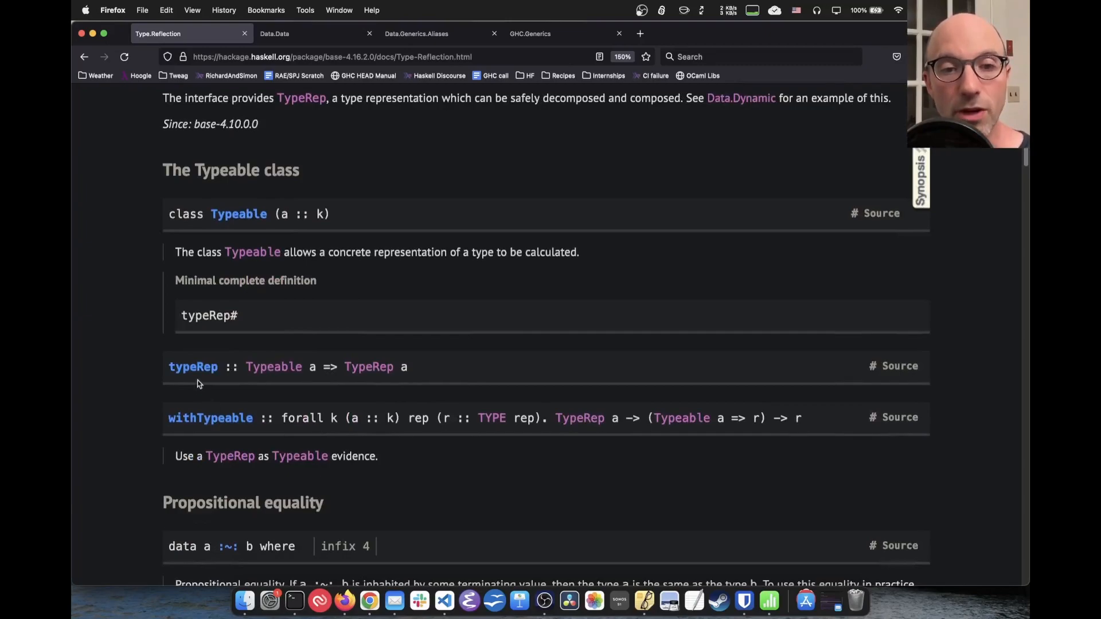
scroll(down, 3)
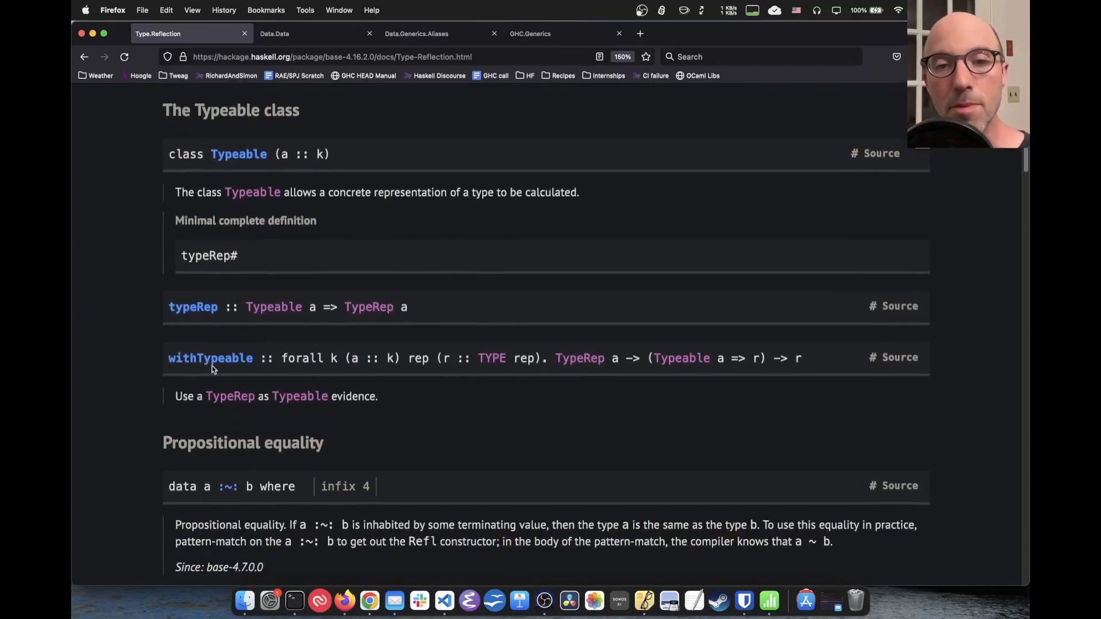
mouse_move(664, 363)
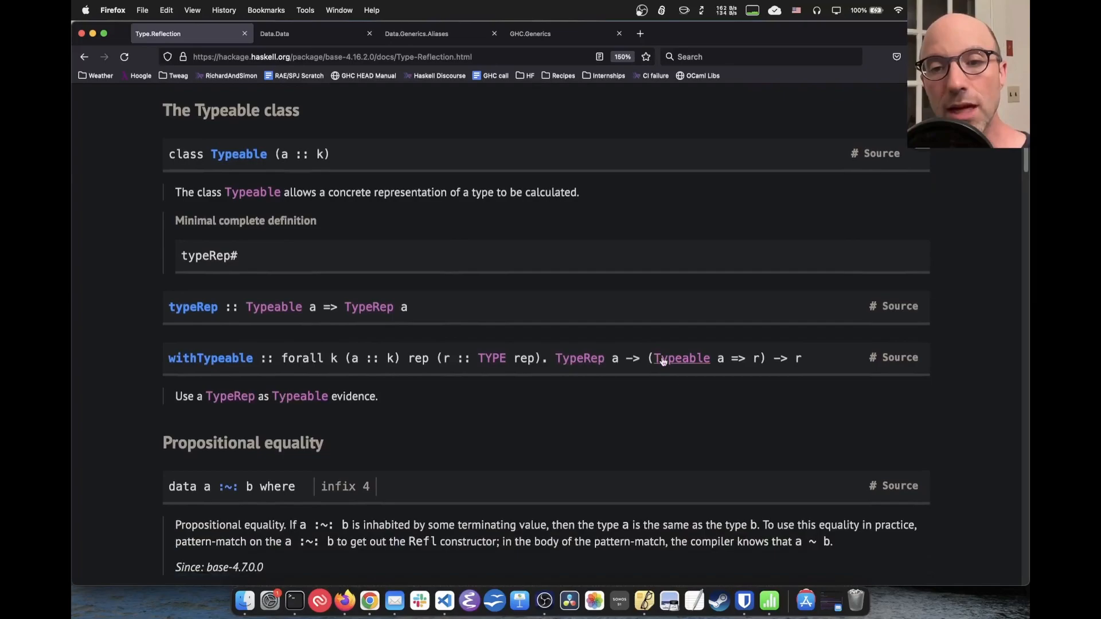
mouse_move(703, 359)
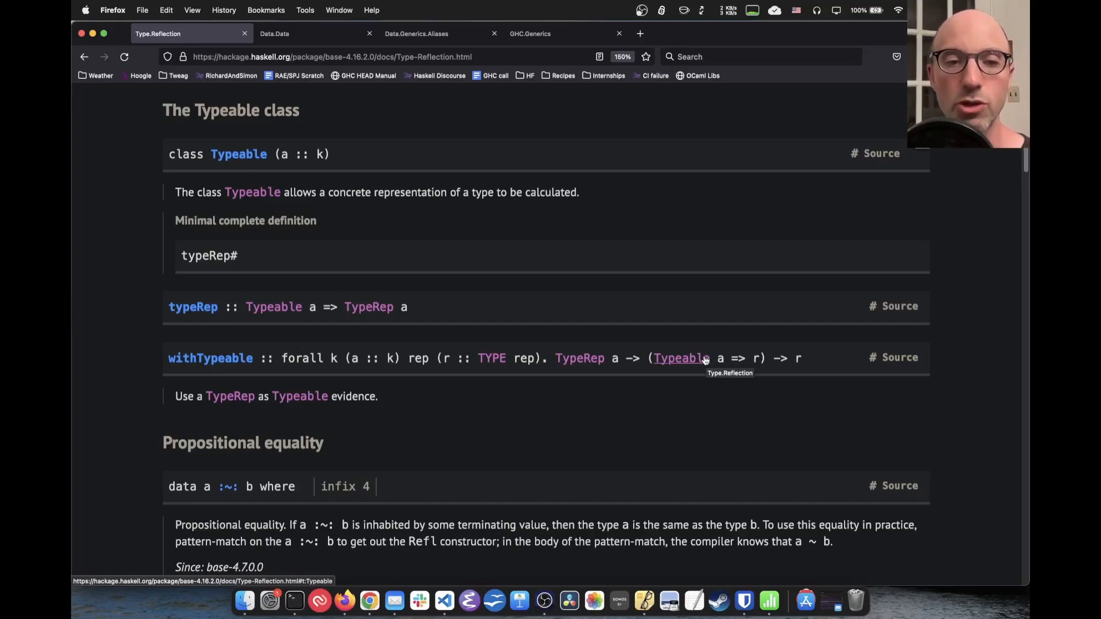
mouse_move(687, 337)
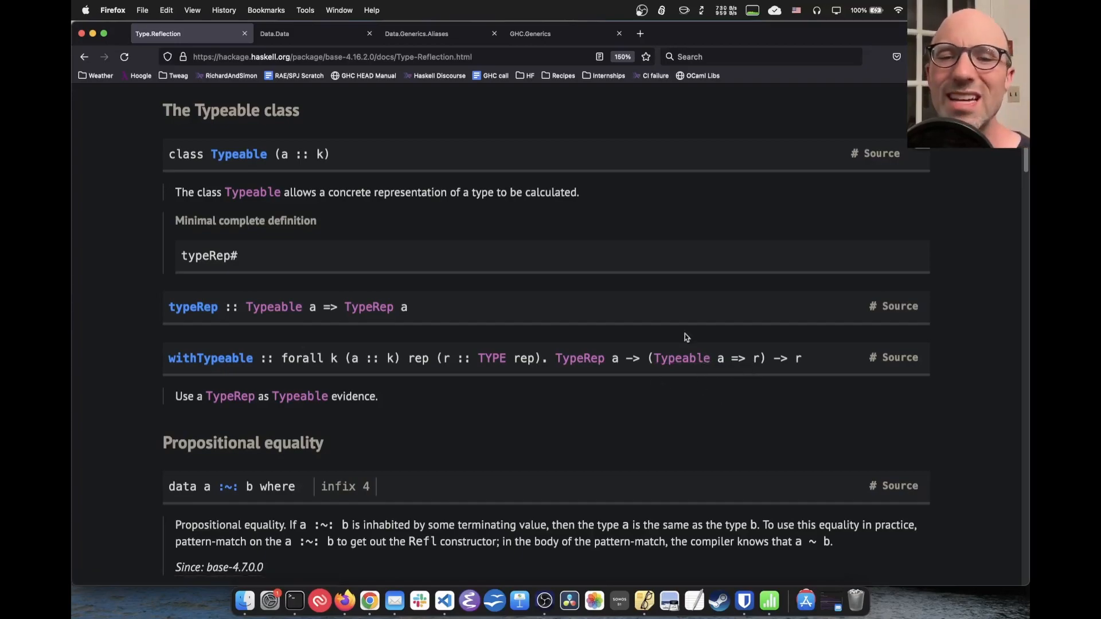
mouse_move(737, 388)
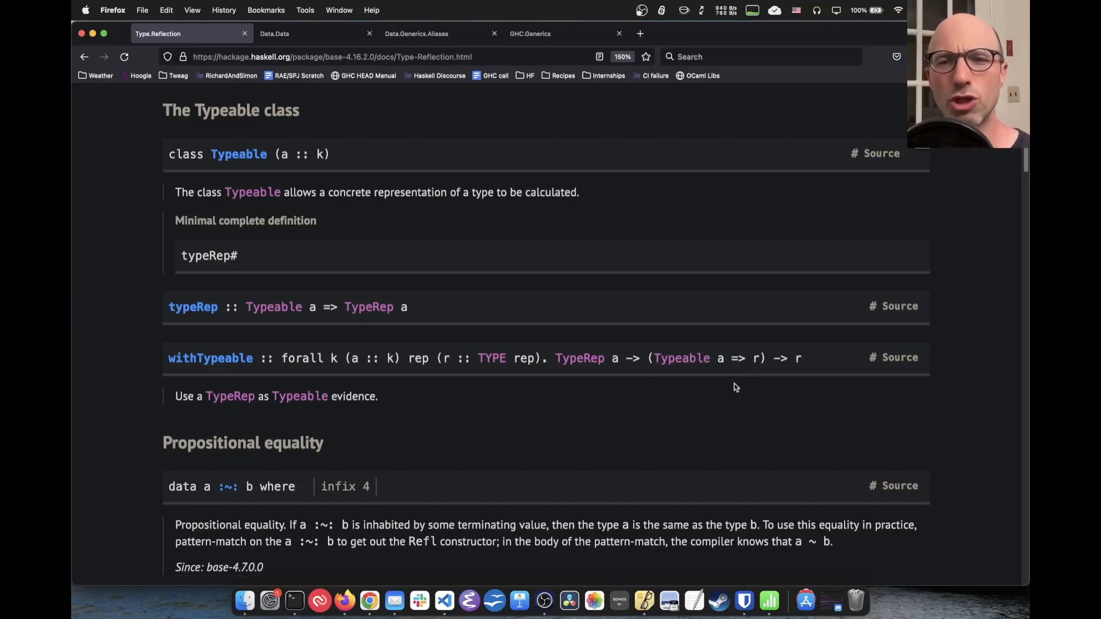
mouse_move(720, 425)
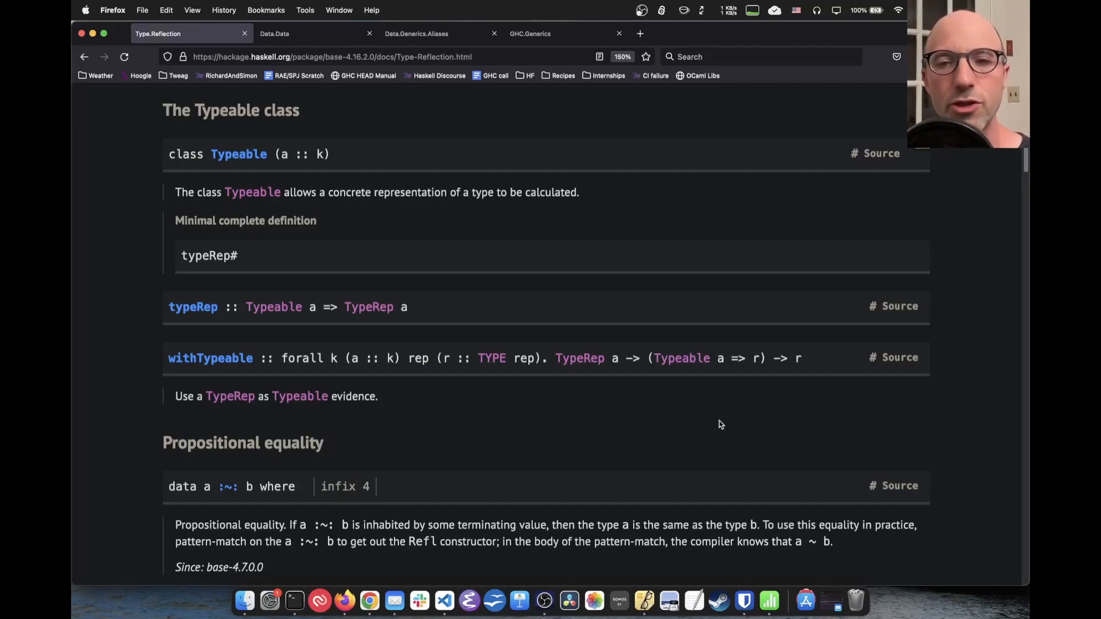
drag(646, 358, 772, 357)
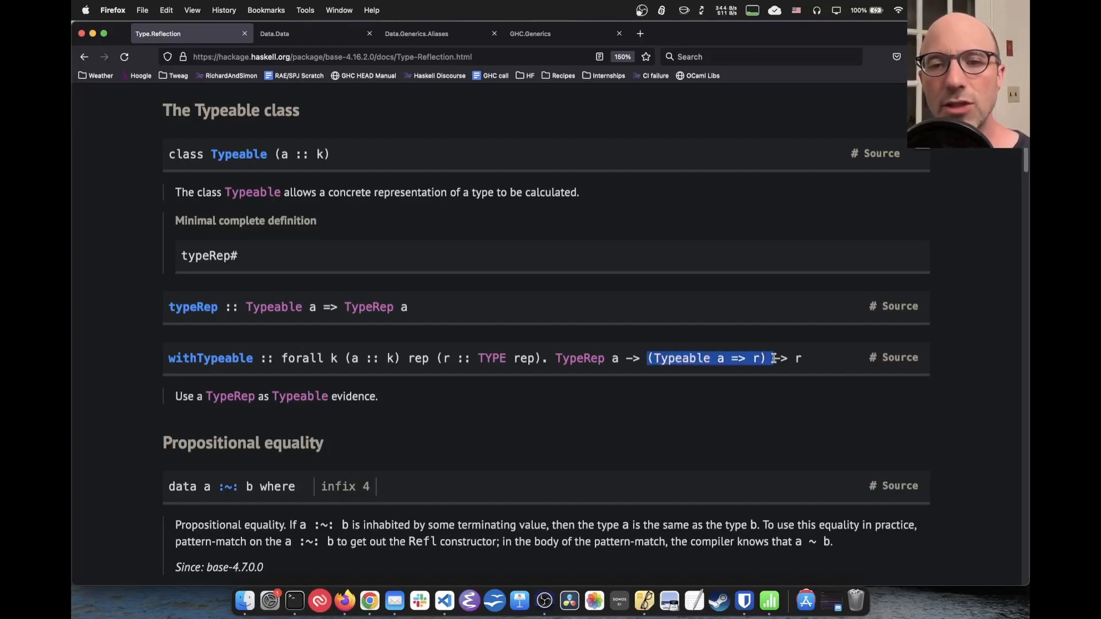
mouse_move(754, 408)
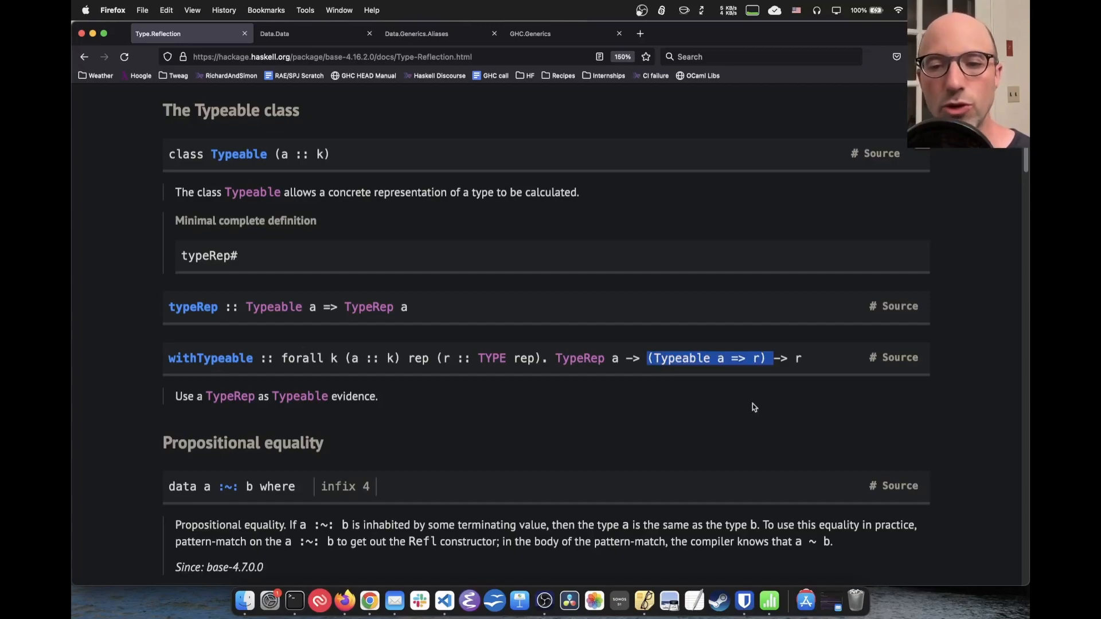
scroll(down, 3)
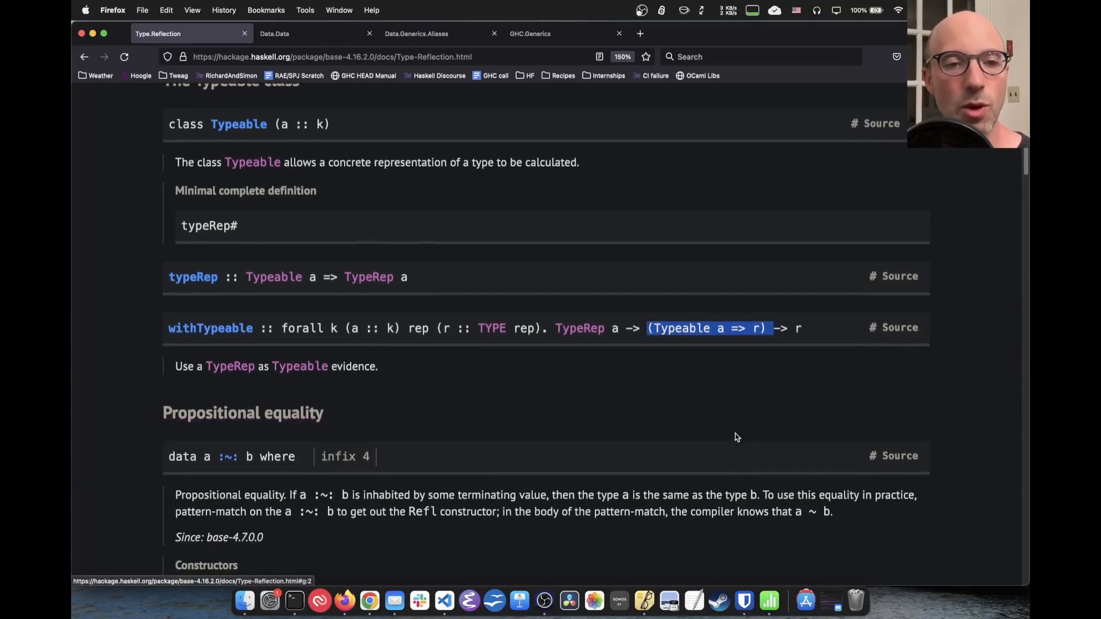
scroll(down, 3)
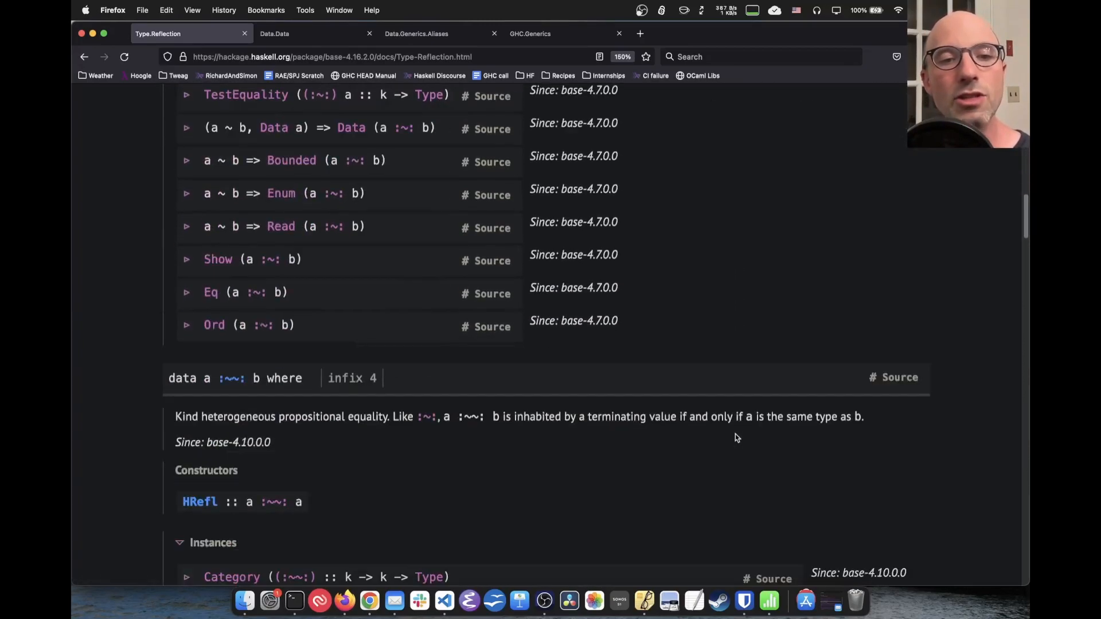
scroll(down, 3)
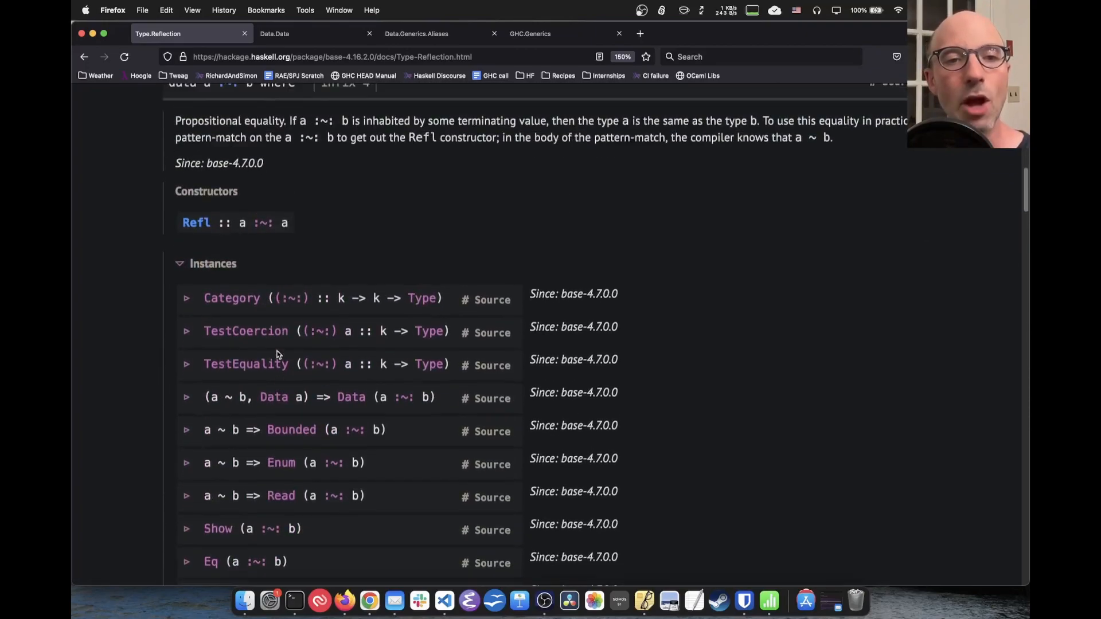
scroll(down, 3)
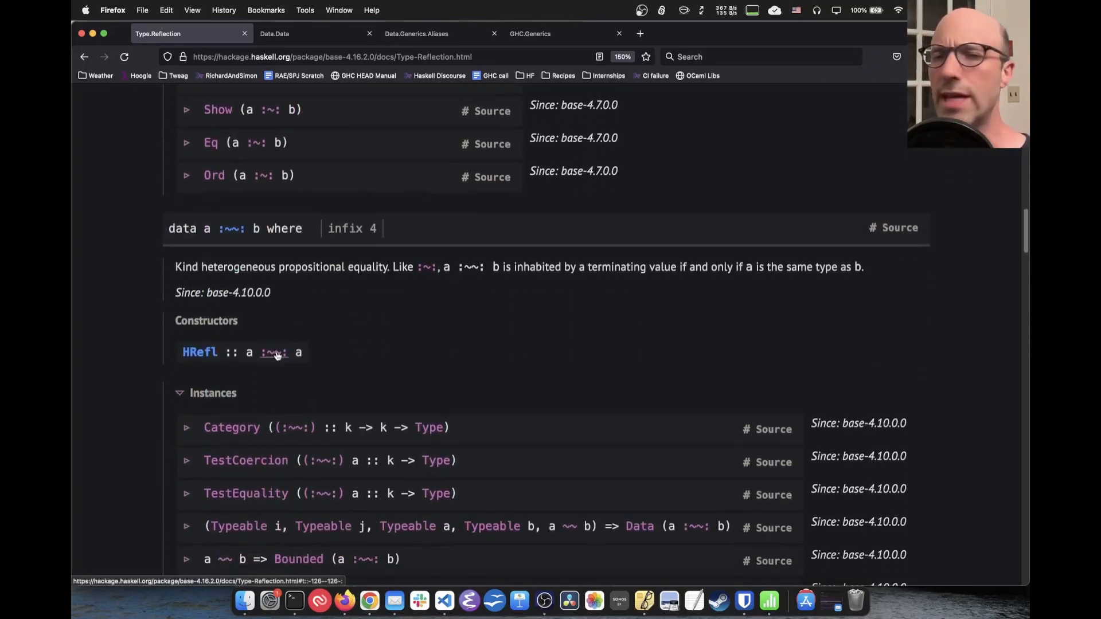
mouse_move(279, 371)
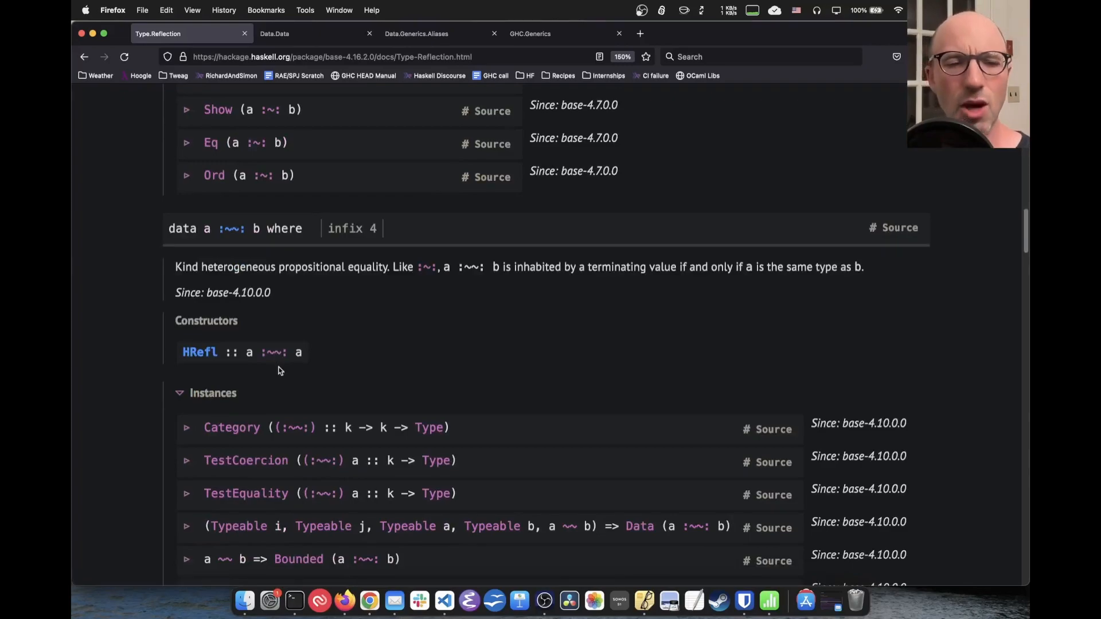
scroll(down, 3)
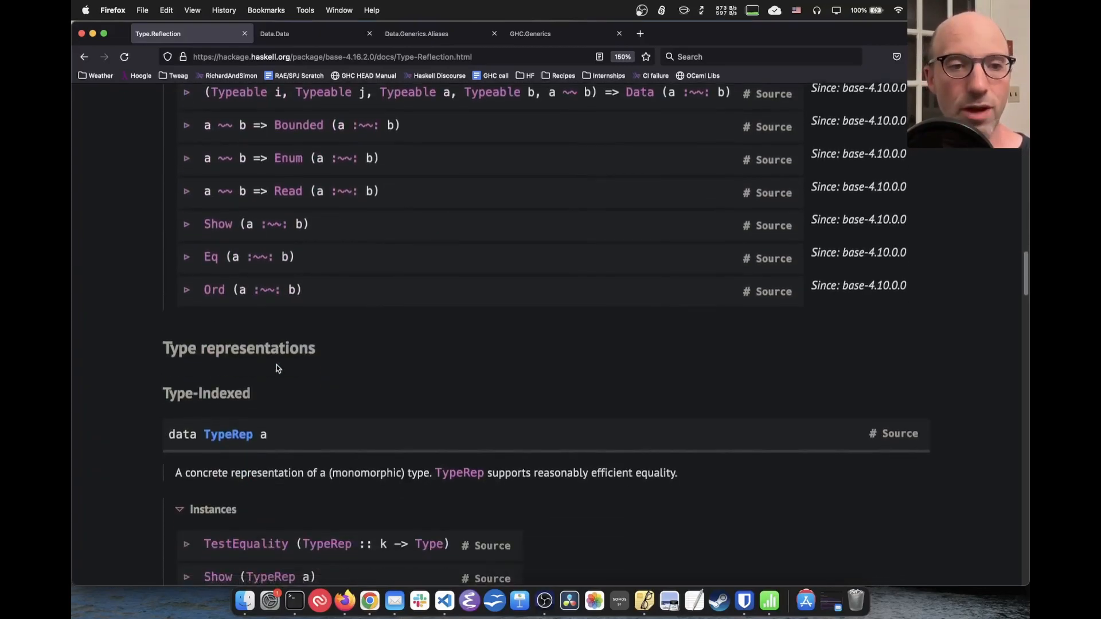
scroll(down, 3)
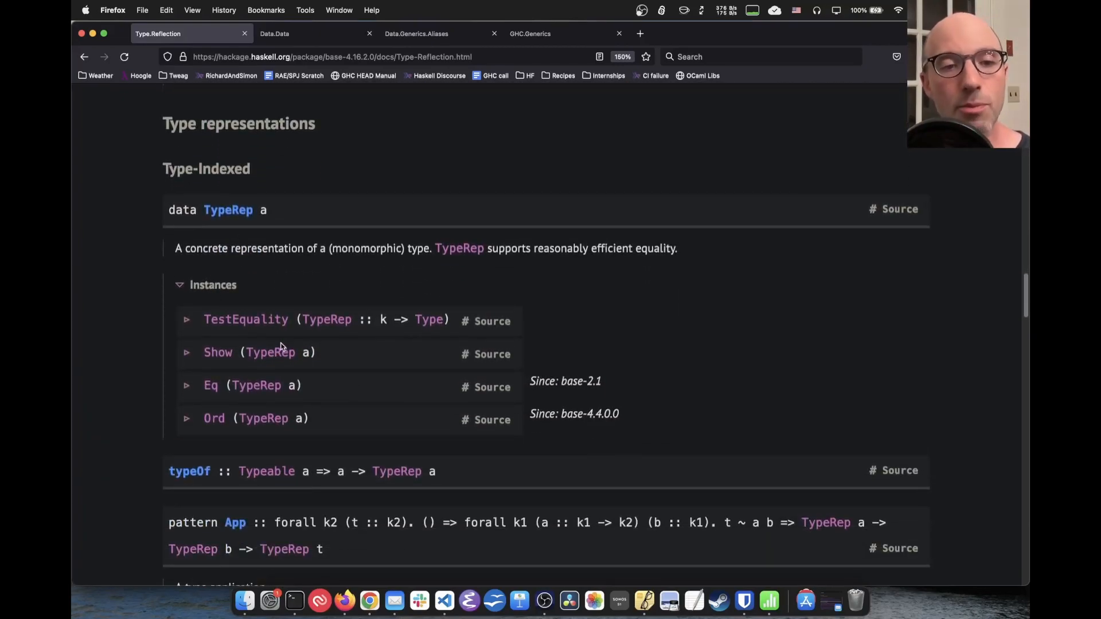
scroll(down, 3)
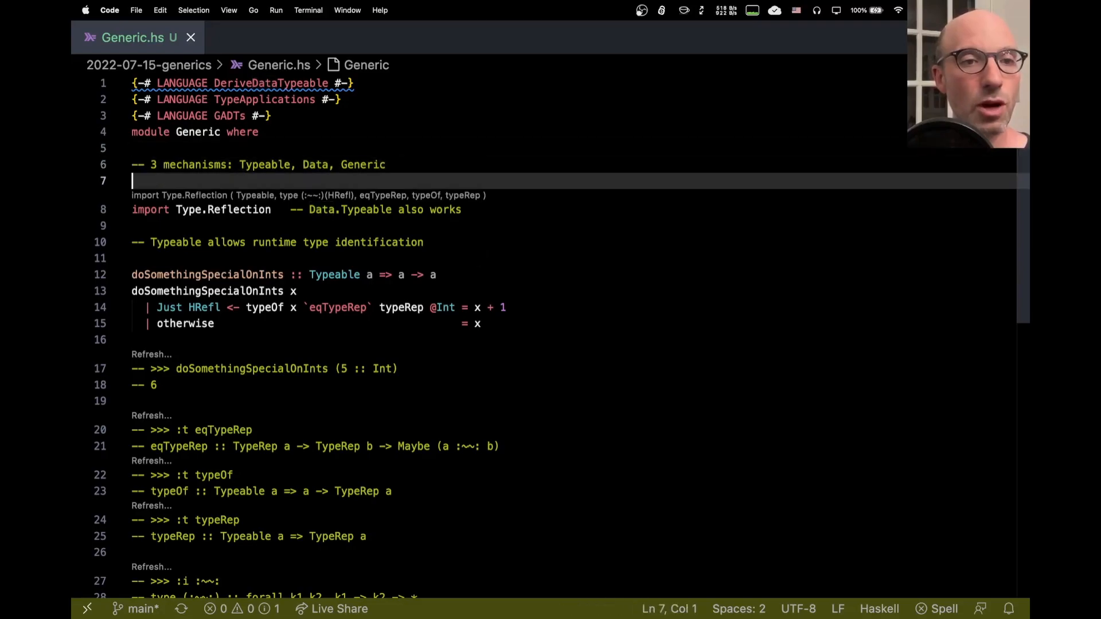
Step: Add 'import Data.Data' beneath the Type.Reflection import
text(in)
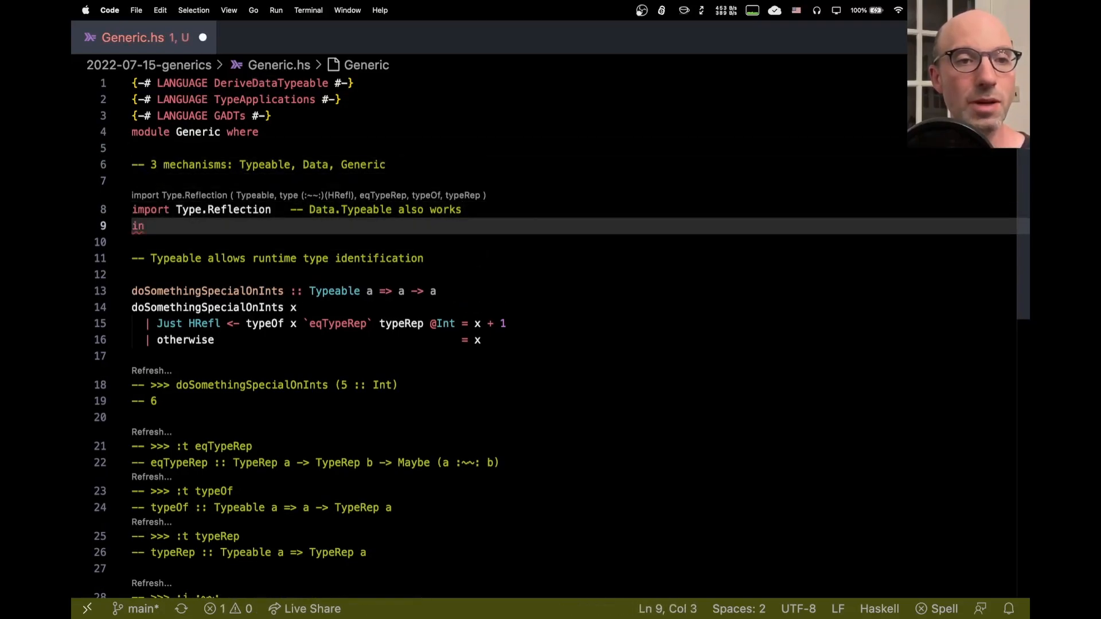
text(import Data.Data)
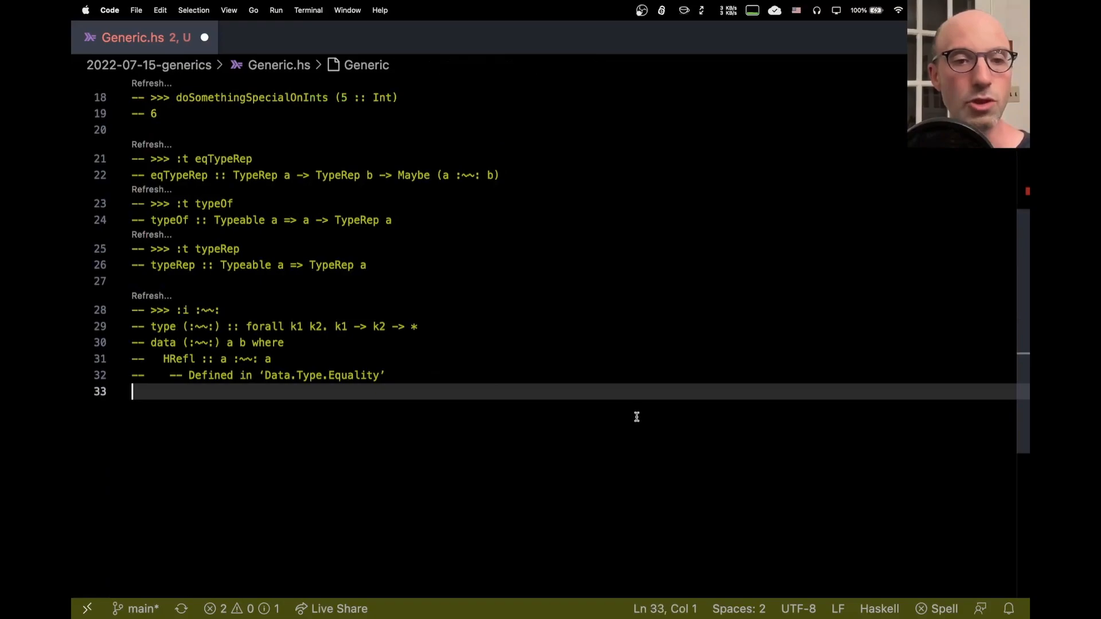
Step: Declare data Wurble = MkW Int Bool Int Double deriving (Show, Data)
key(Enter)
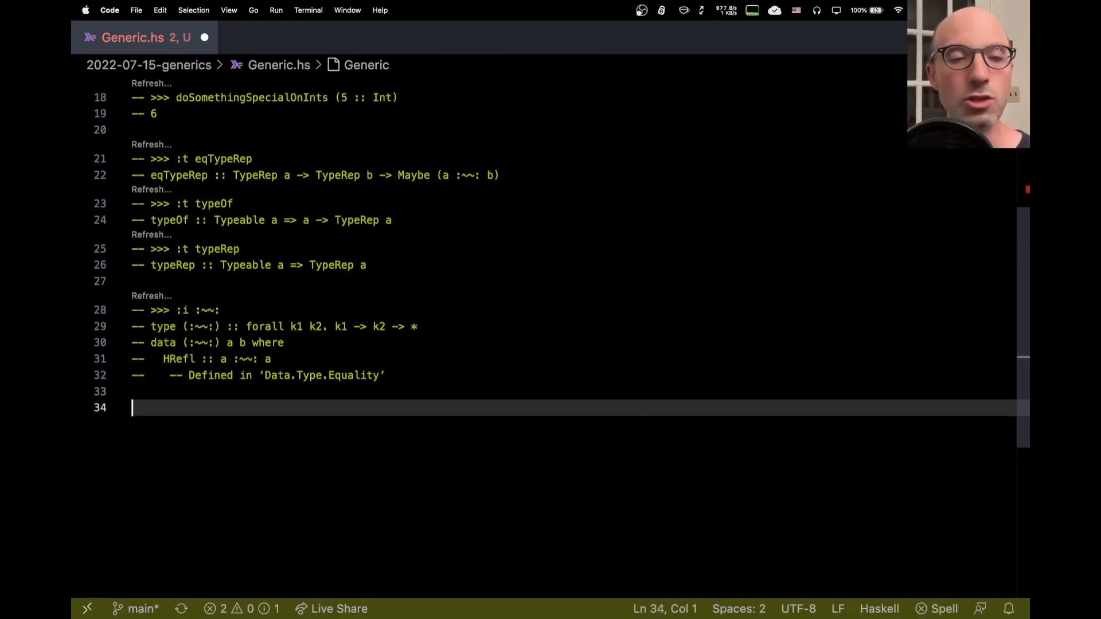
text(data Wurble)
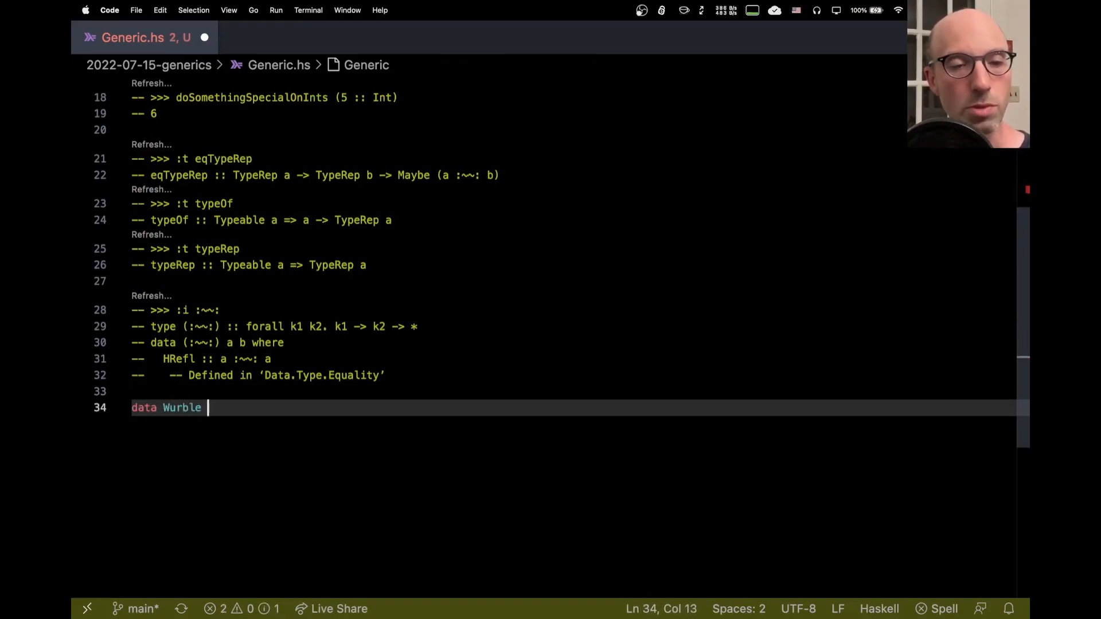
text(= MkW I)
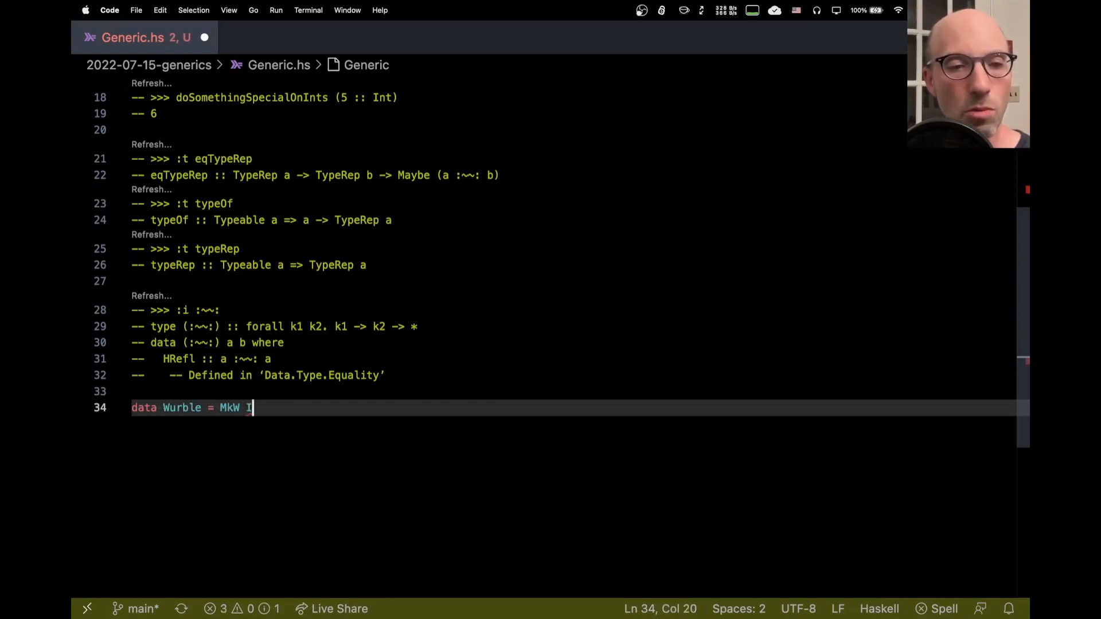
text(nt Bool Int Double)
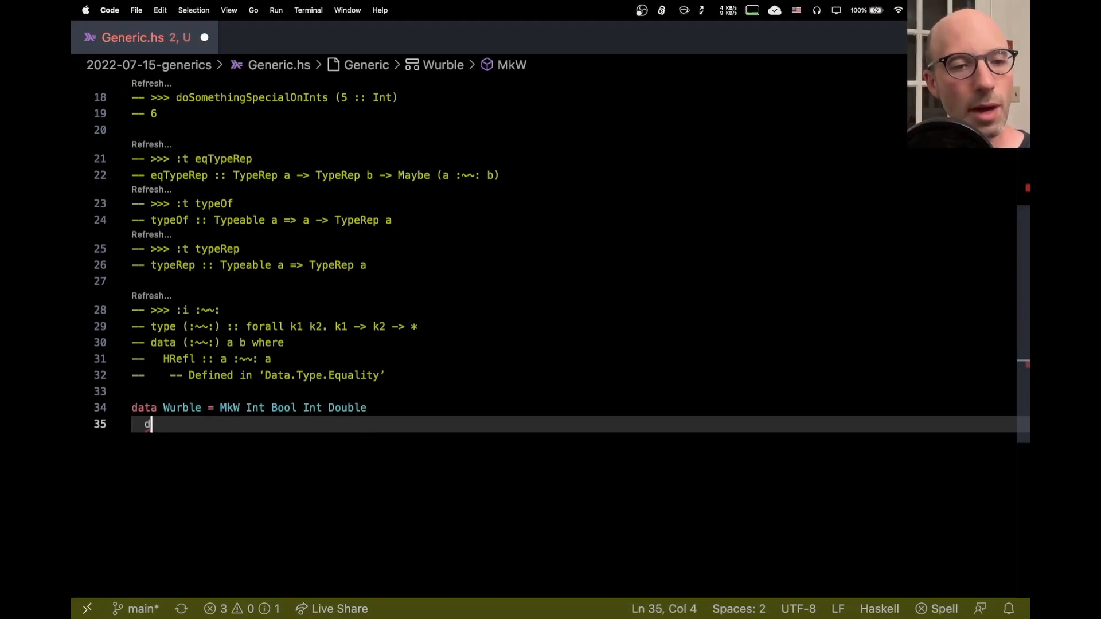
text(deriving (Show, Data))
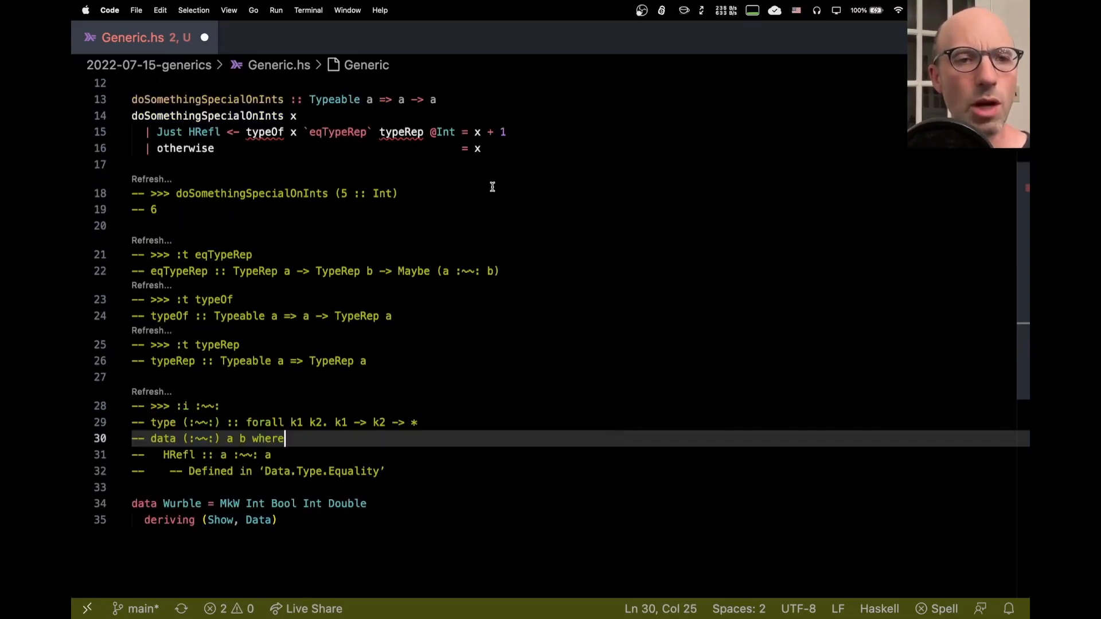
Step: Narrow the import to Data.Data ( Data ) and reorder the LANGUAGE pragmas
click(265, 131)
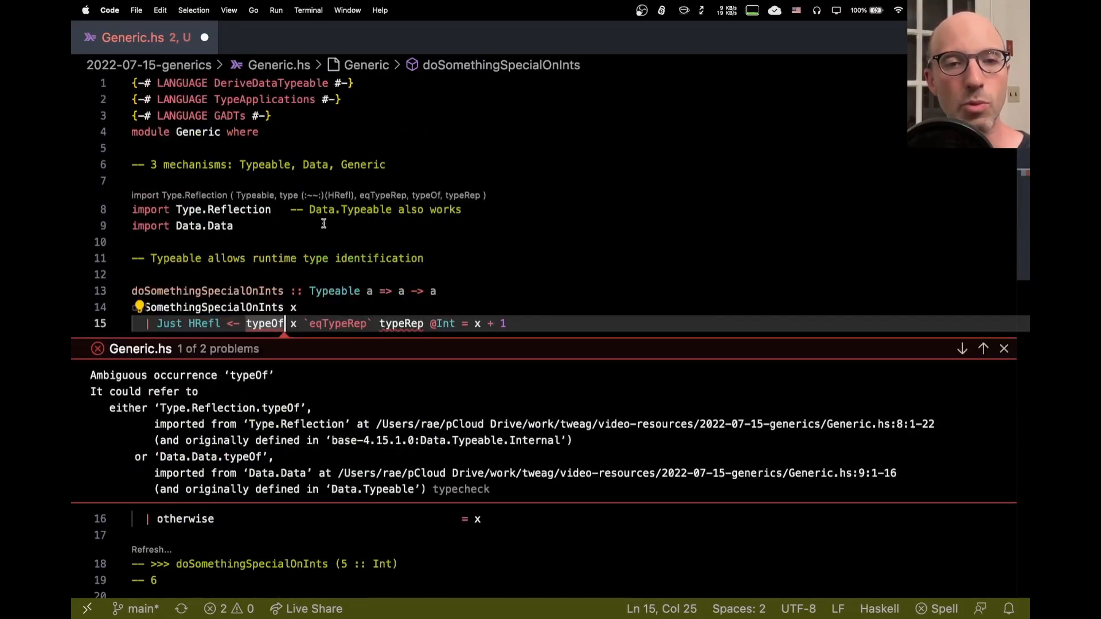
text((D)
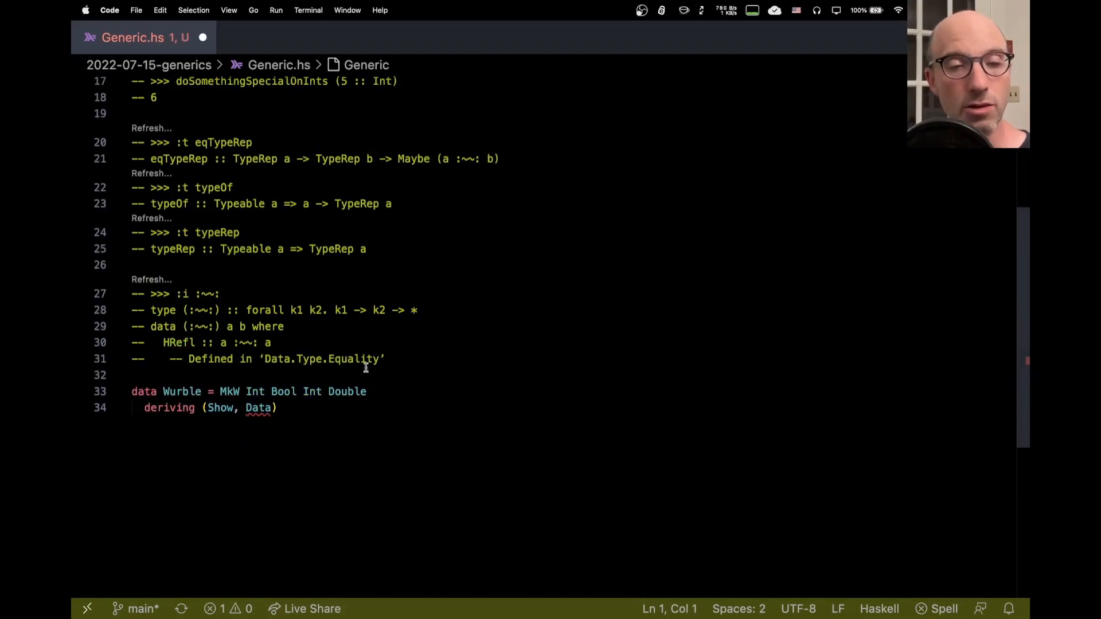
click(272, 408)
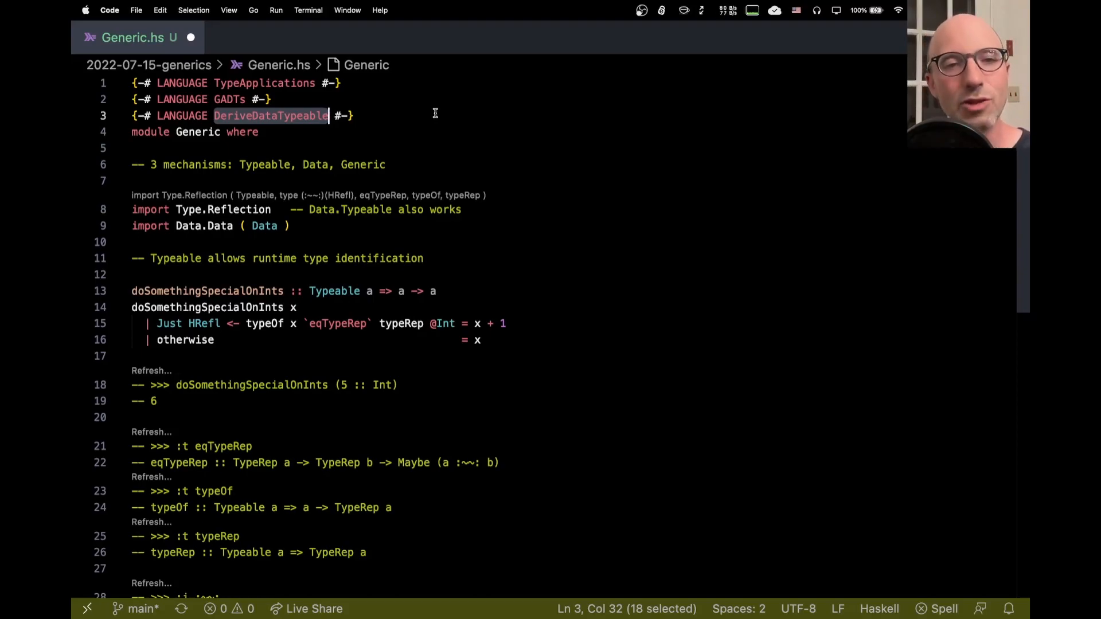
mouse_move(493, 209)
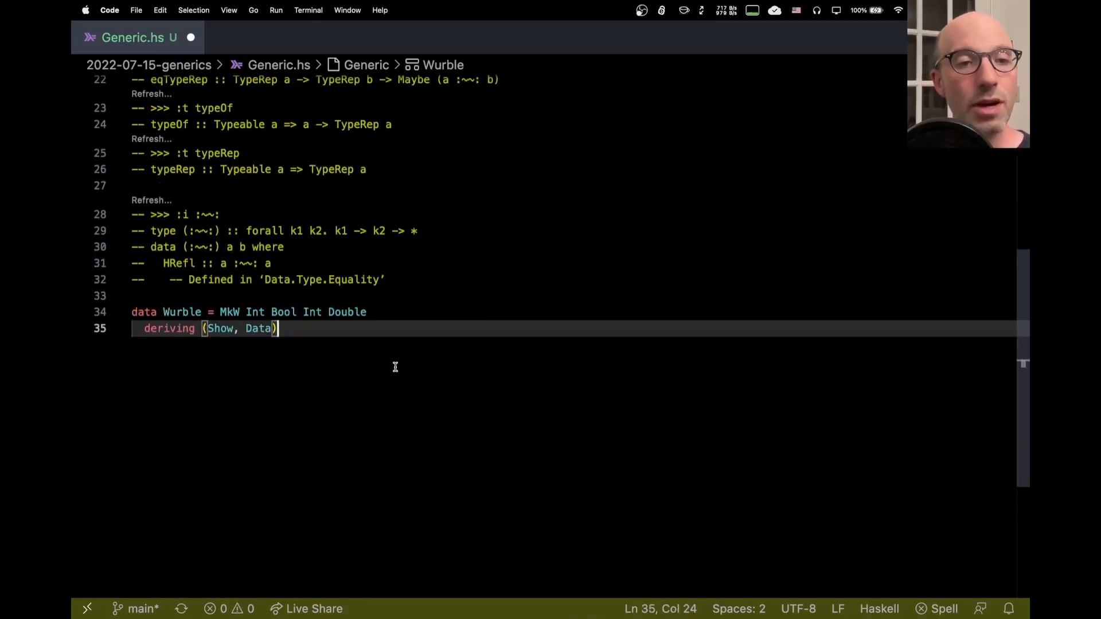
Step: Write add1 :: Data a => a -> a and begin add1 = everywhere (mkT ((+1) :: Int -> Int))
text(a)
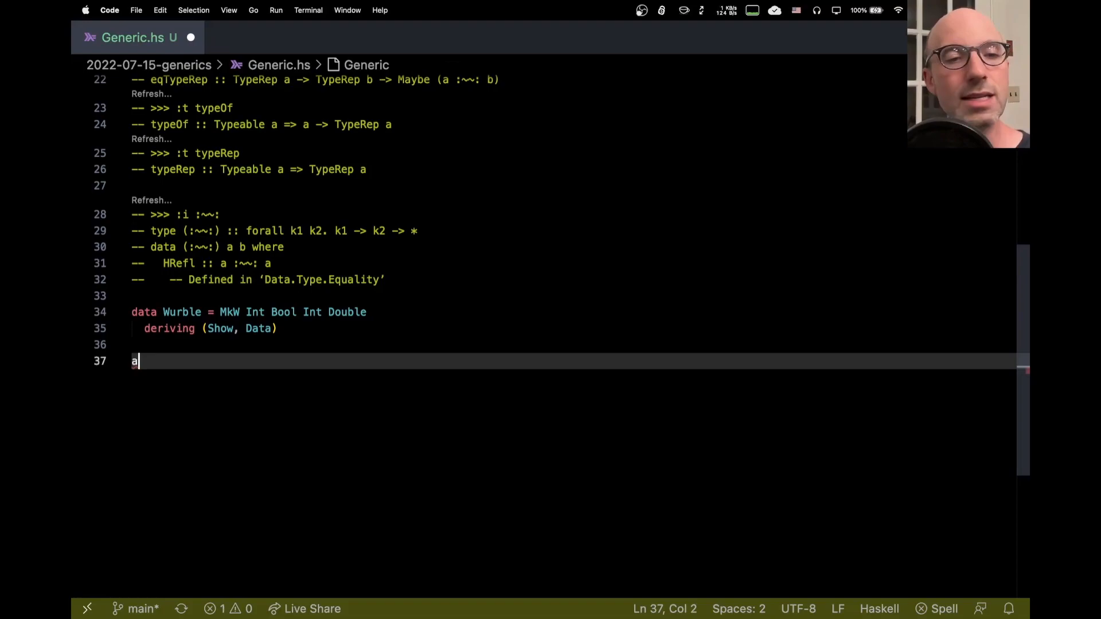
text(dd1 ::)
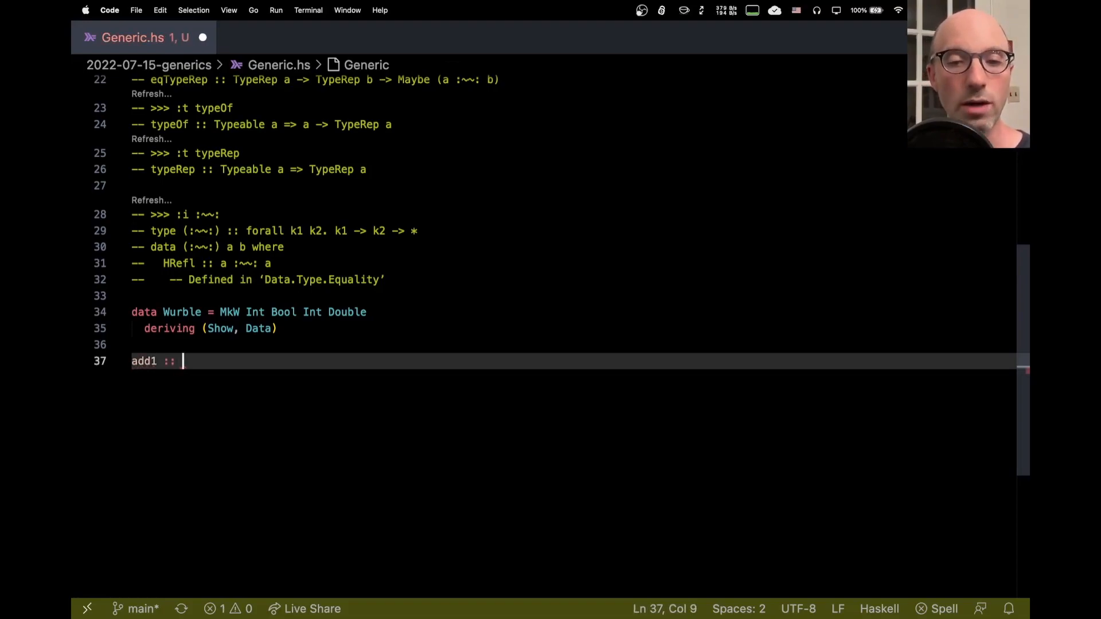
text(Data a =)
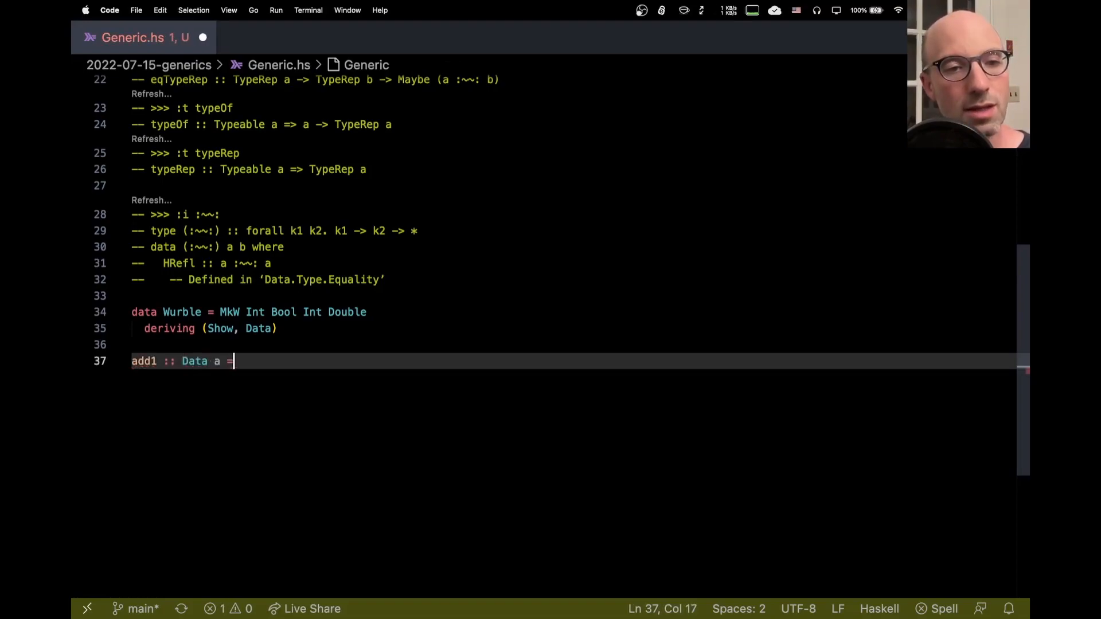
text(=> a -> a)
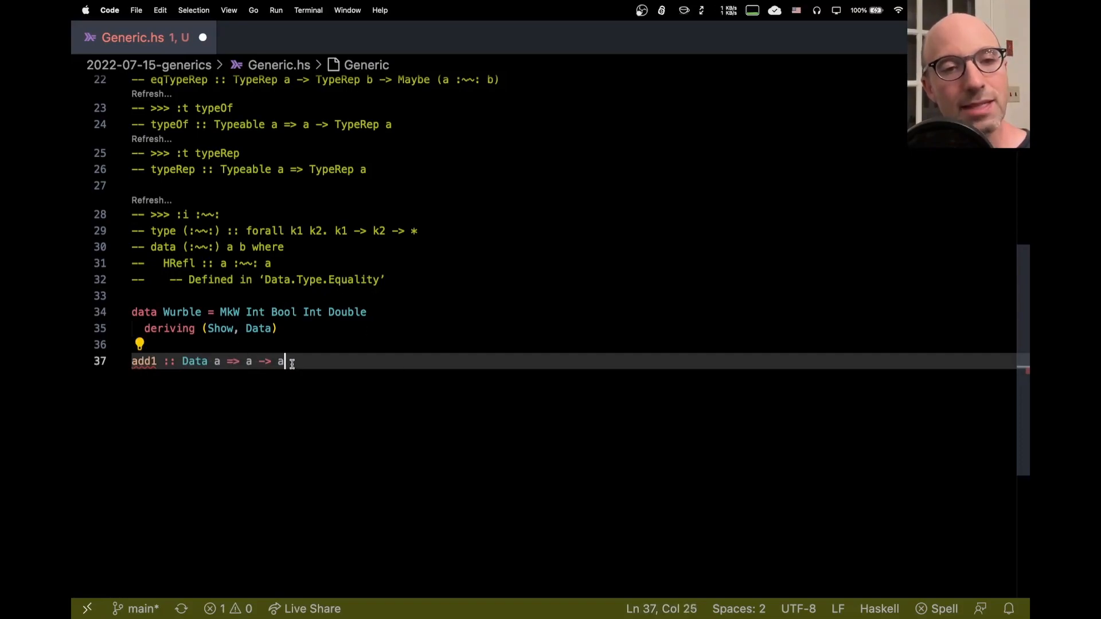
drag(181, 360, 235, 361)
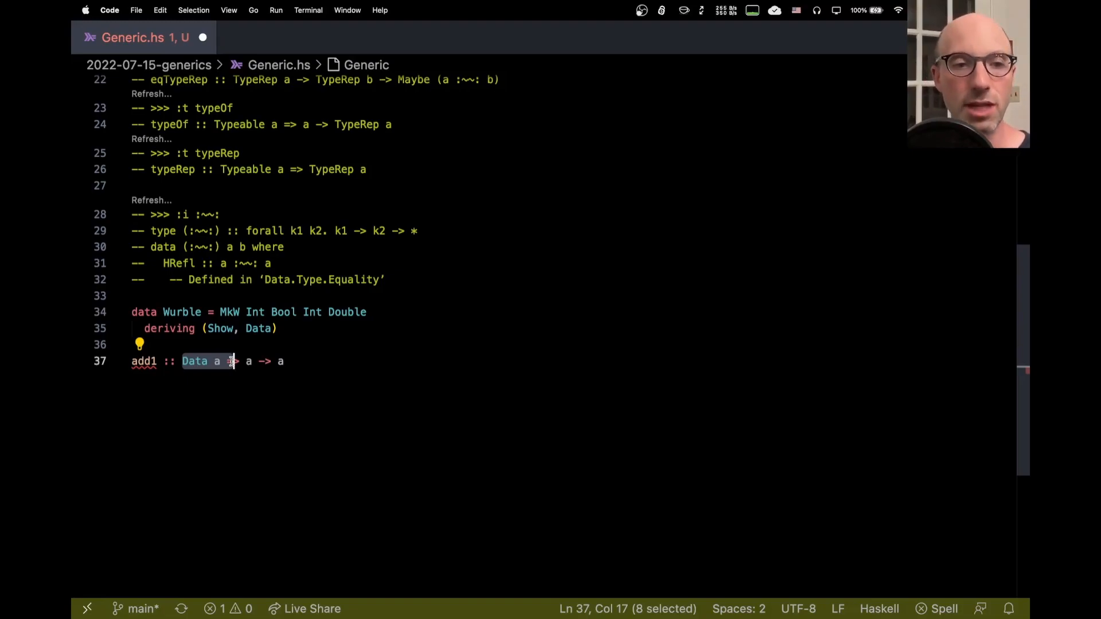
double_click(182, 311)
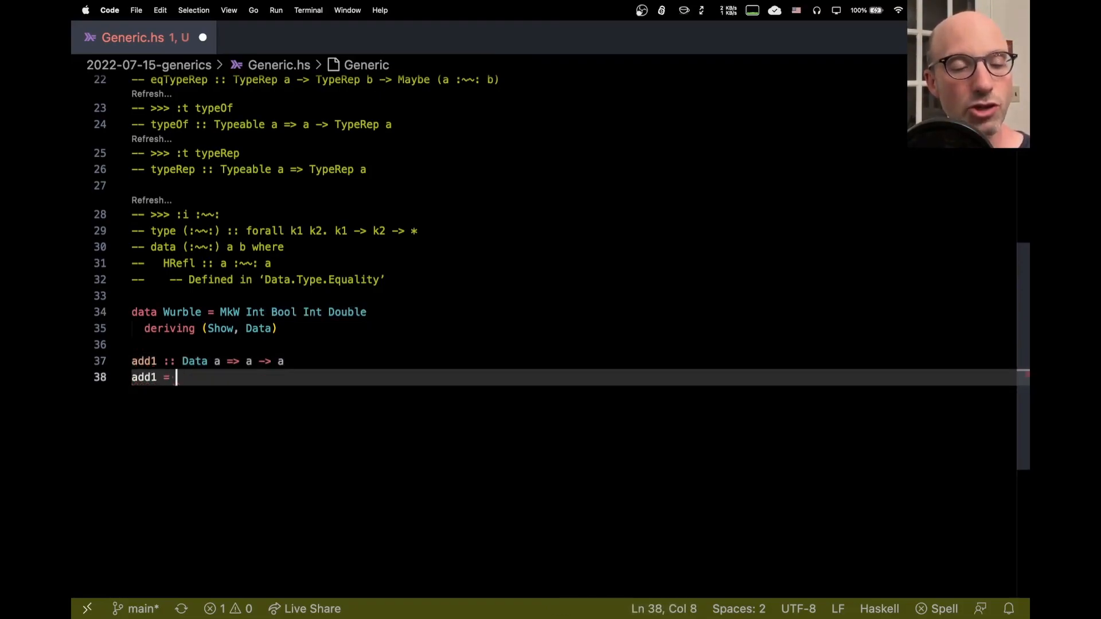
text(everywhere (mkT)
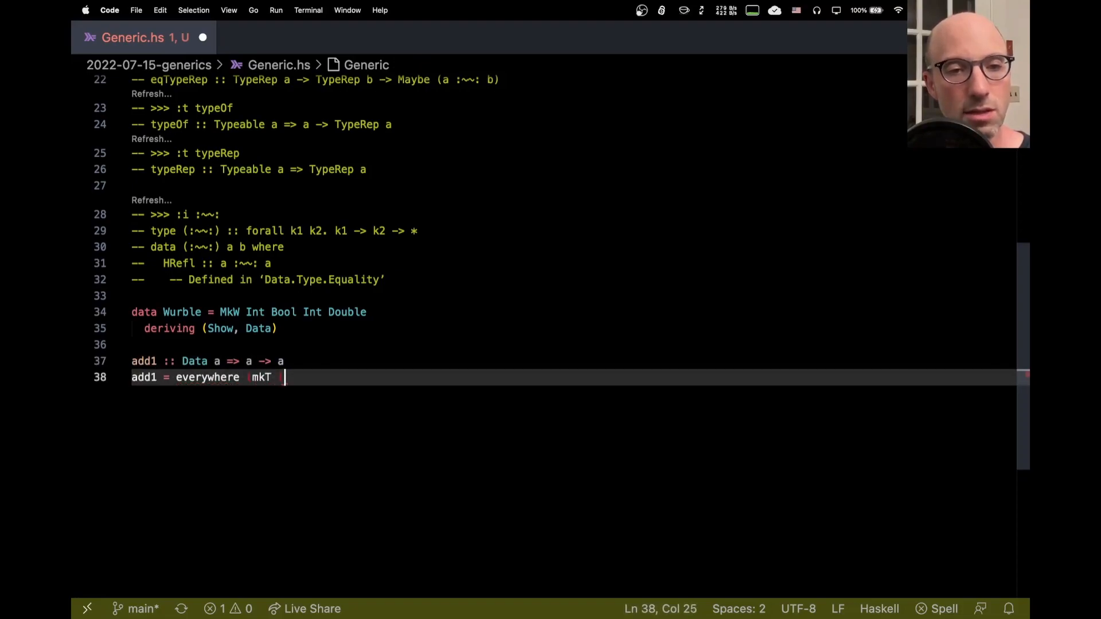
text((+1) :: In)
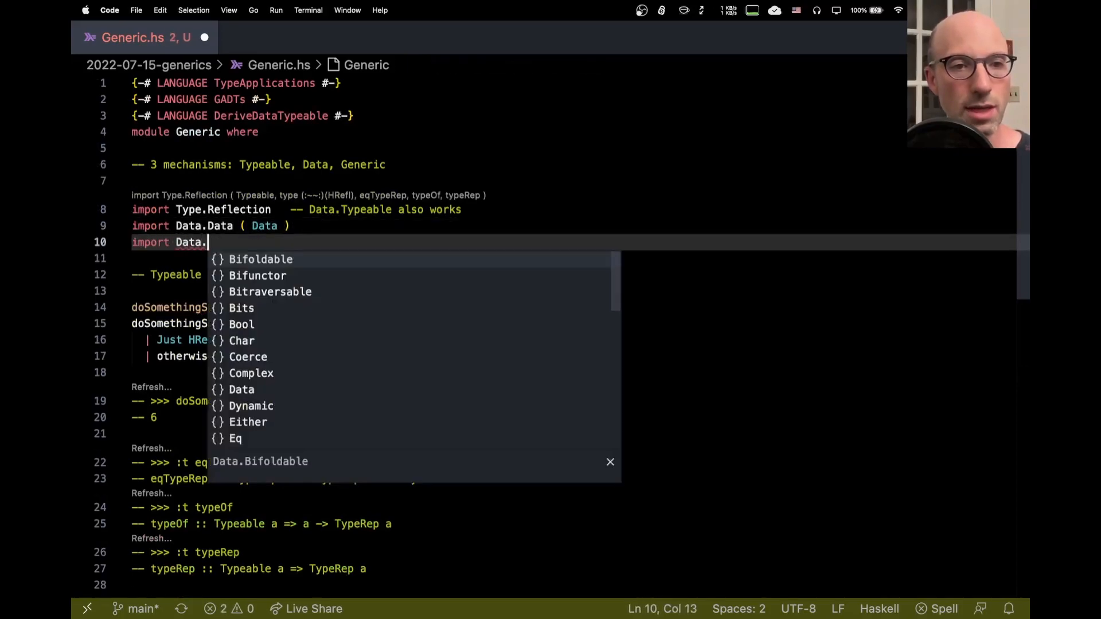
Step: Import everywhere and mkT from Data.Generics so add1 reads everywhere (mkT ((+1) :: Int -> Int))
text(Generics)
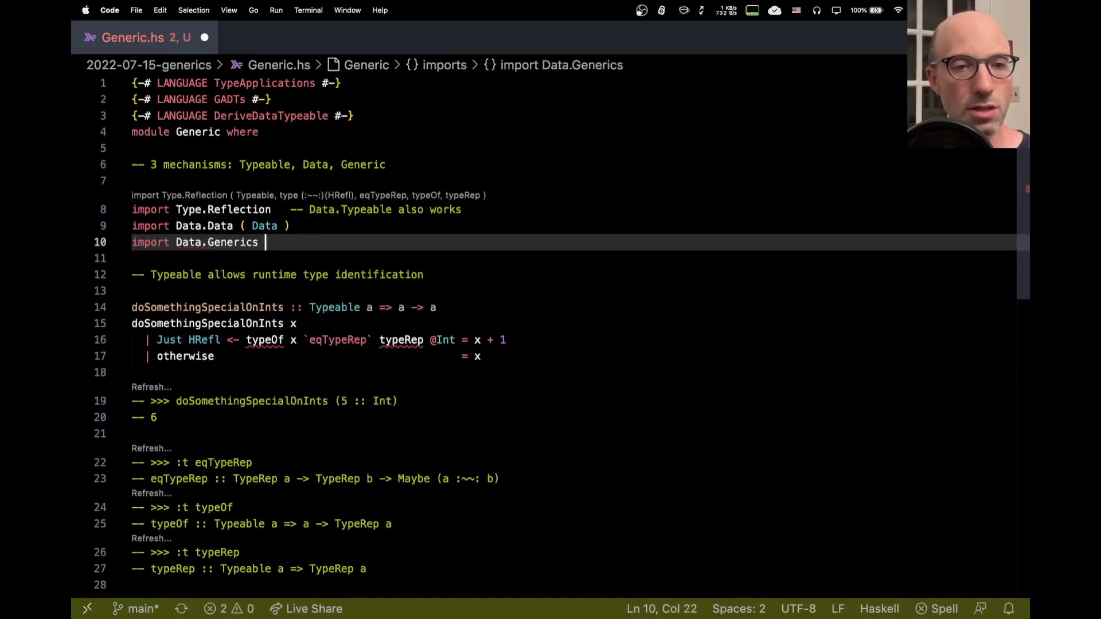
text(( everywhere, mkT)
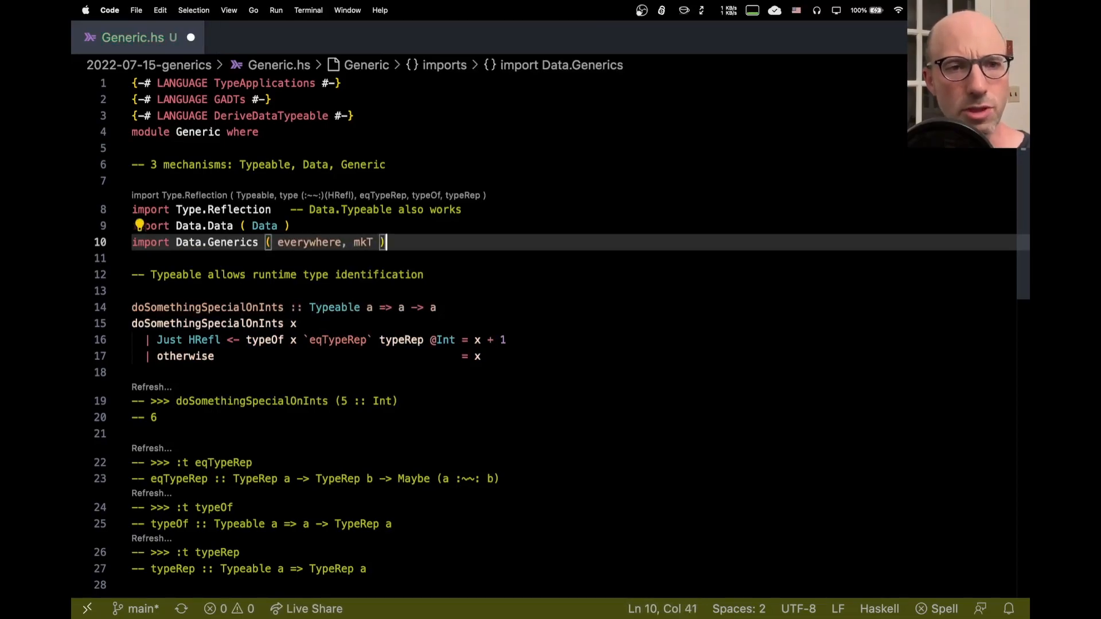
scroll(down, 3)
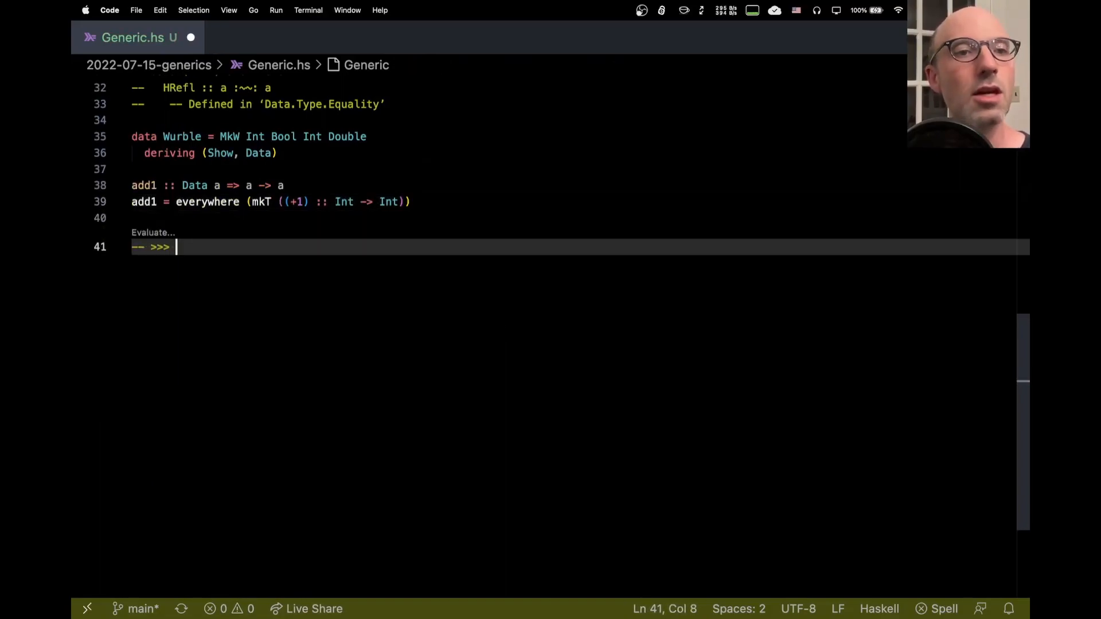
Step: Add and evaluate the doctest add1 (MkW 2 True 3 8), giving MkW 3 True 4 8.0
text(add1 (MkW 2 True)
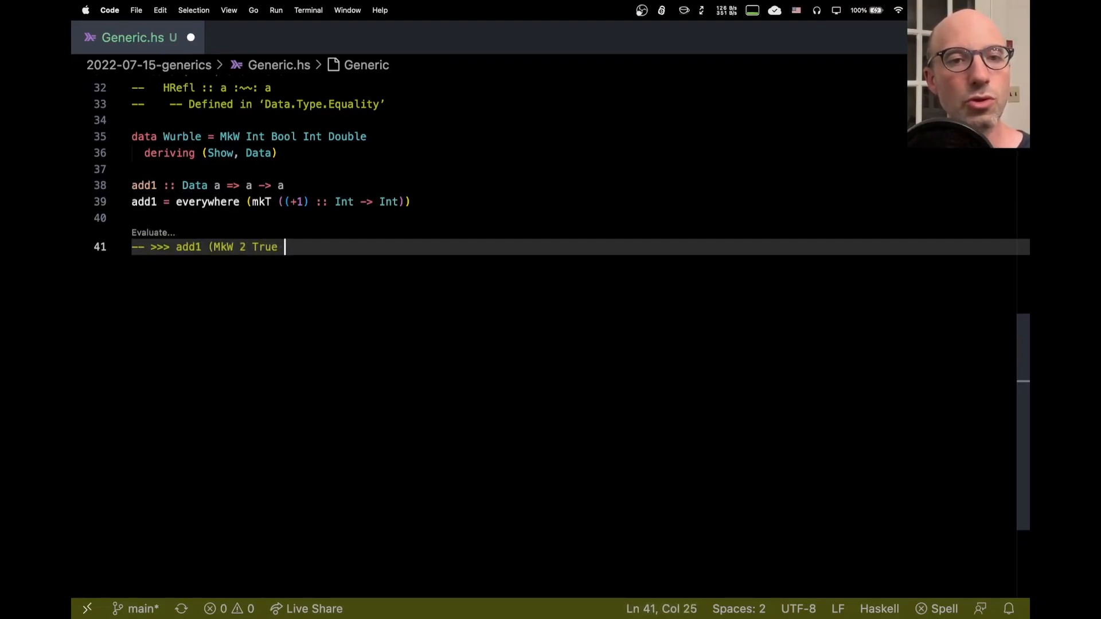
text(3 8))
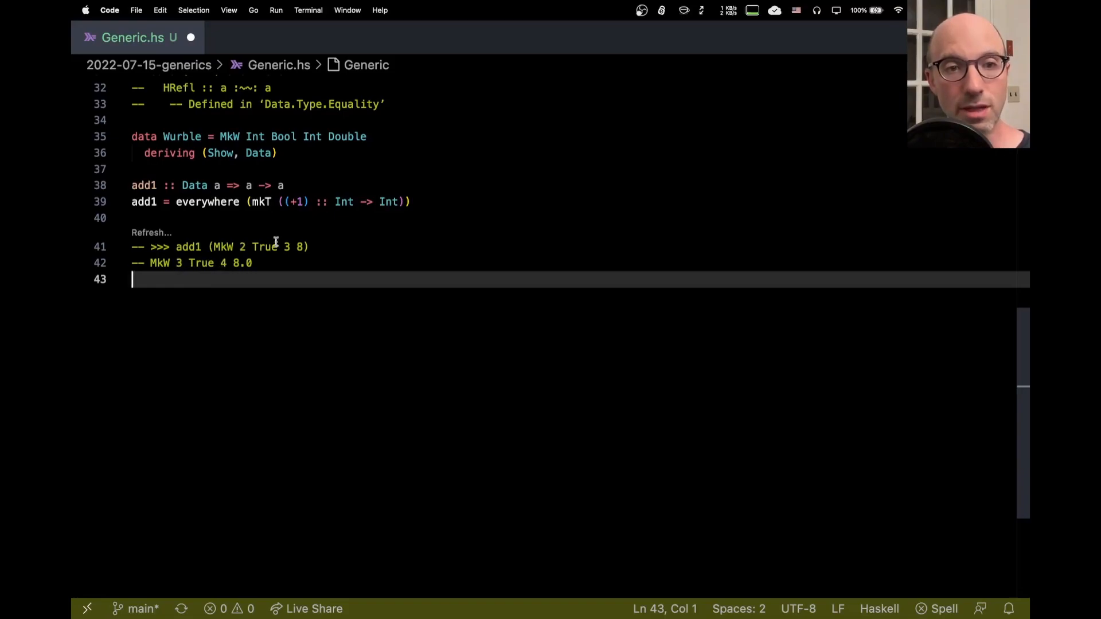
mouse_move(297, 233)
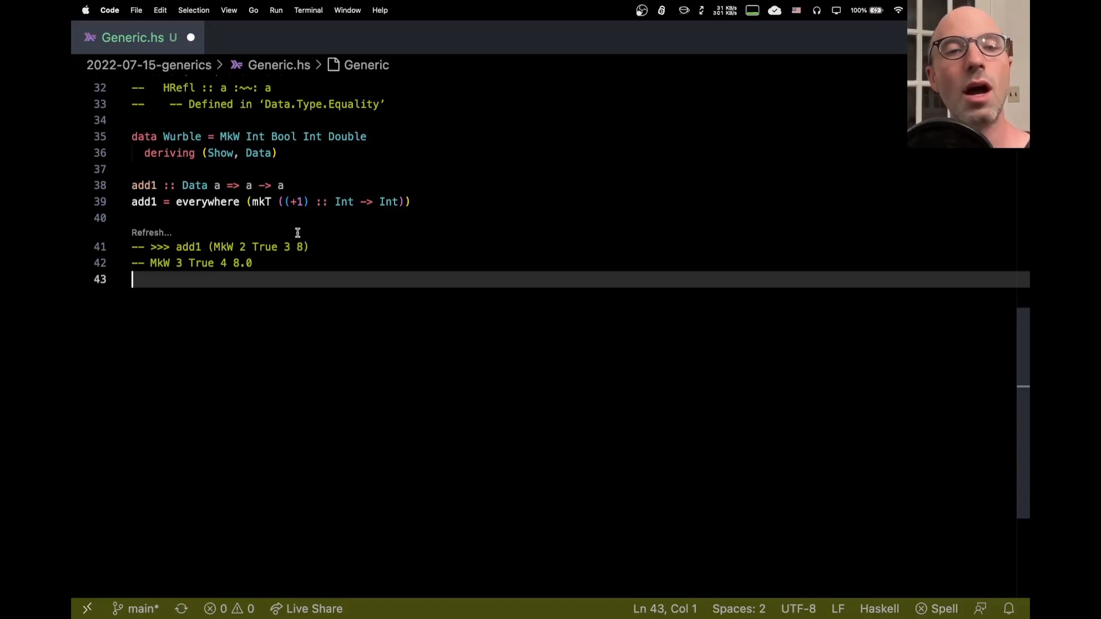
mouse_move(359, 270)
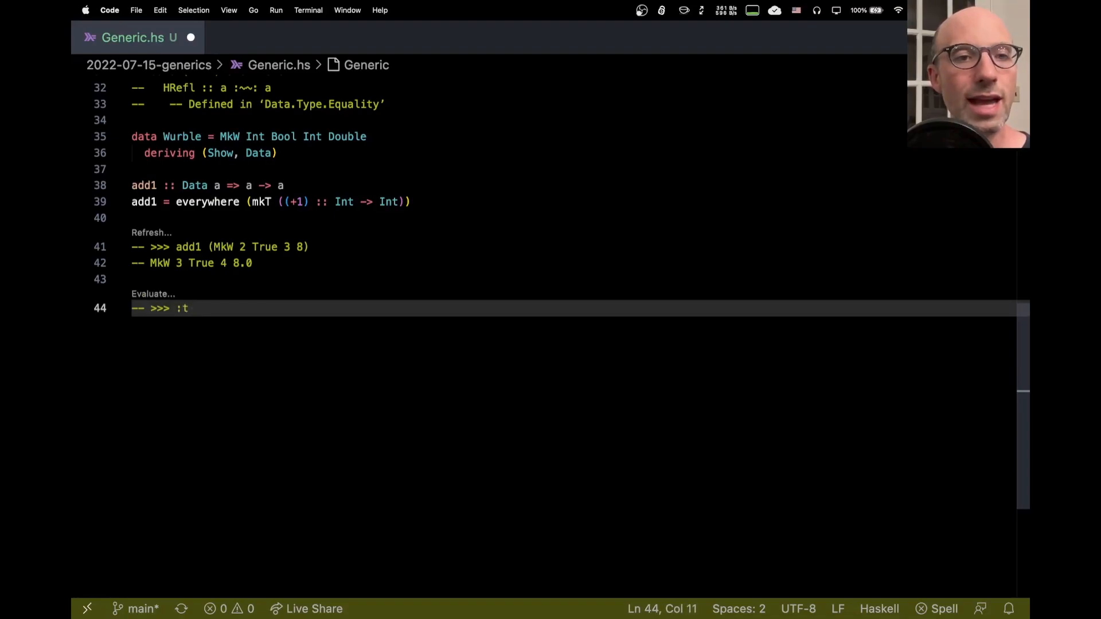
Step: Evaluate a ':t everywhere' doctest to insert its forall a. Data a => a -> a signature
text(everywhere)
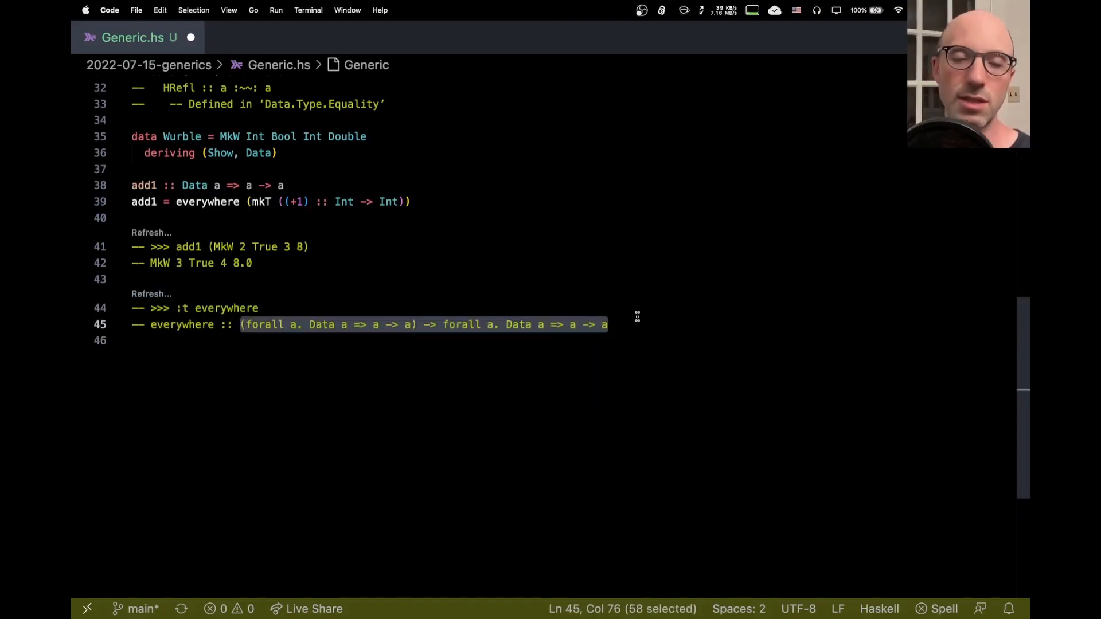
click(483, 325)
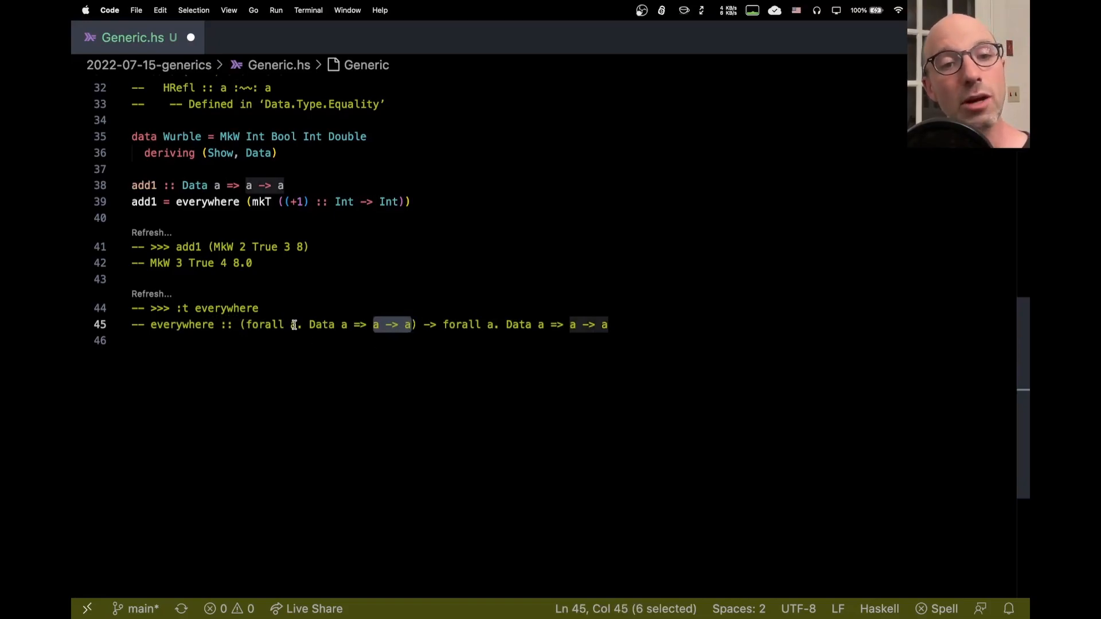
double_click(322, 324)
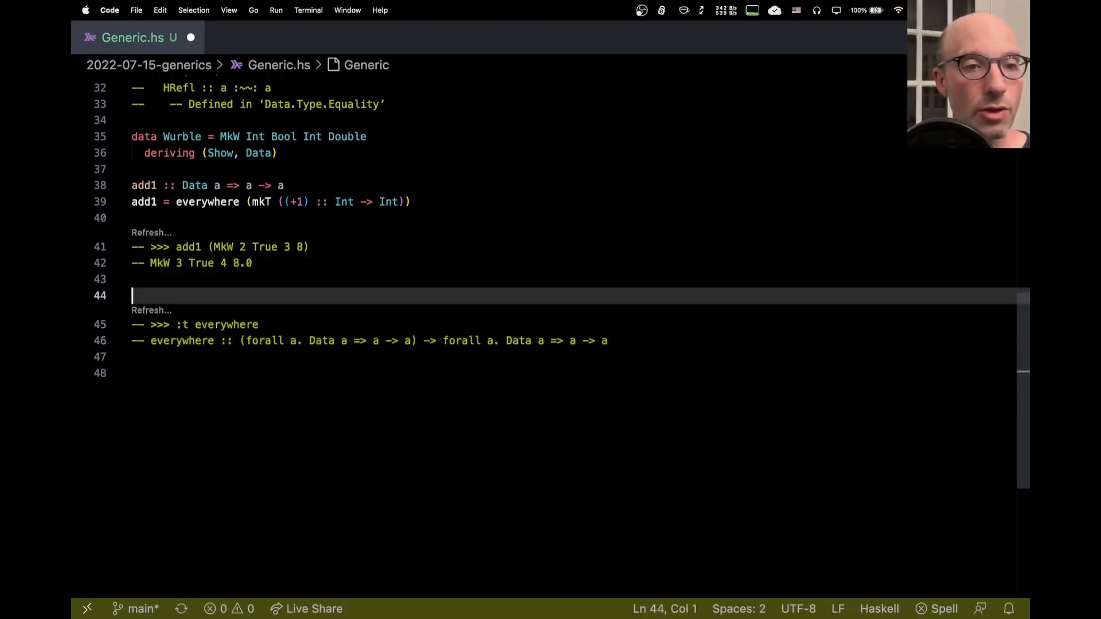
Step: Add an add1 doctest on a two-Wurble list, evaluating to [MkW 3 True 4 8.0,MkW 11 False 16 42.0]
text(-- >>> add1 [MkW 2 T)
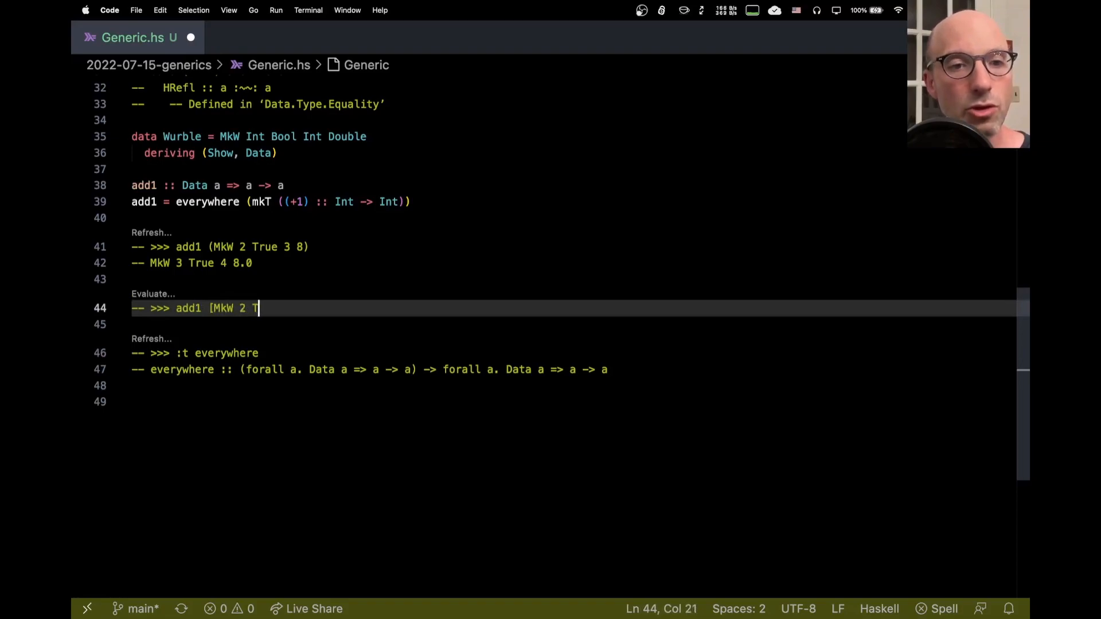
text(rue 3 8, M)
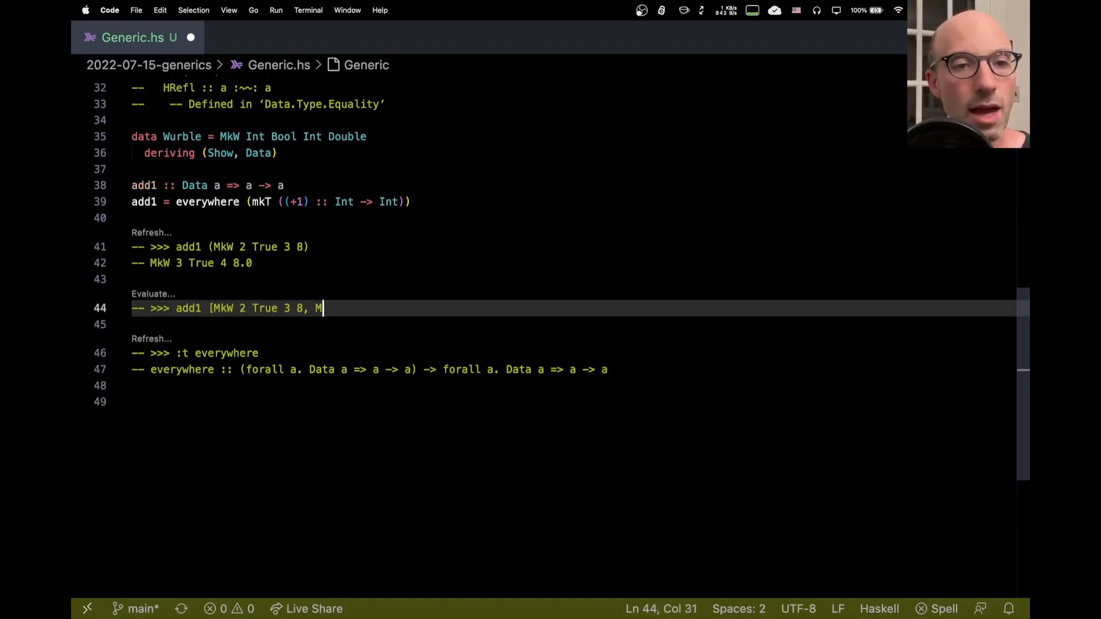
text(kW)
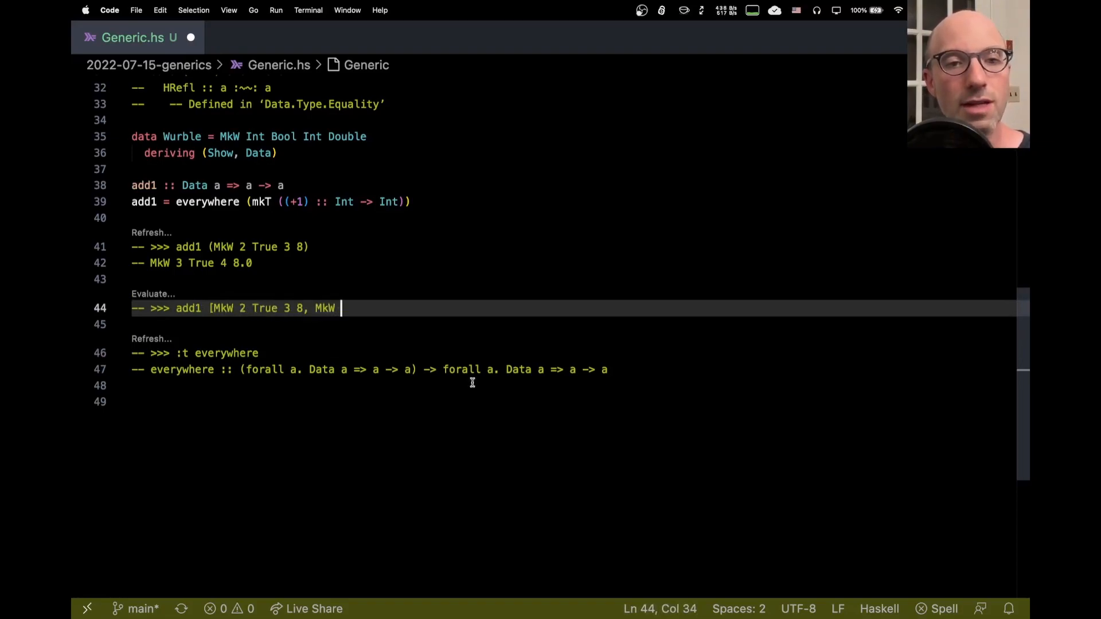
text(10 False 15 42)
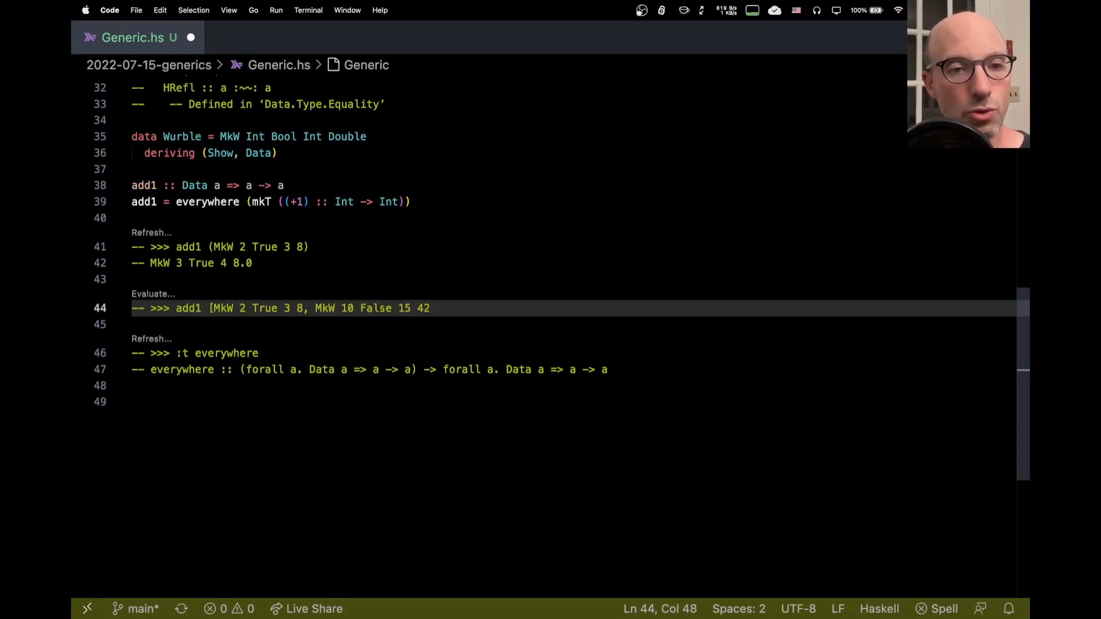
text(])
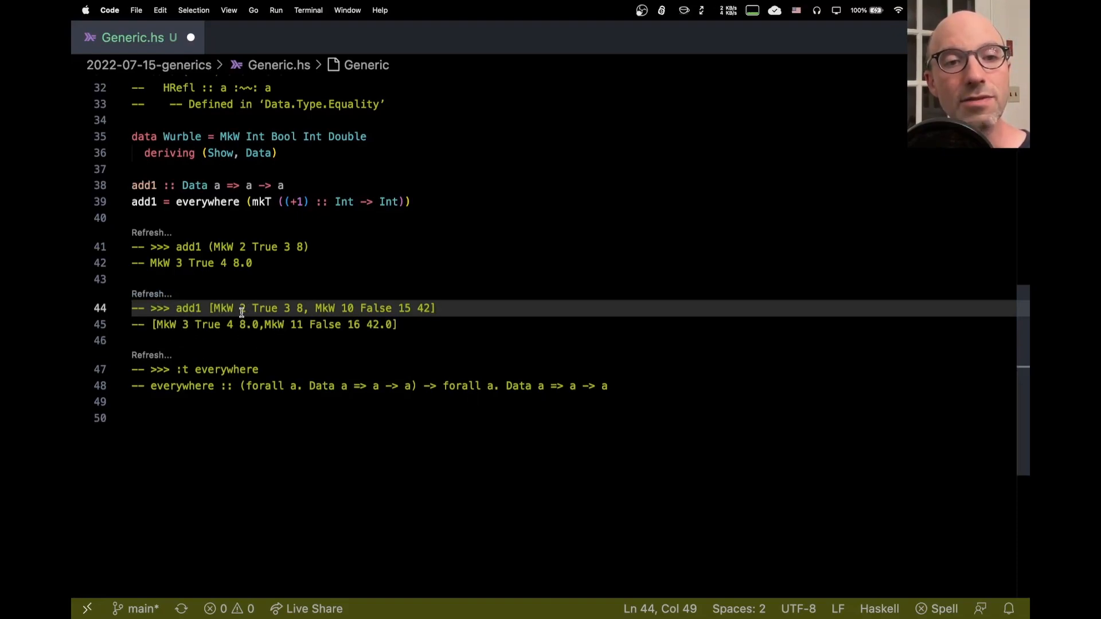
mouse_move(302, 324)
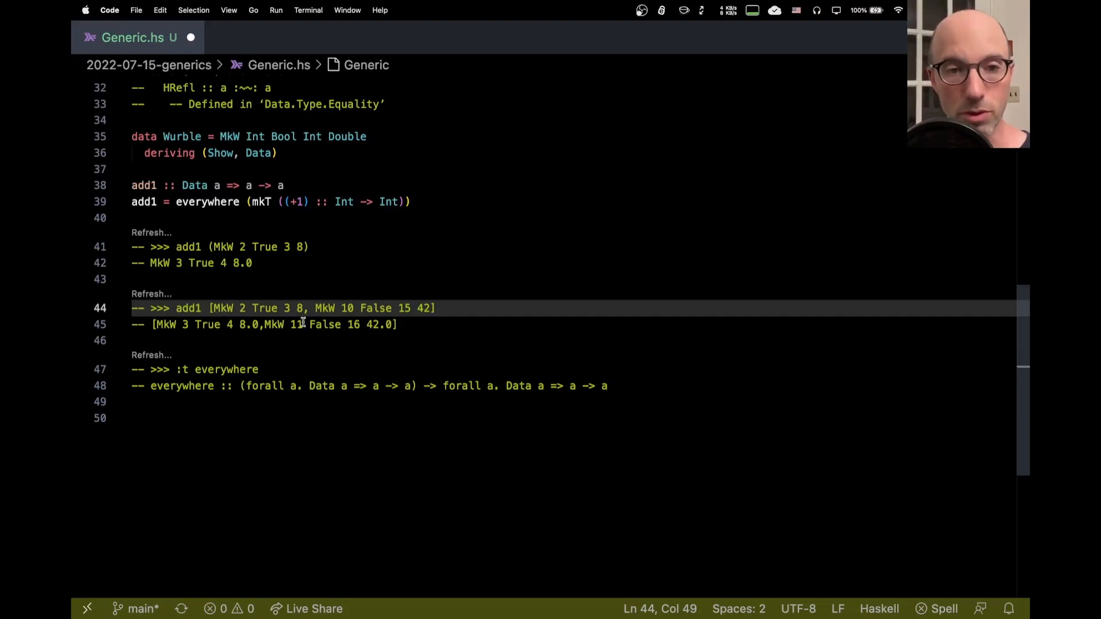
mouse_move(362, 365)
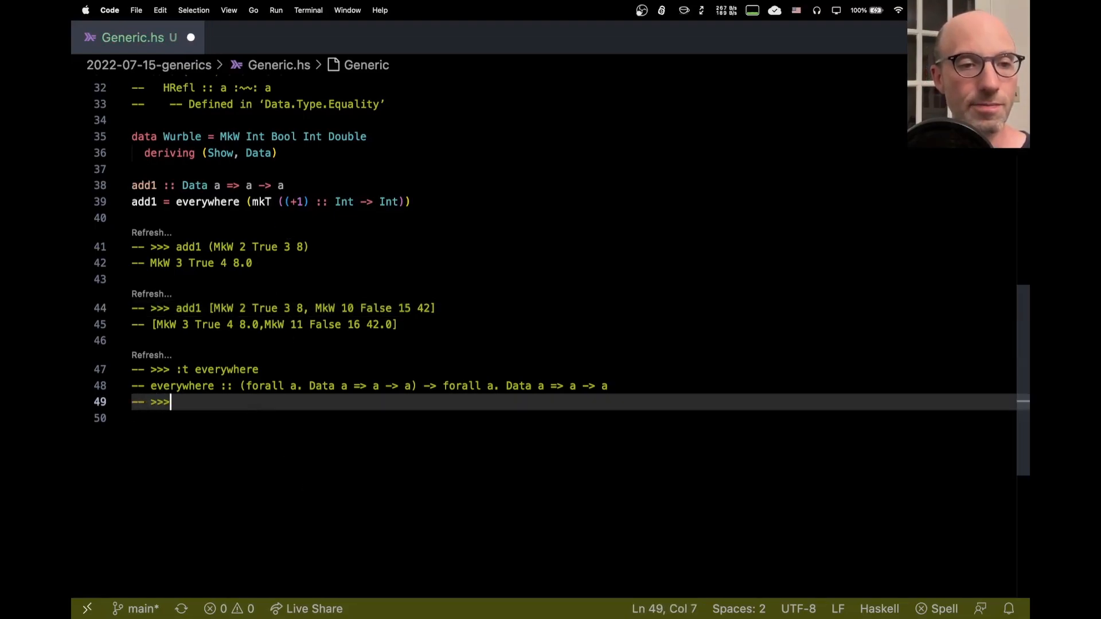
Step: Evaluate ':t mkT' to show mkT :: (Typeable a, Typeable b) => (b -> b) -> a -> a
text(:t mkT)
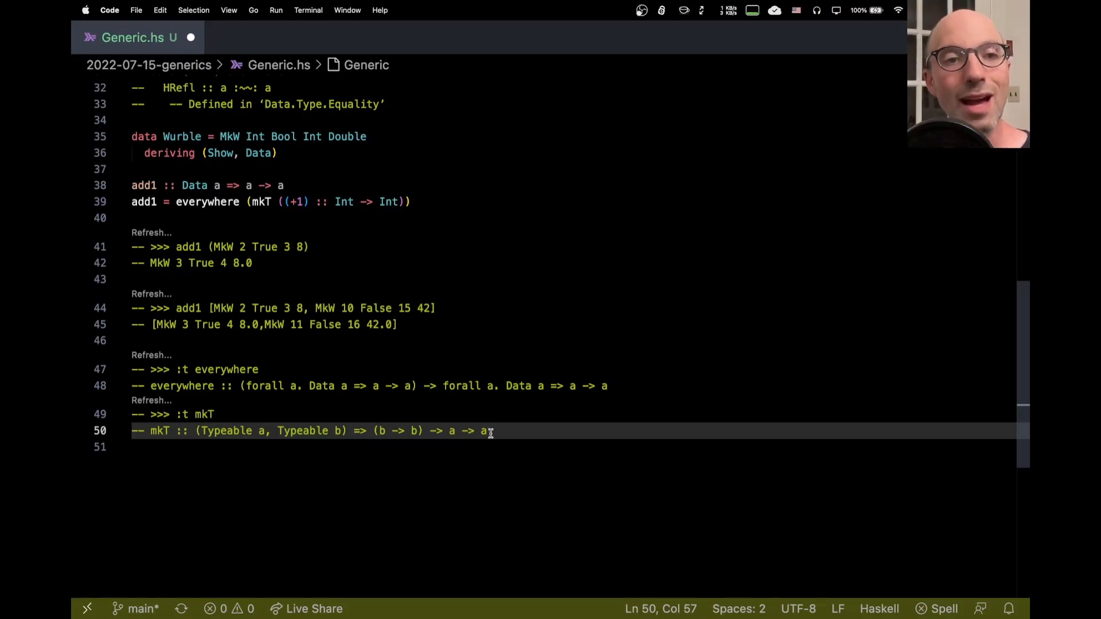
scroll(up, 3)
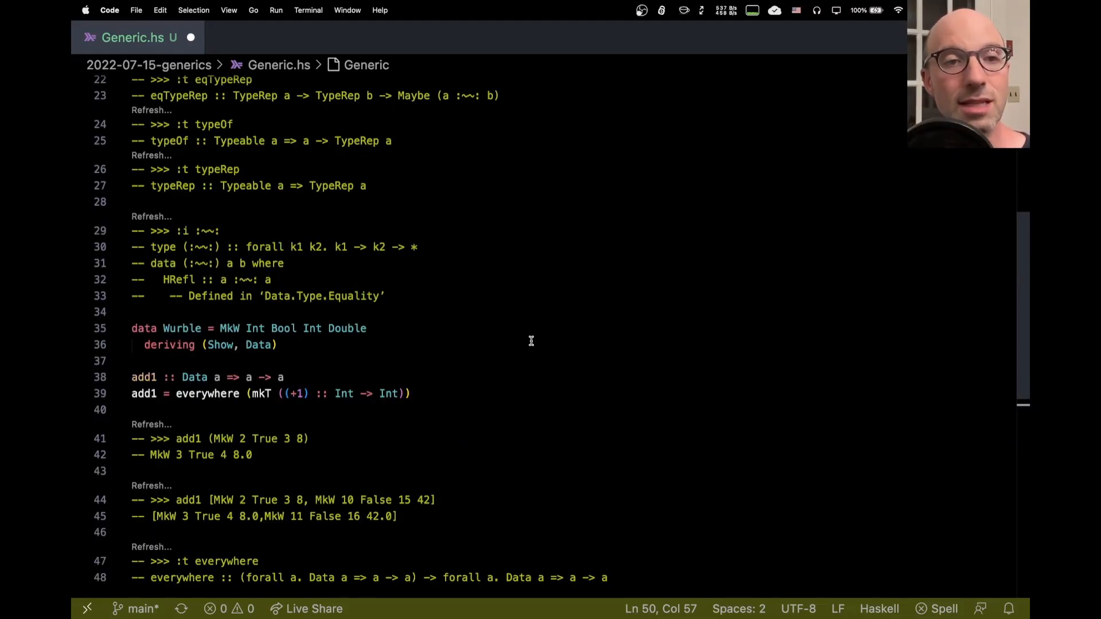
scroll(up, 3)
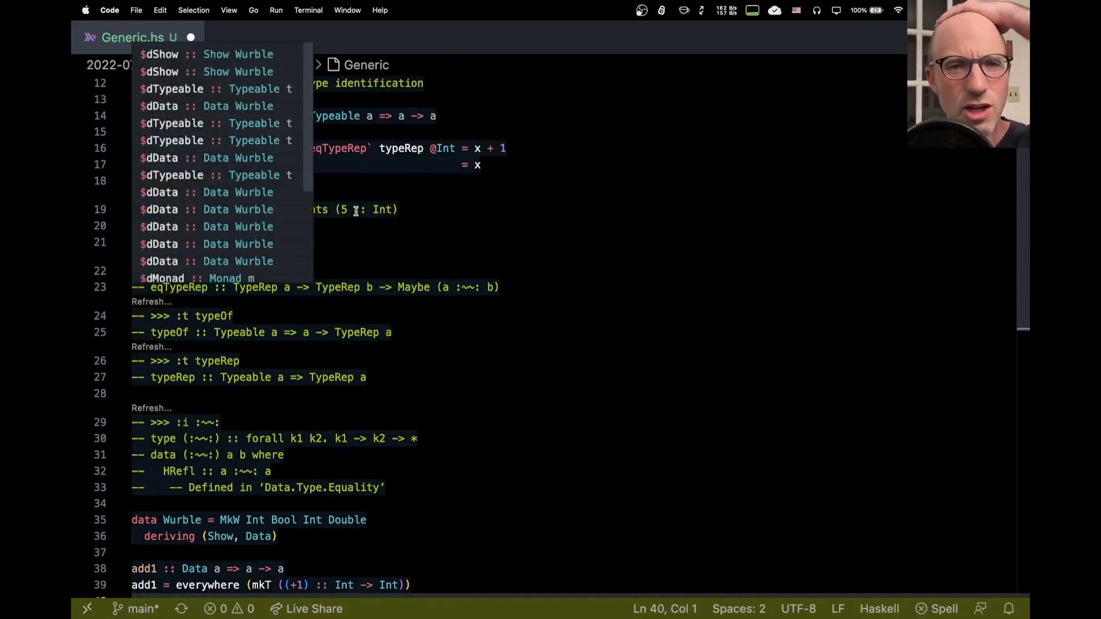
key(Escape)
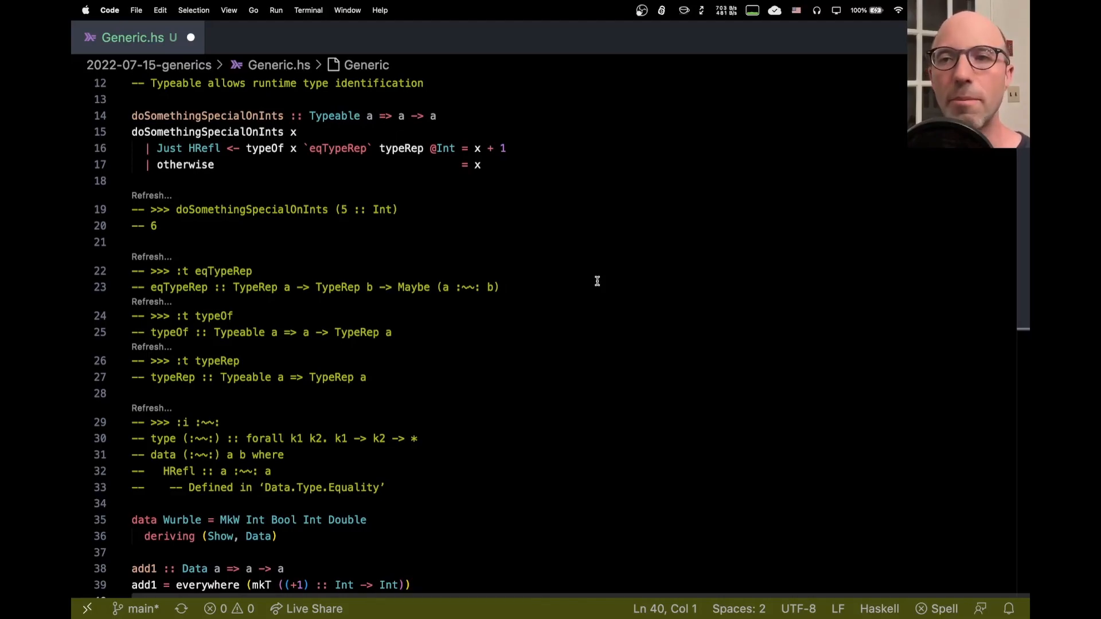
mouse_move(622, 290)
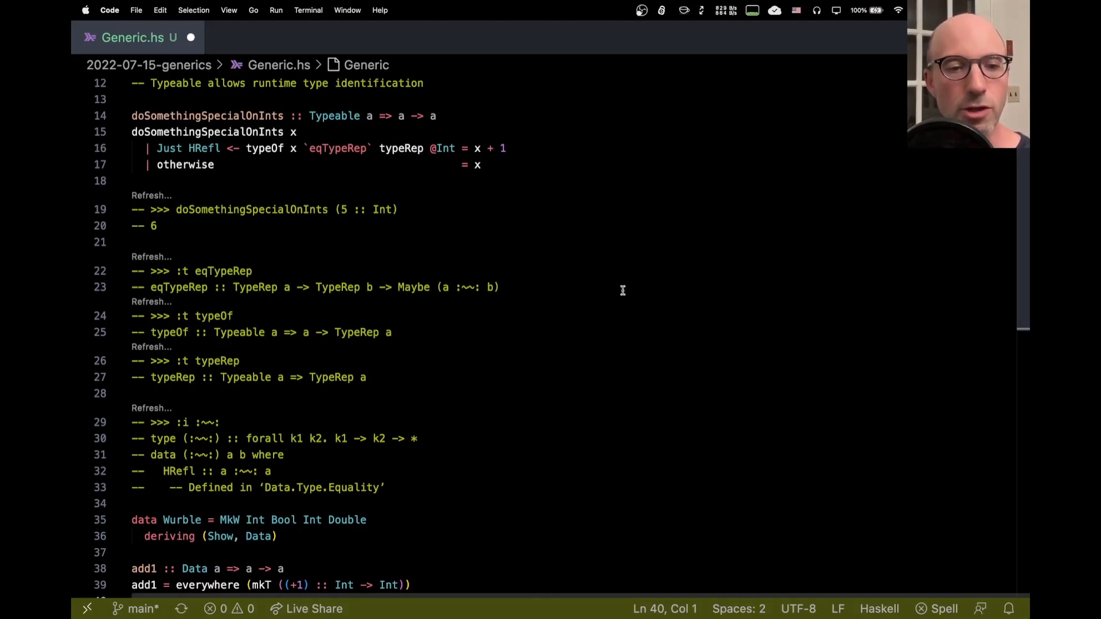
scroll(down, 3)
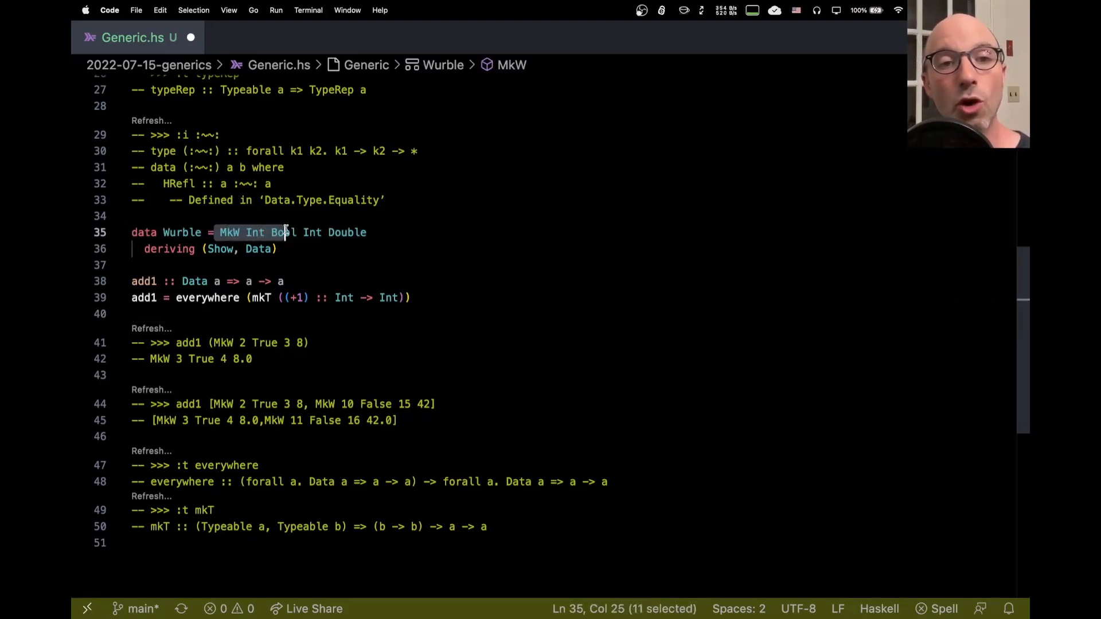
mouse_move(285, 233)
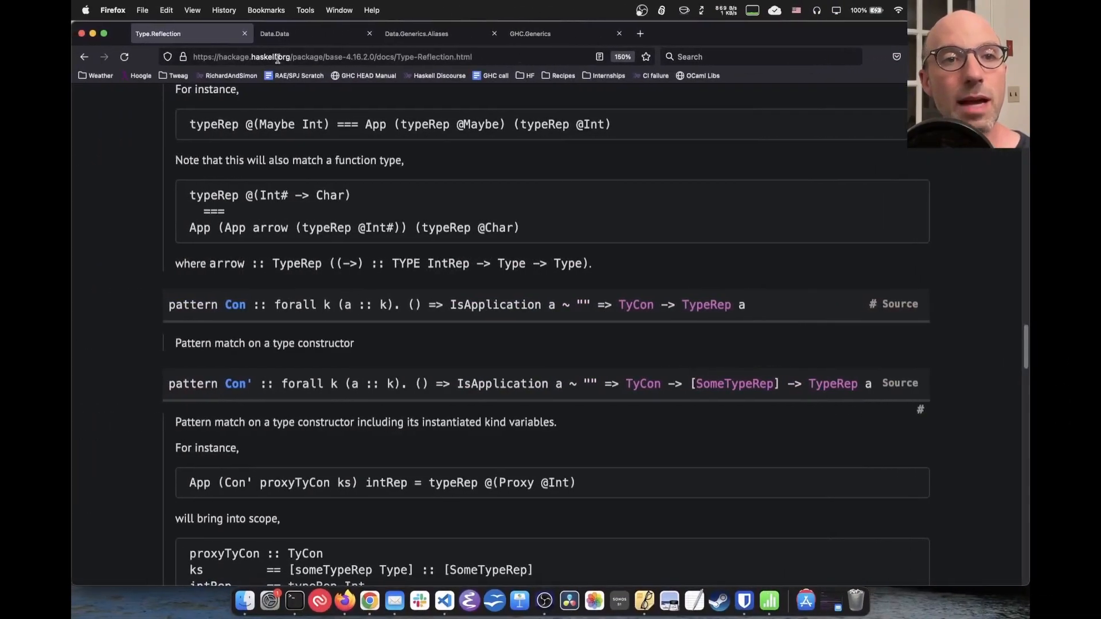
Step: Browse the Data.Data and Data.Generics.Aliases docs, then return to the Data.Generics module list
click(277, 34)
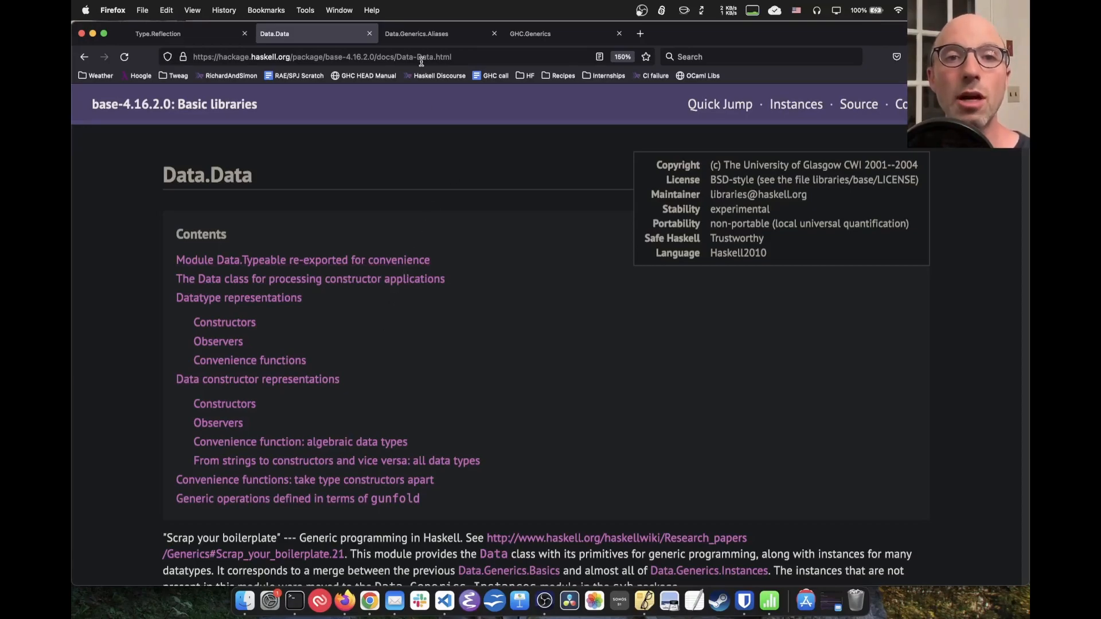
mouse_move(415, 39)
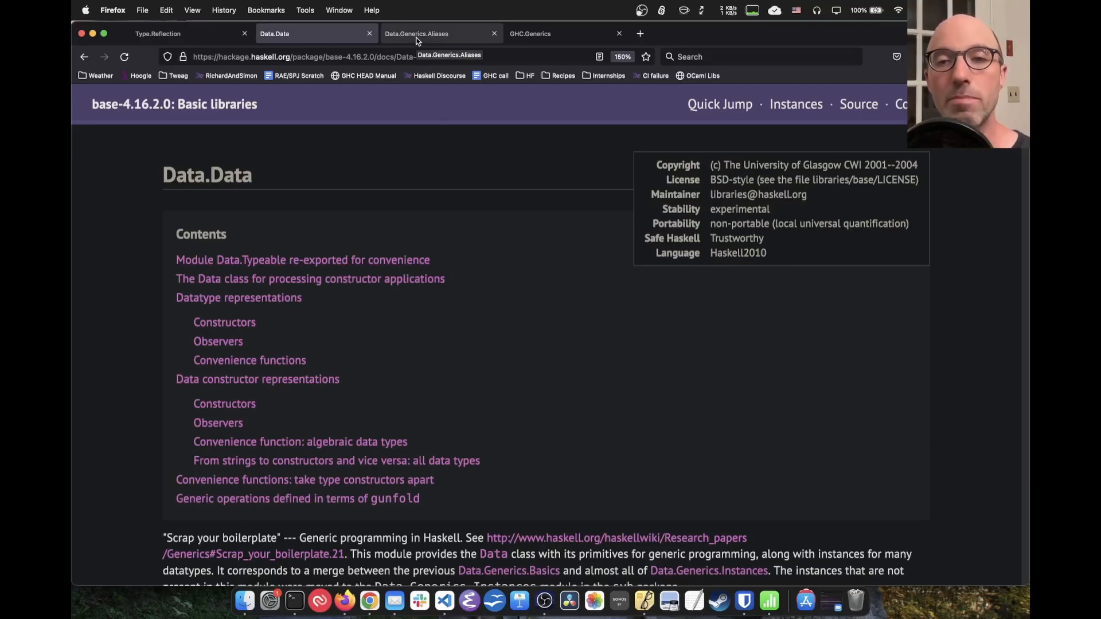
click(427, 34)
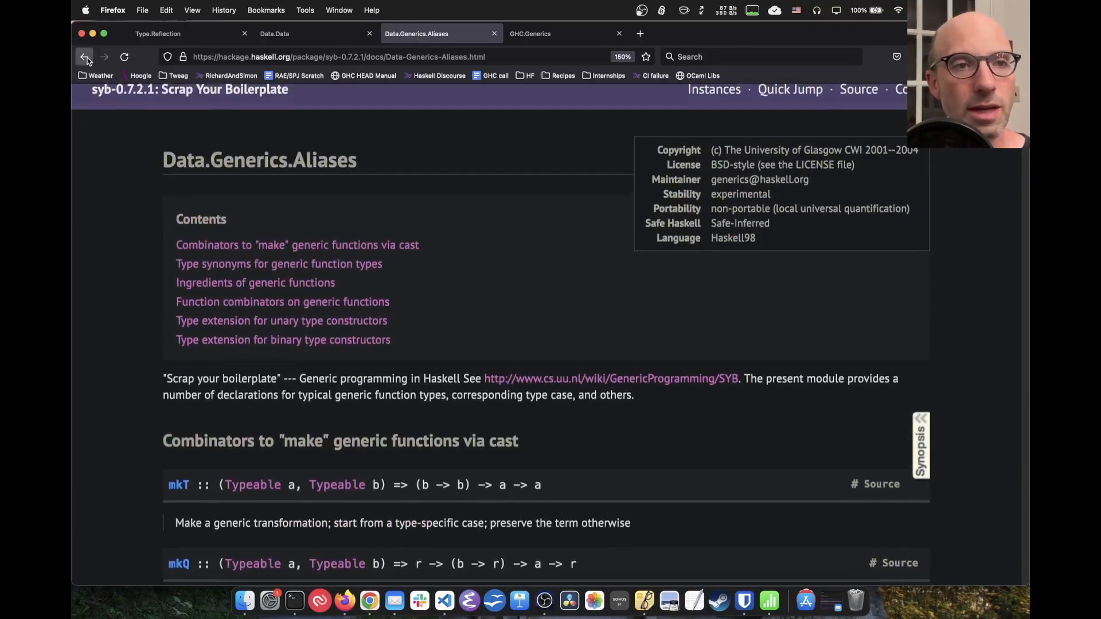
click(84, 57)
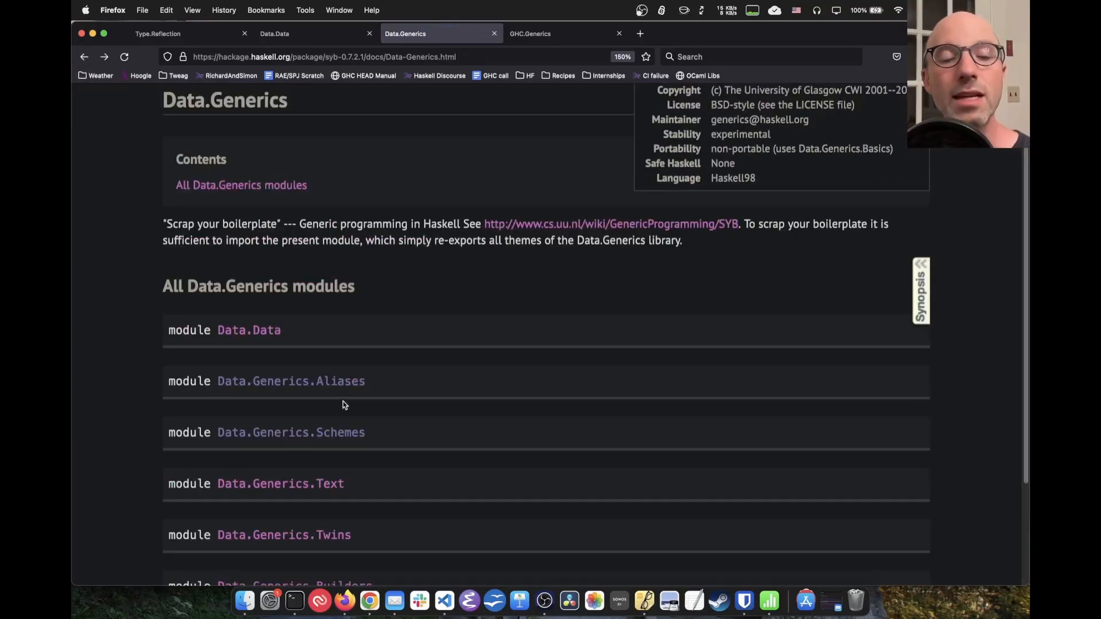
scroll(down, 3)
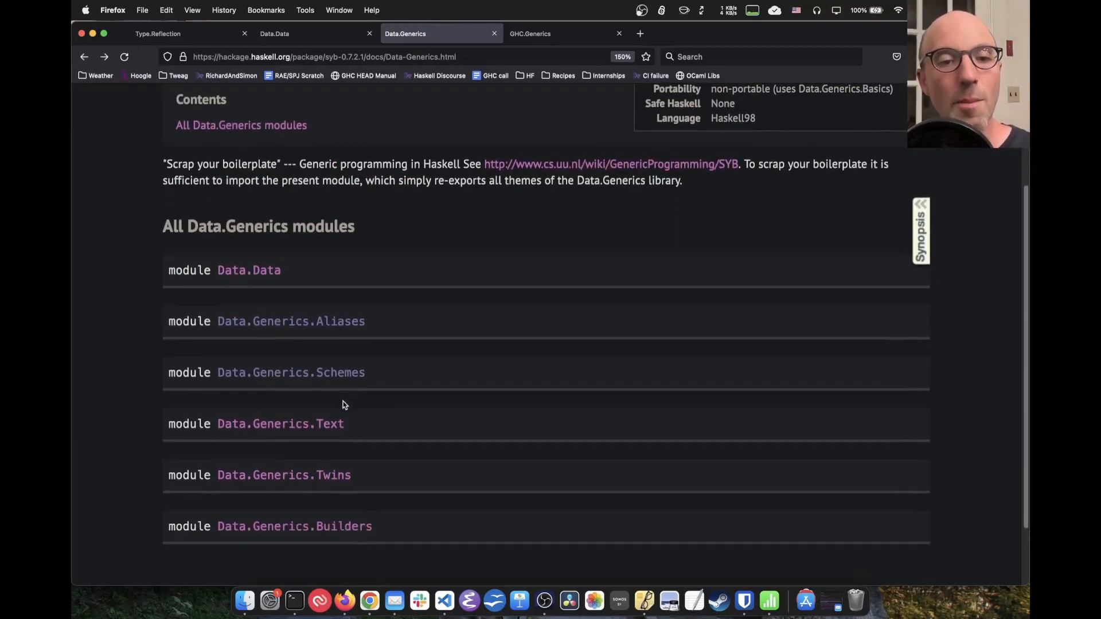
scroll(down, 3)
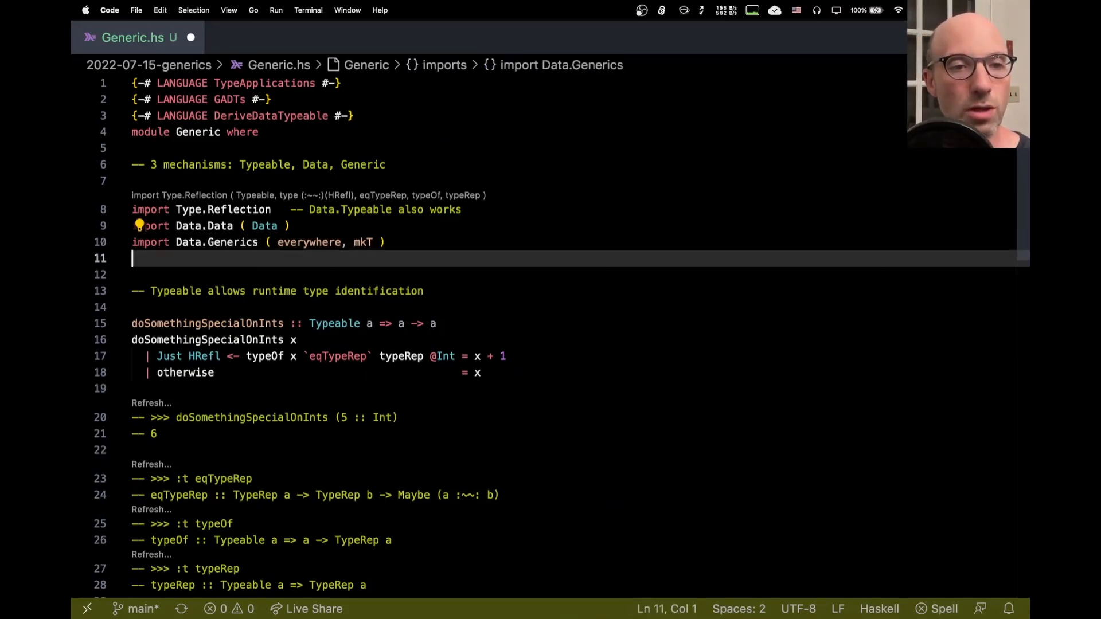
Step: Add 'import GHC.Generics' below the Data.Generics import and scroll to the file's end
text(import GHC.Generics)
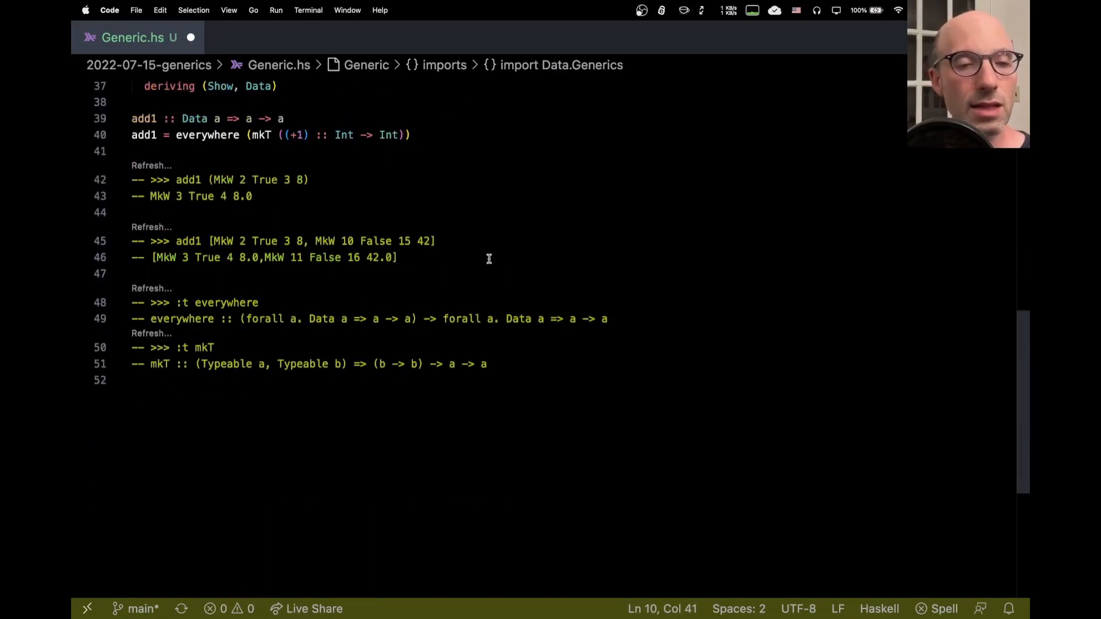
scroll(down, 3)
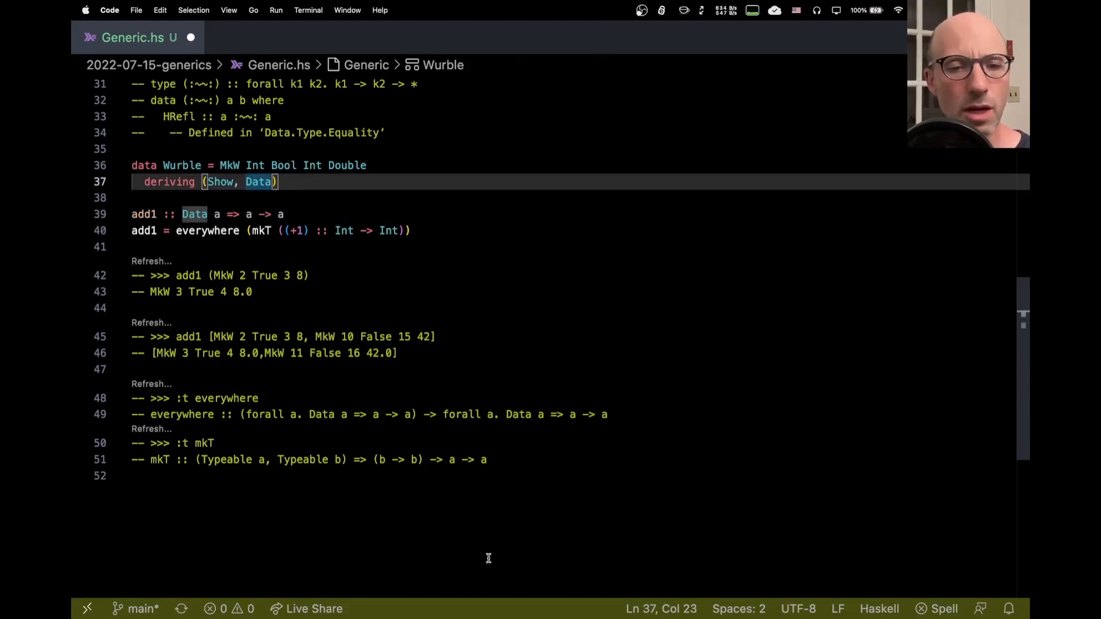
Step: Declare data Record = MkR { field :: Int, other_field :: Bool } and dismiss the DeriveGeneric error
text(data R)
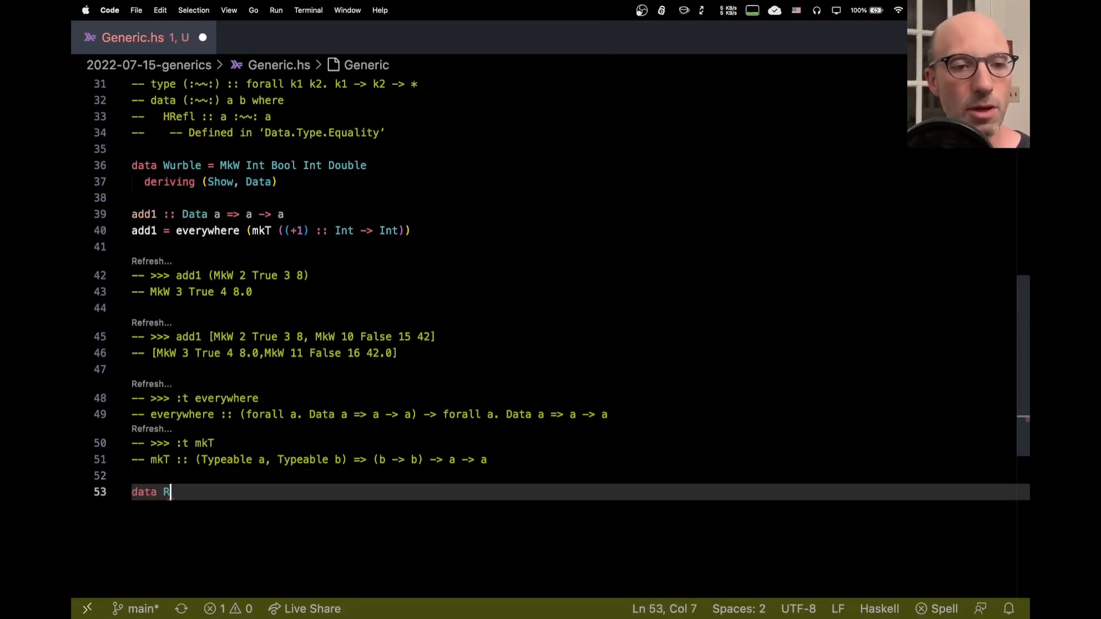
text(ecord = MkR)
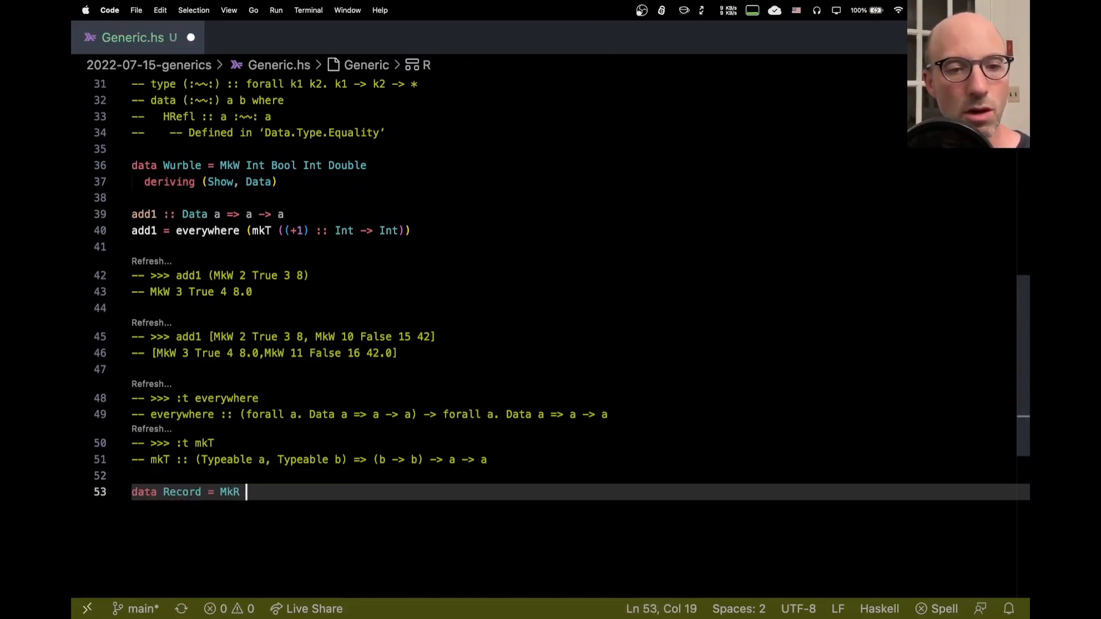
text({ field)
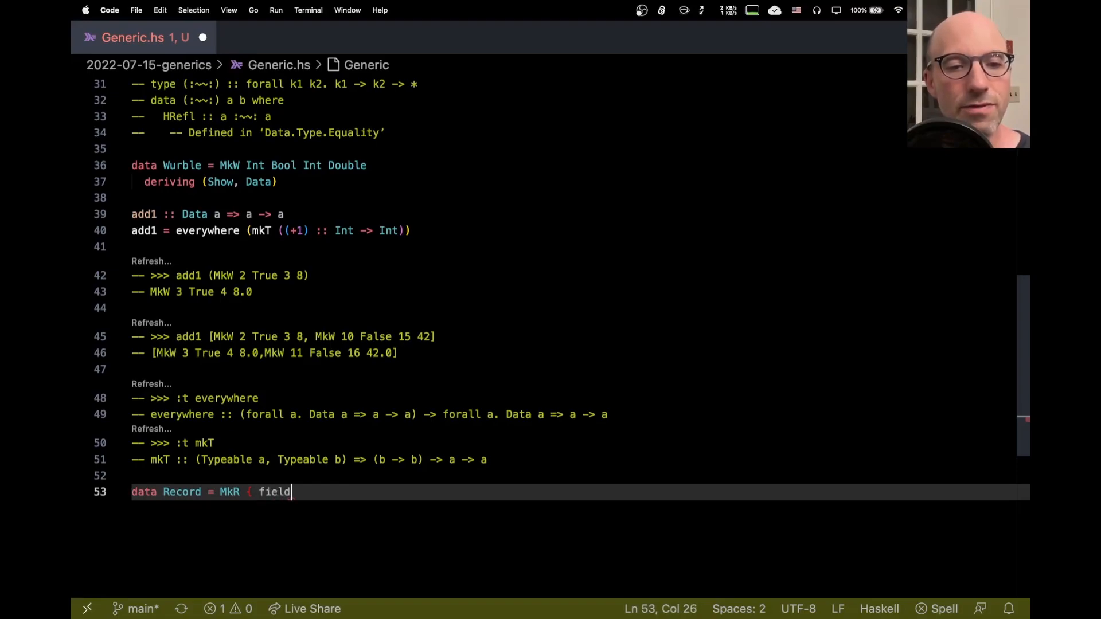
text(:: Int, other)
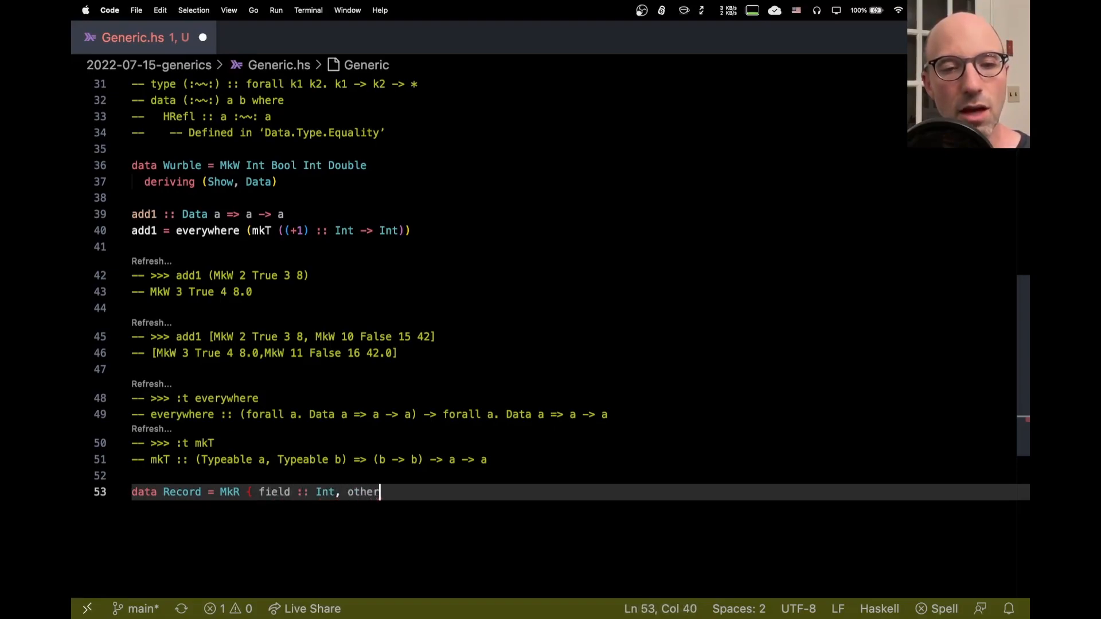
text(_field :: Bool })
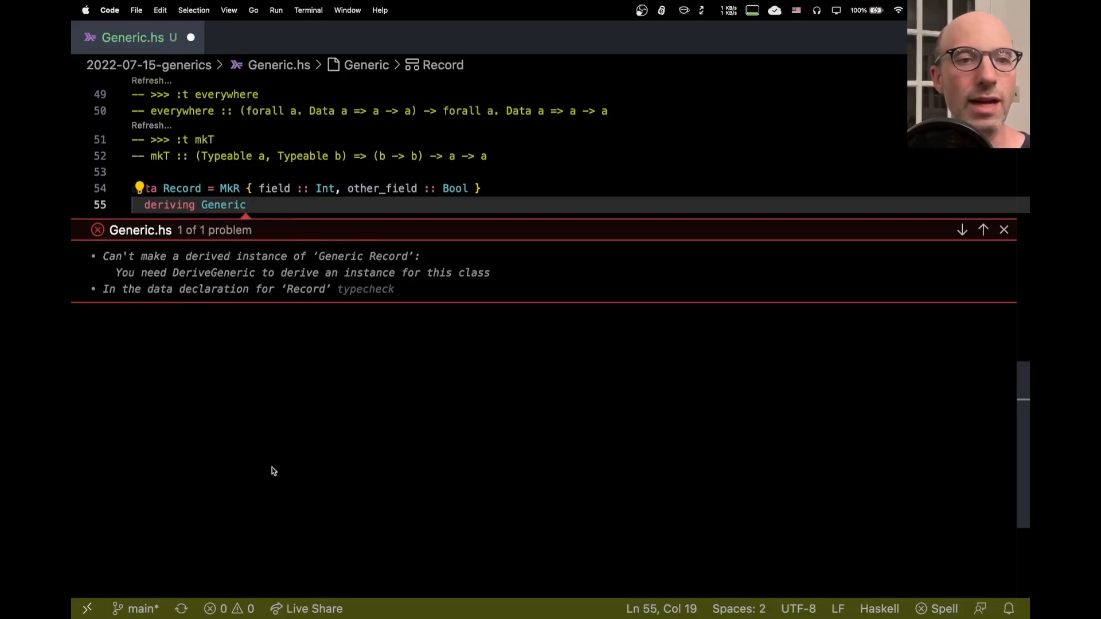
click(1004, 230)
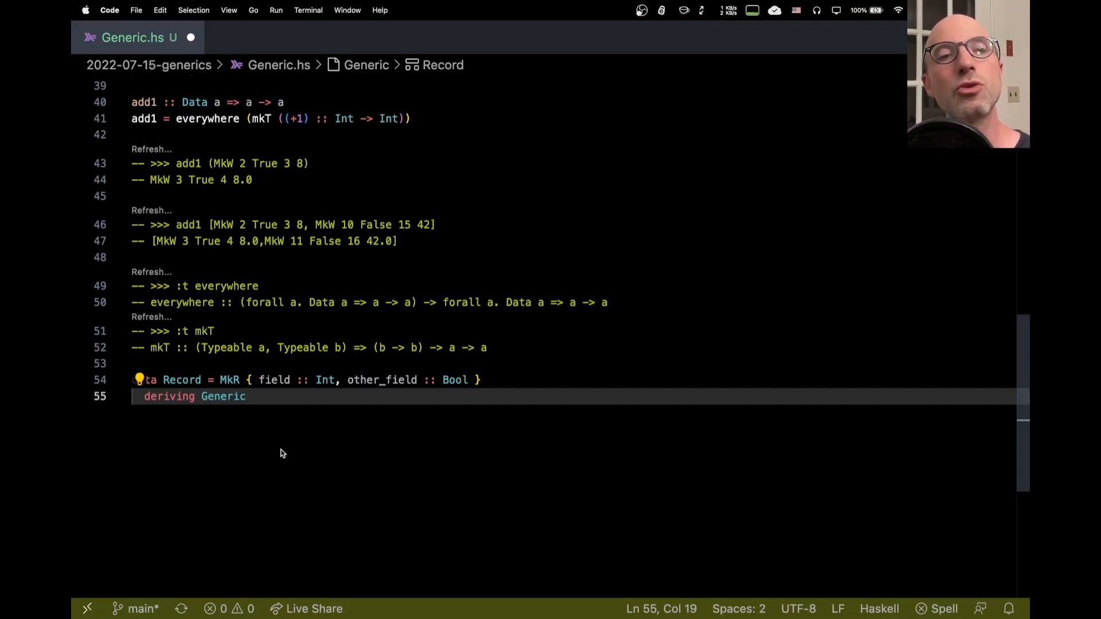
mouse_move(184, 371)
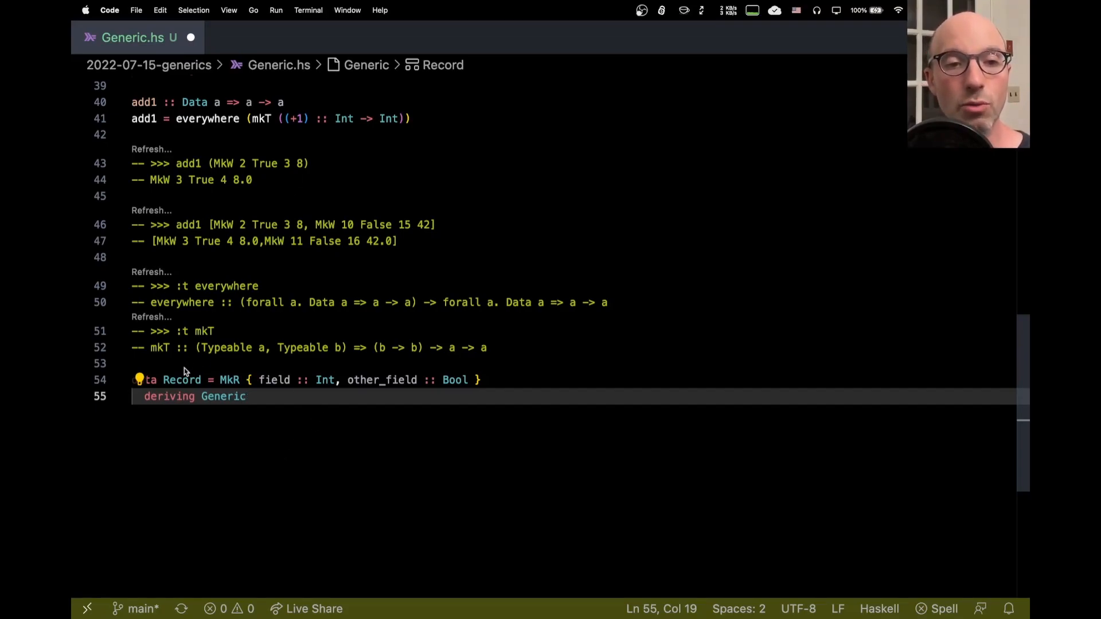
mouse_move(184, 381)
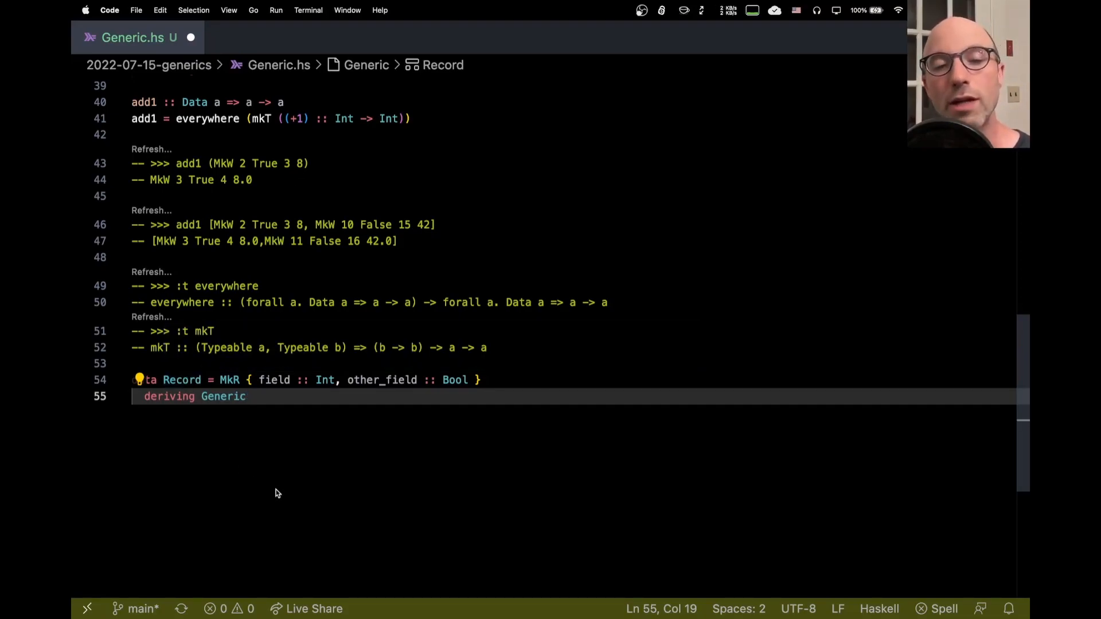
mouse_move(344, 394)
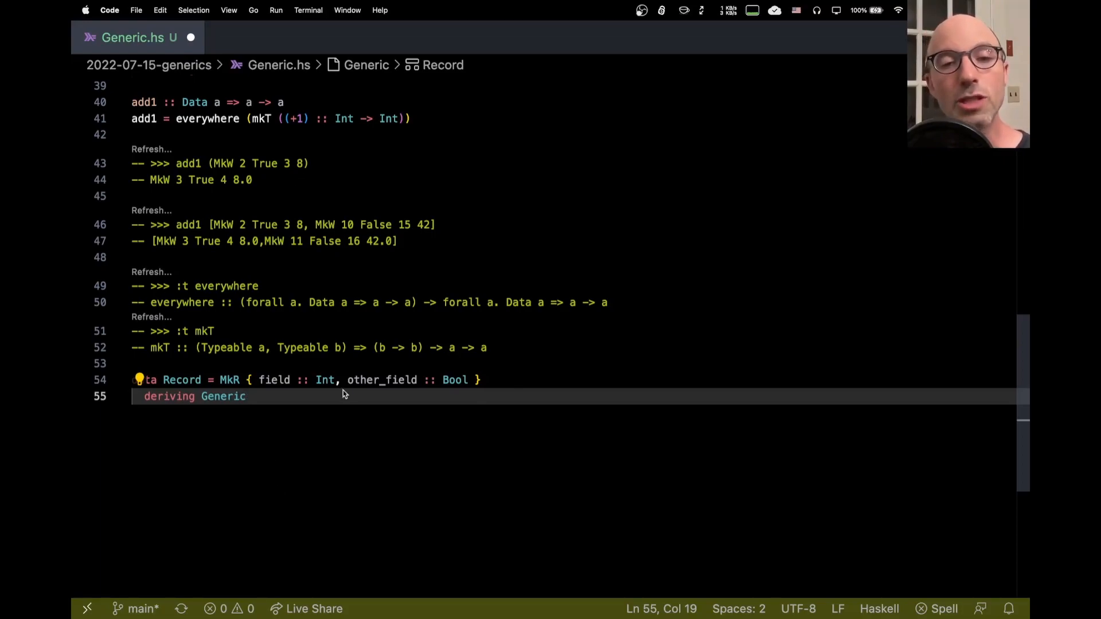
mouse_move(336, 396)
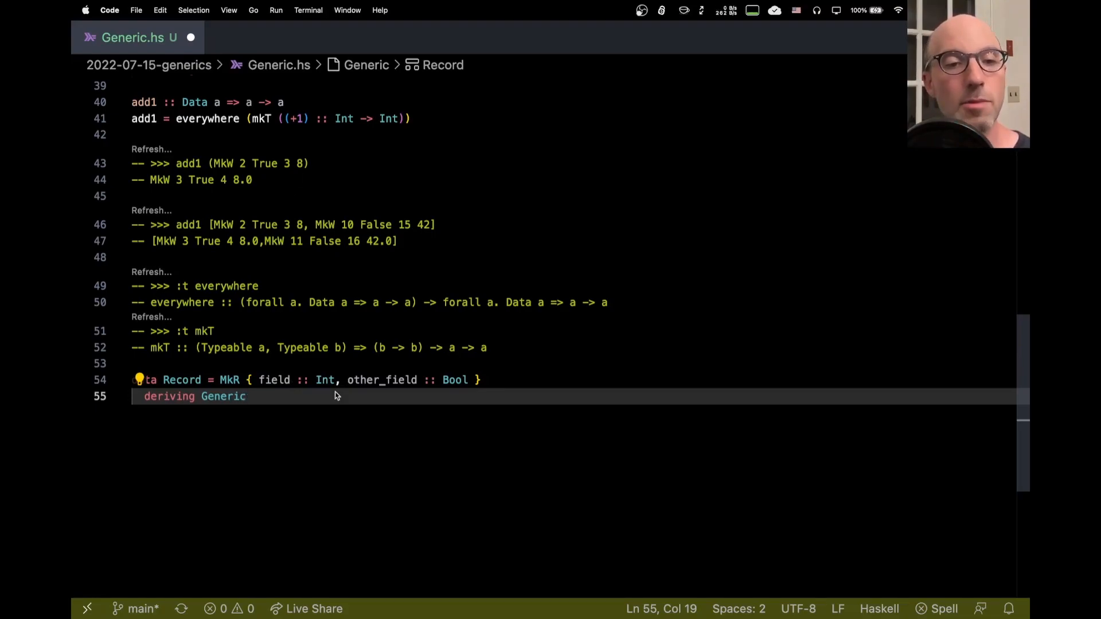
Step: Add the comment '-- extractField @"field"' on a new line below Record
key(Enter)
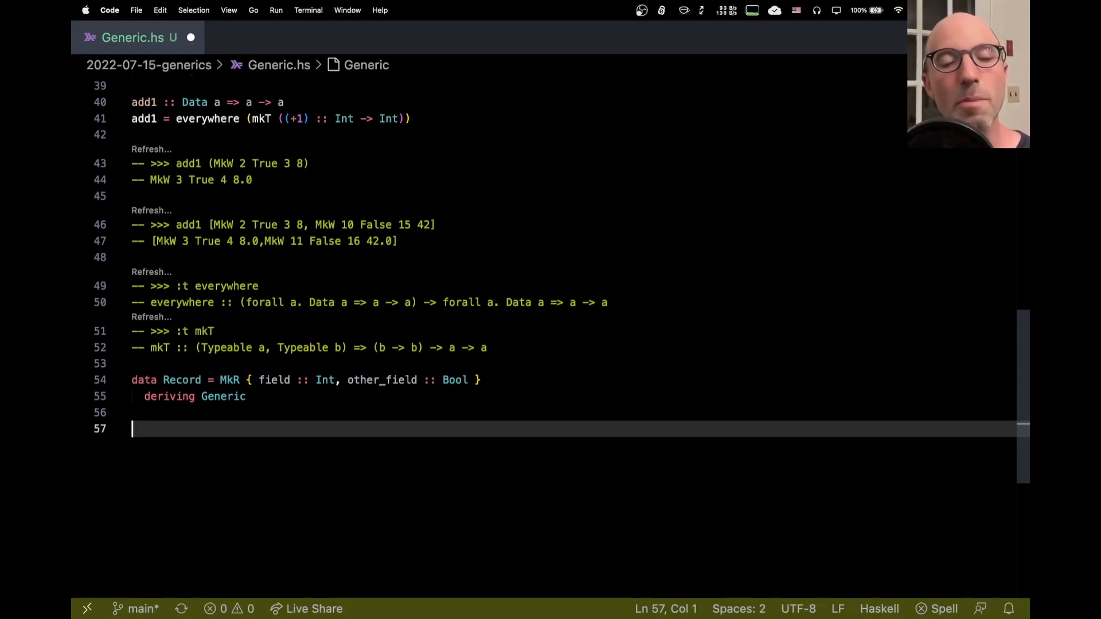
text(--)
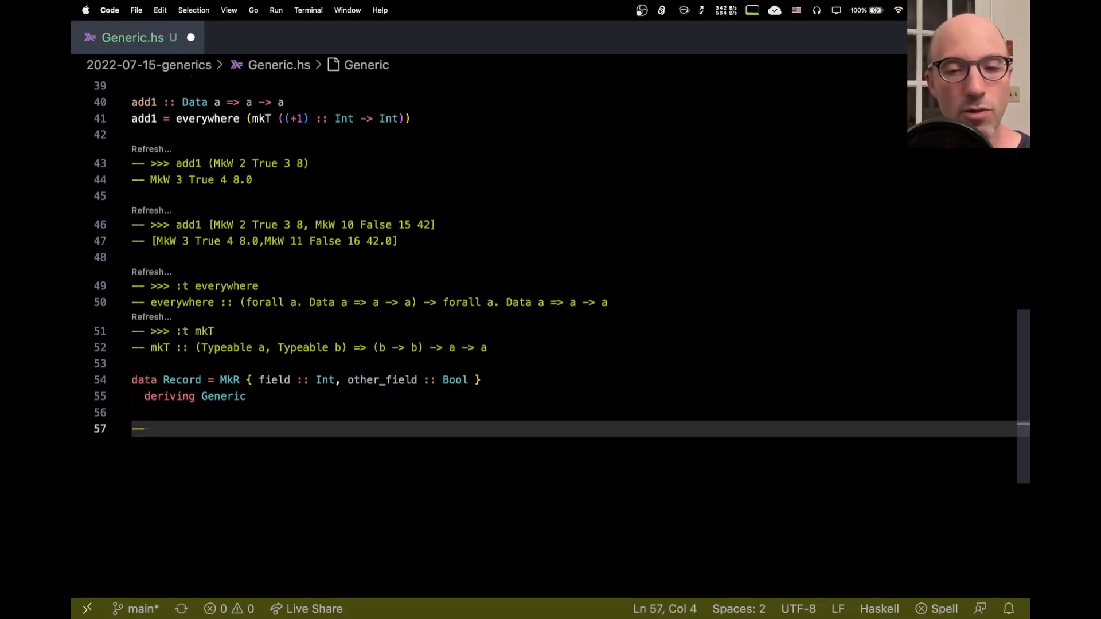
text(extractFiel)
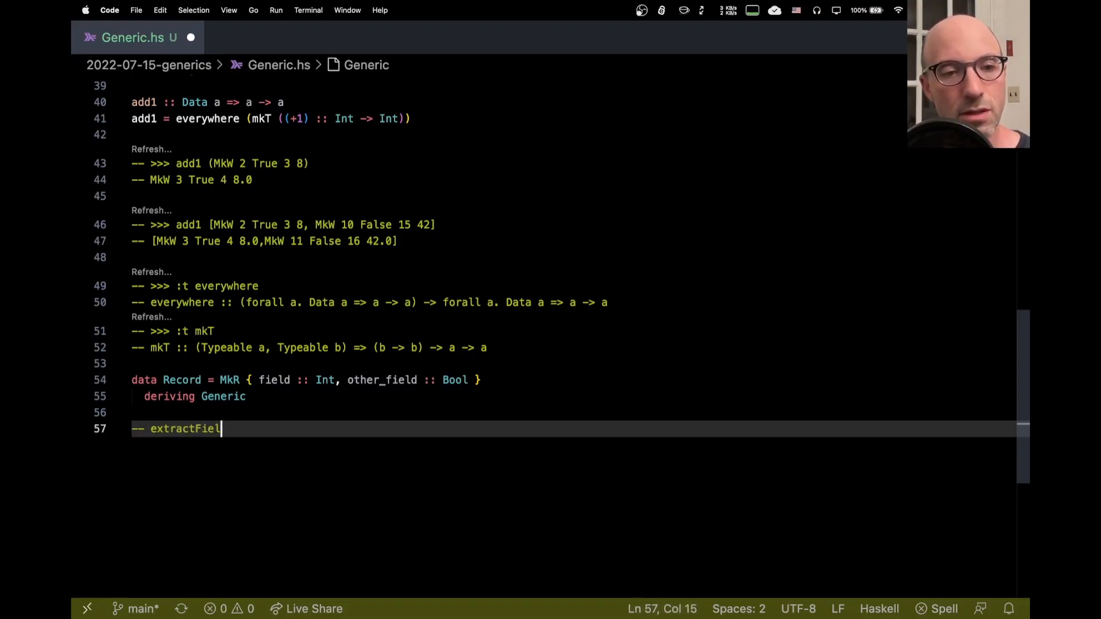
text(d @"field)
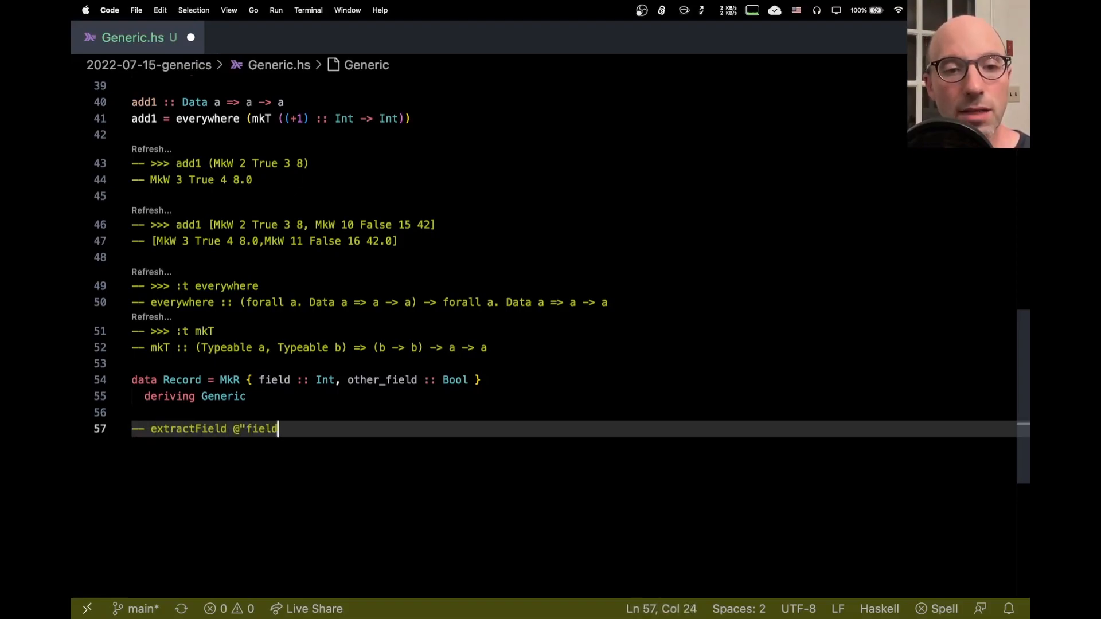
text(")
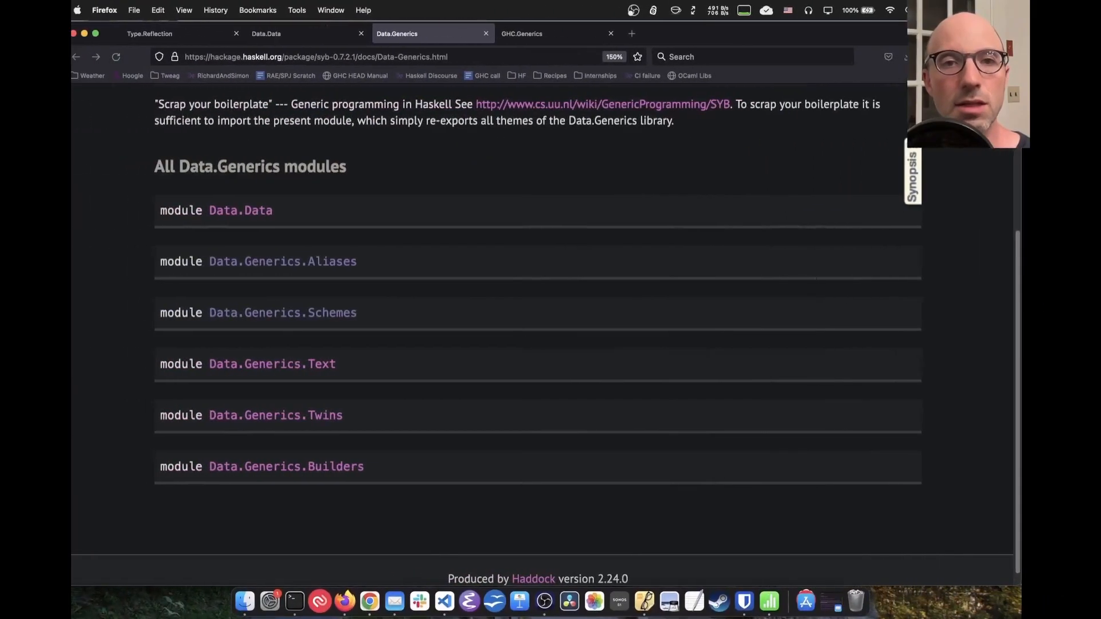
Step: Scroll the GHC.Generics docs to class Generic and highlight its Rep associated type
click(521, 33)
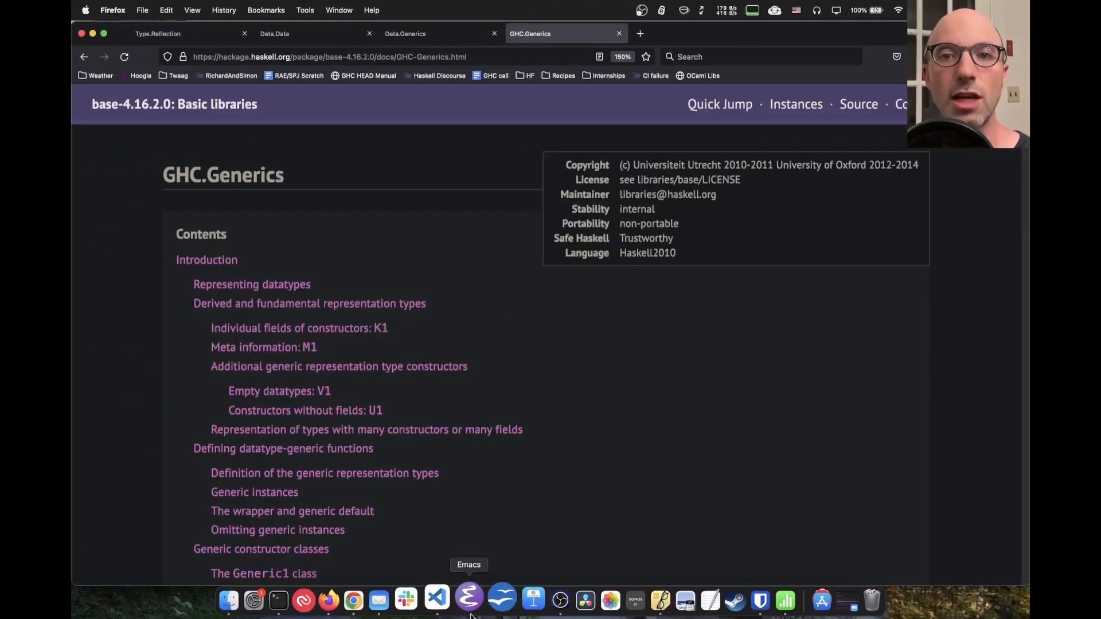
scroll(down, 3)
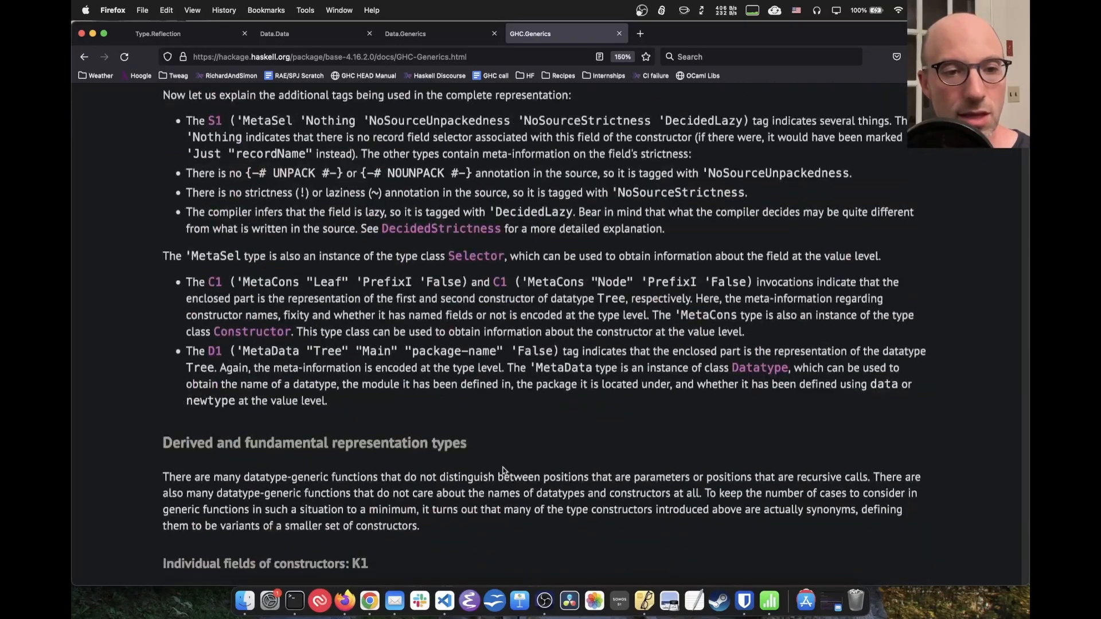
scroll(down, 3)
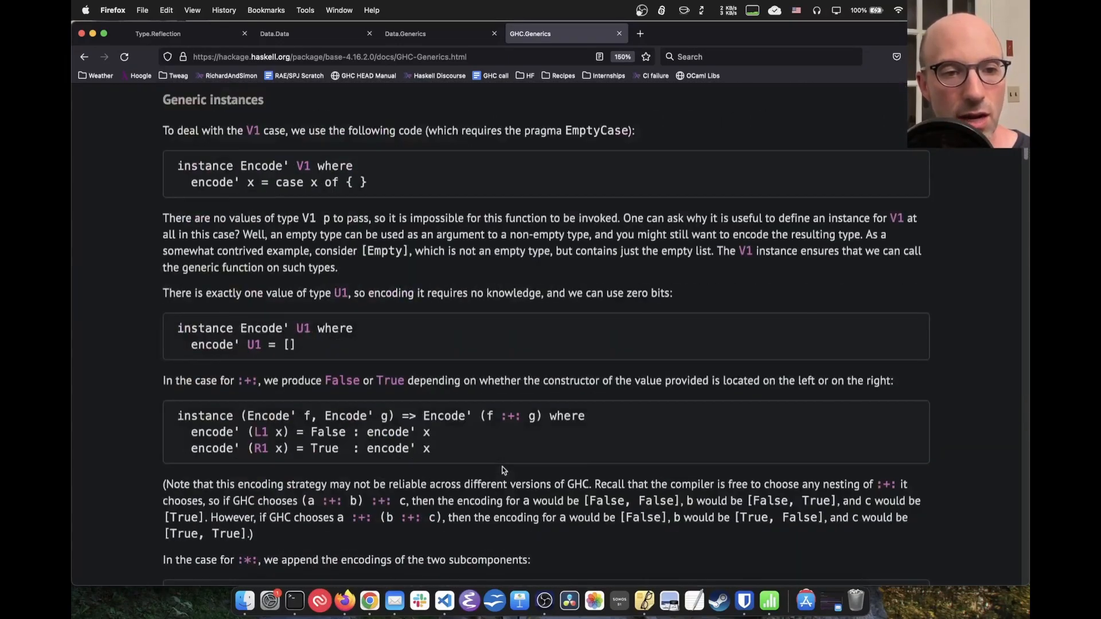
scroll(down, 3)
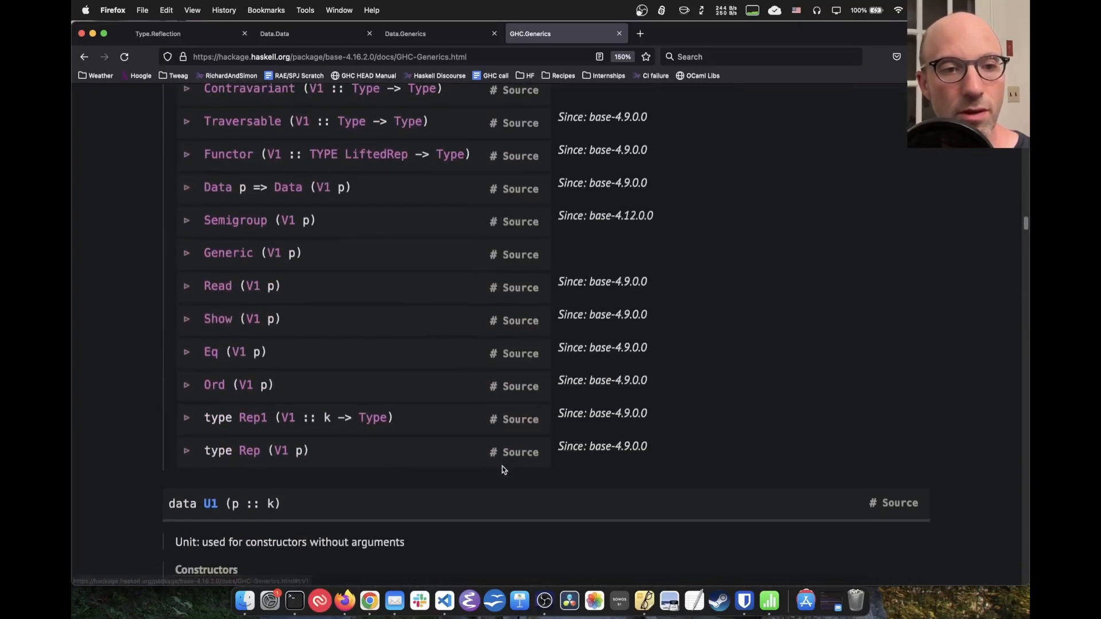
scroll(up, 3)
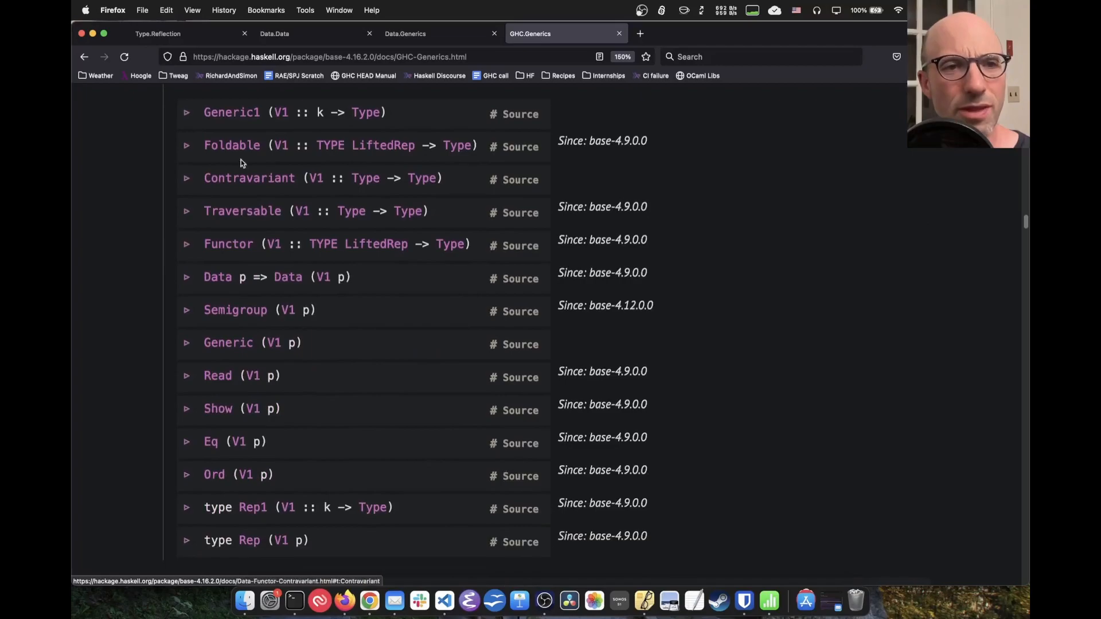
scroll(down, 3)
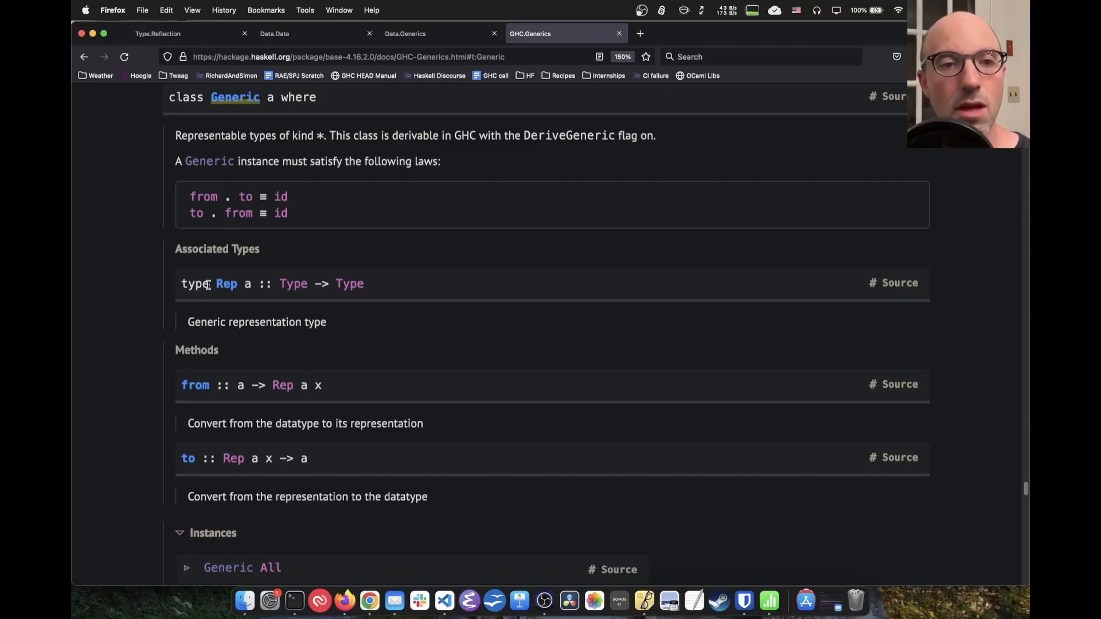
double_click(226, 283)
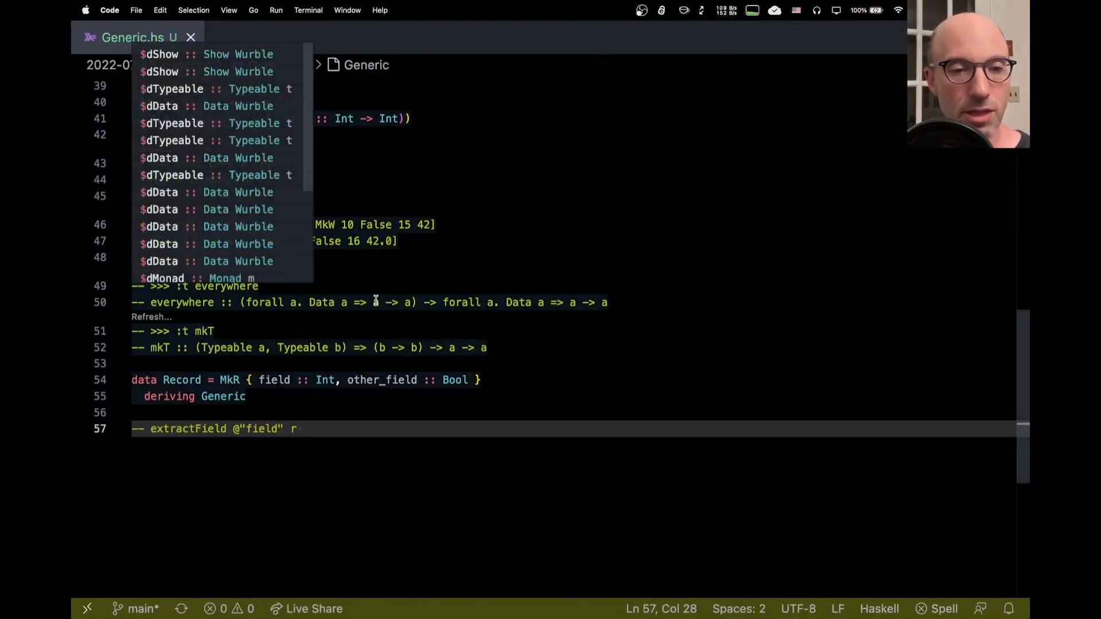
Step: Append '...' to the extractField comment and write the doctest ':kind! (Rep Record)'
text(...)
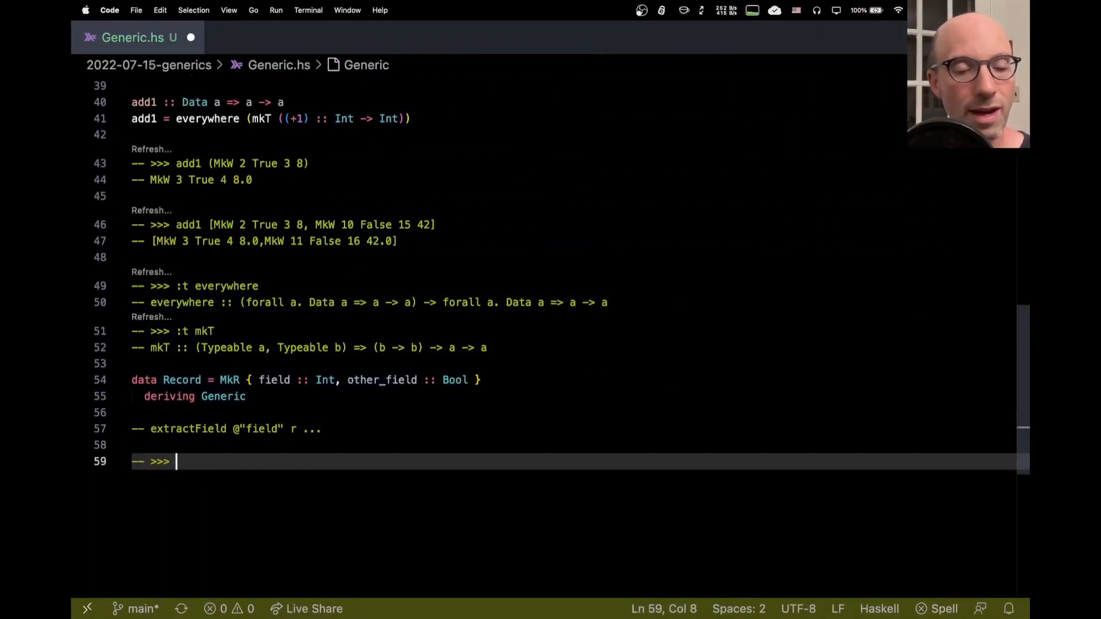
text(:)
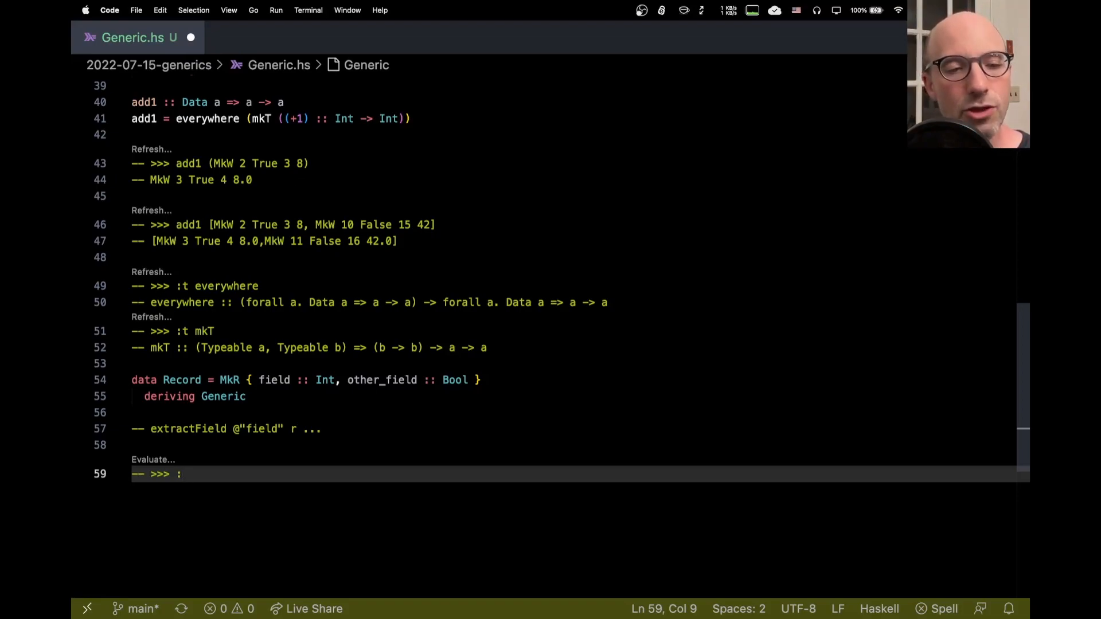
text(kind!)
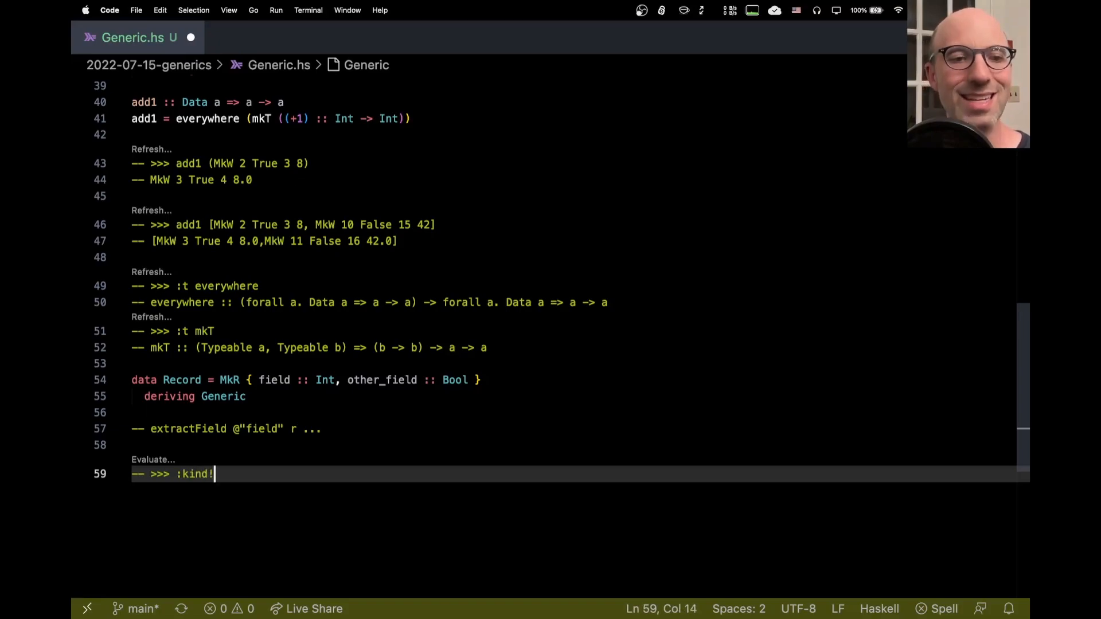
text(()
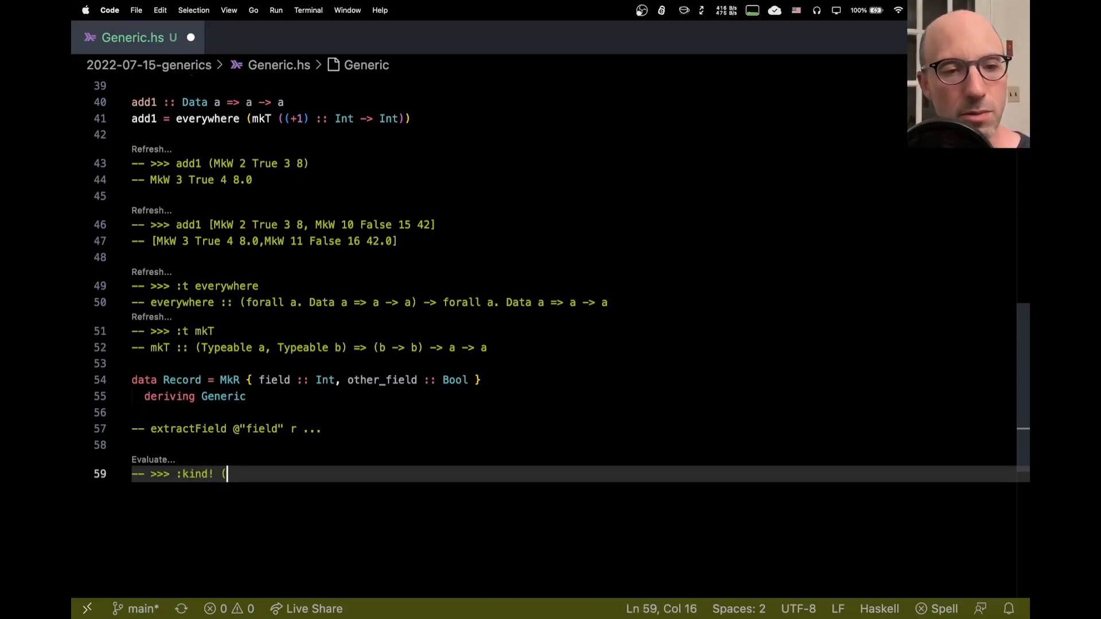
text(Rep Rec)
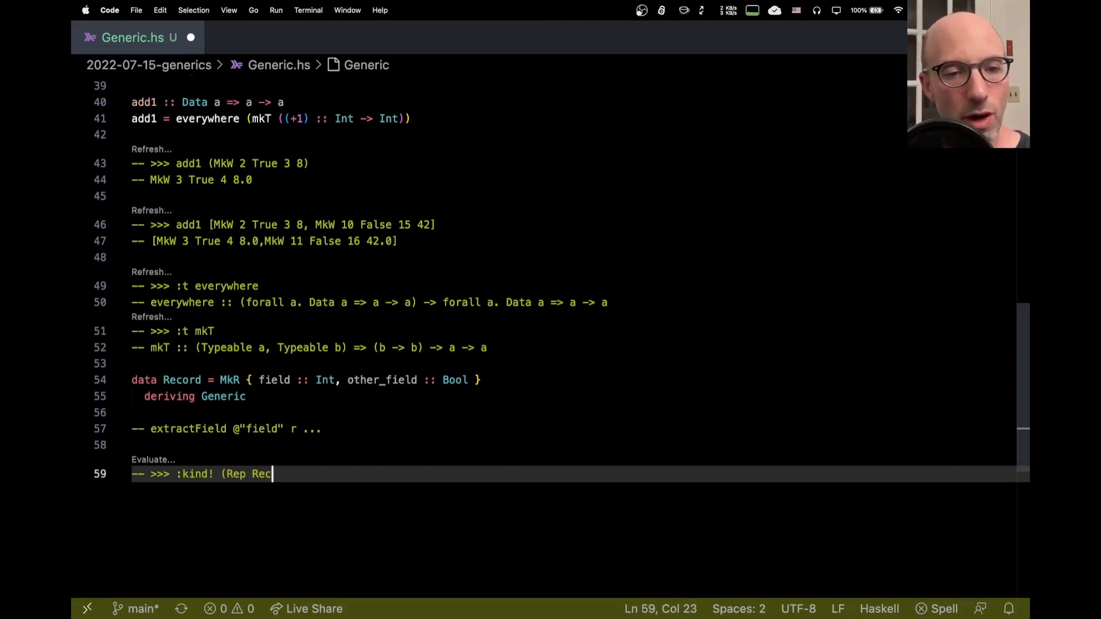
text(ord))
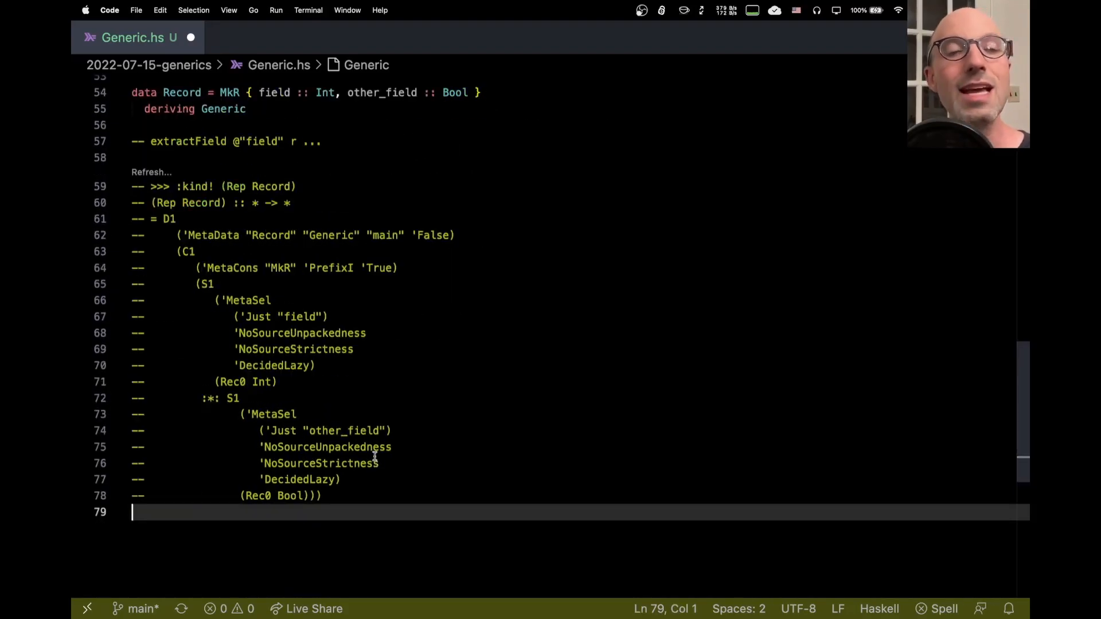
mouse_move(259, 216)
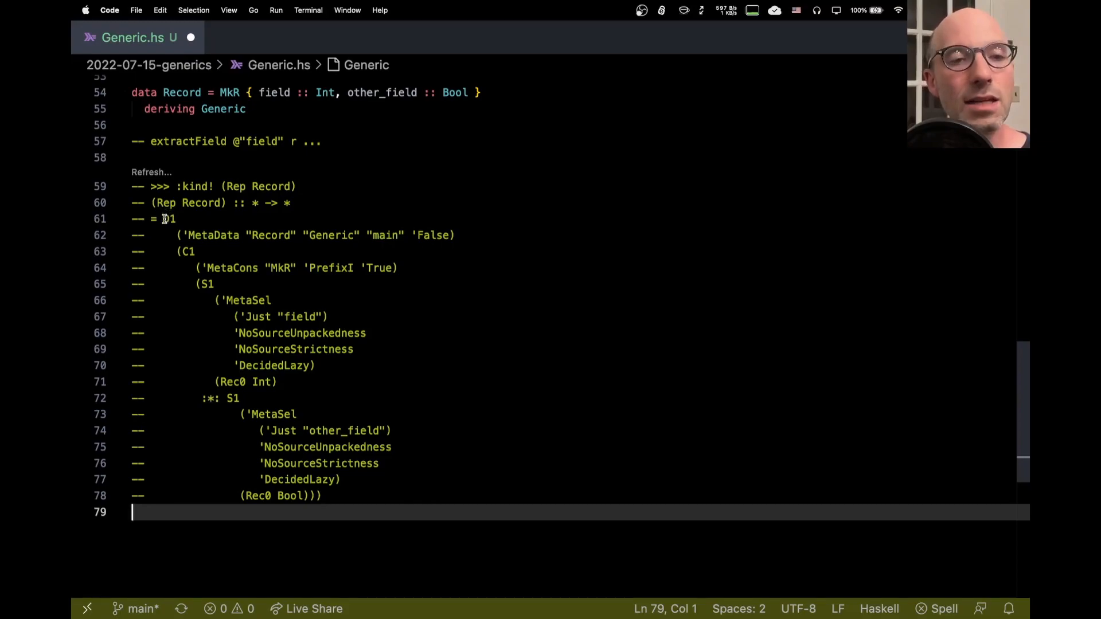
Step: Highlight S1, field, other_field and Bool in the generic representation, then place the cursor above the doctest
double_click(168, 219)
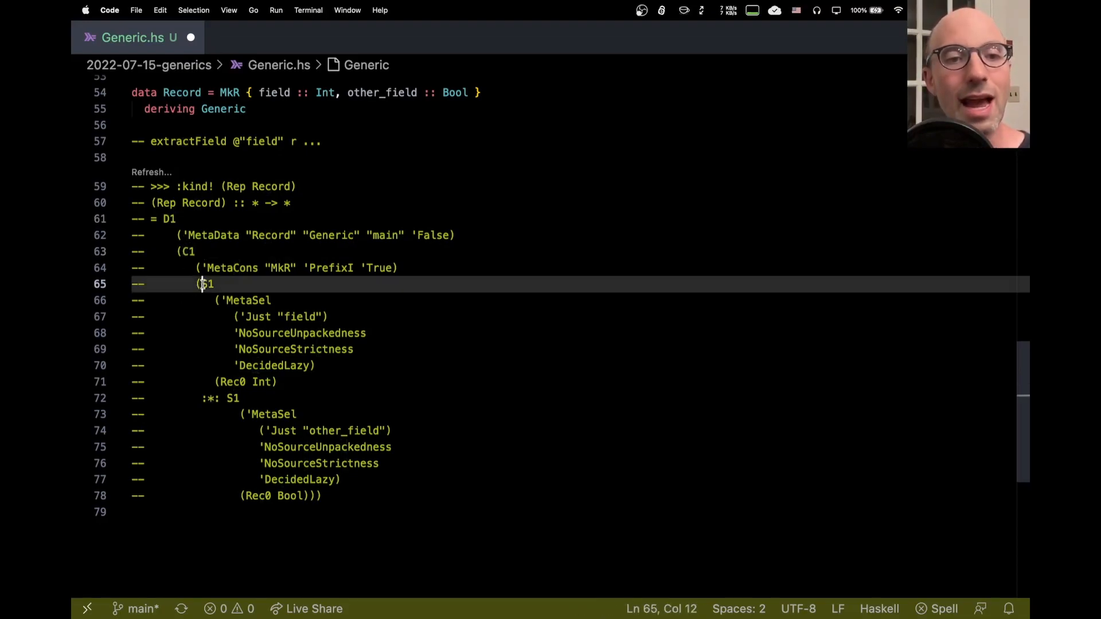
double_click(206, 284)
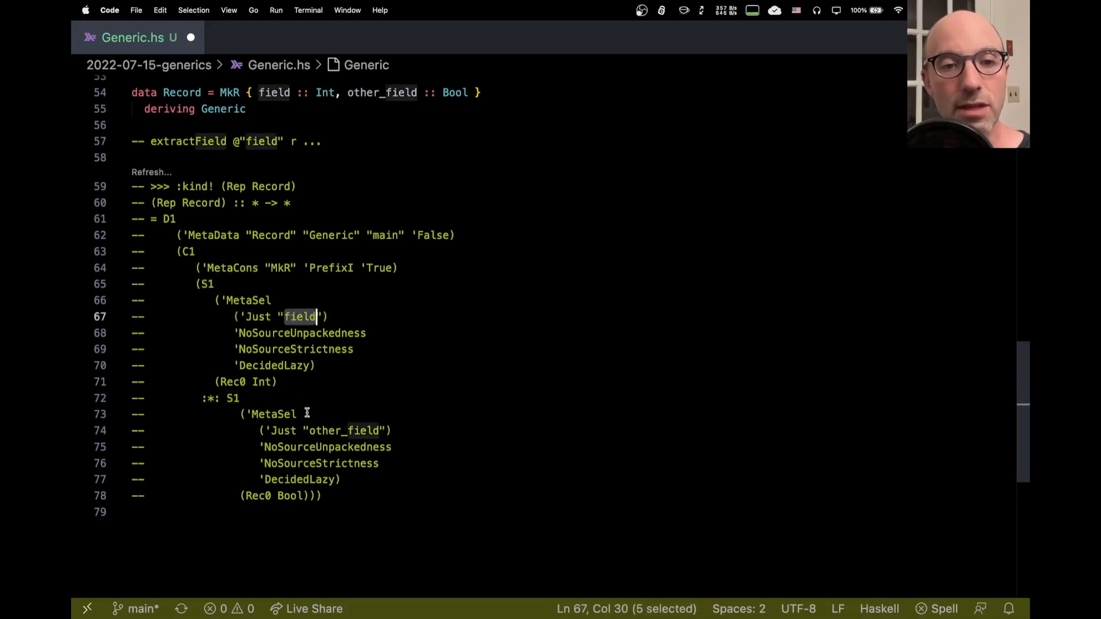
double_click(343, 431)
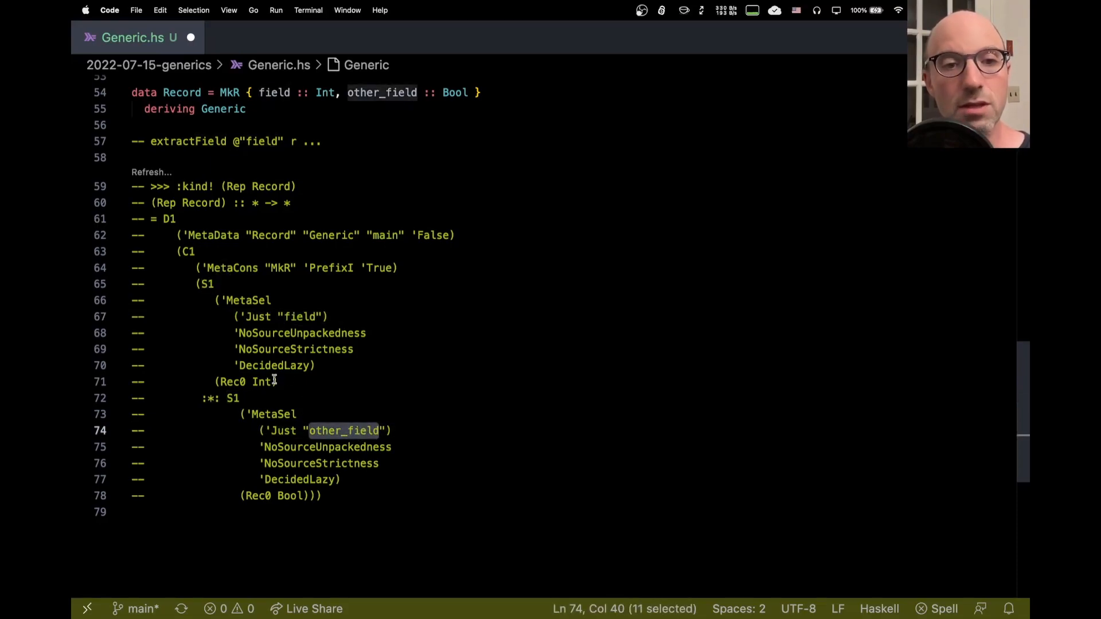
double_click(288, 496)
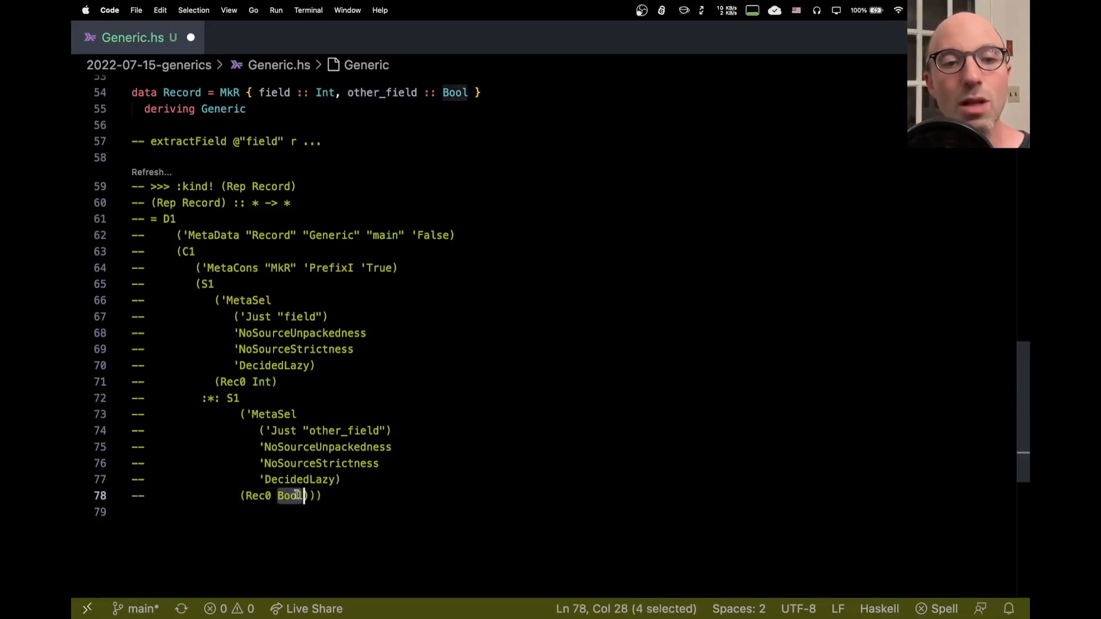
click(286, 365)
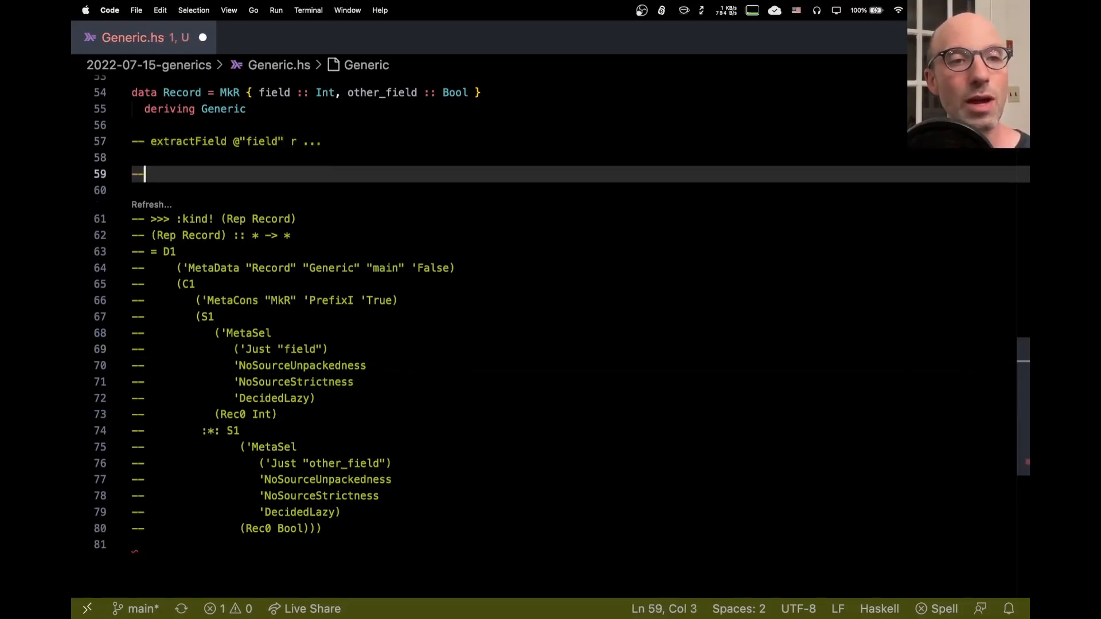
Step: Write a 'libraries that work with generics' comment line and begin the generic-lens entry below it
text(libraries that work with generics:)
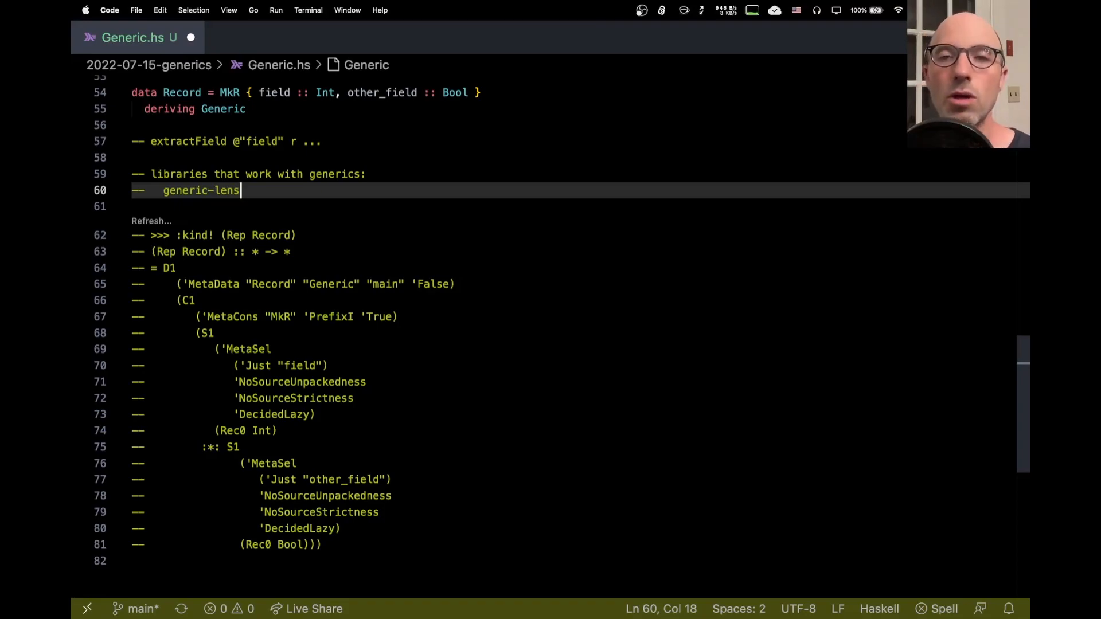
key(Enter)
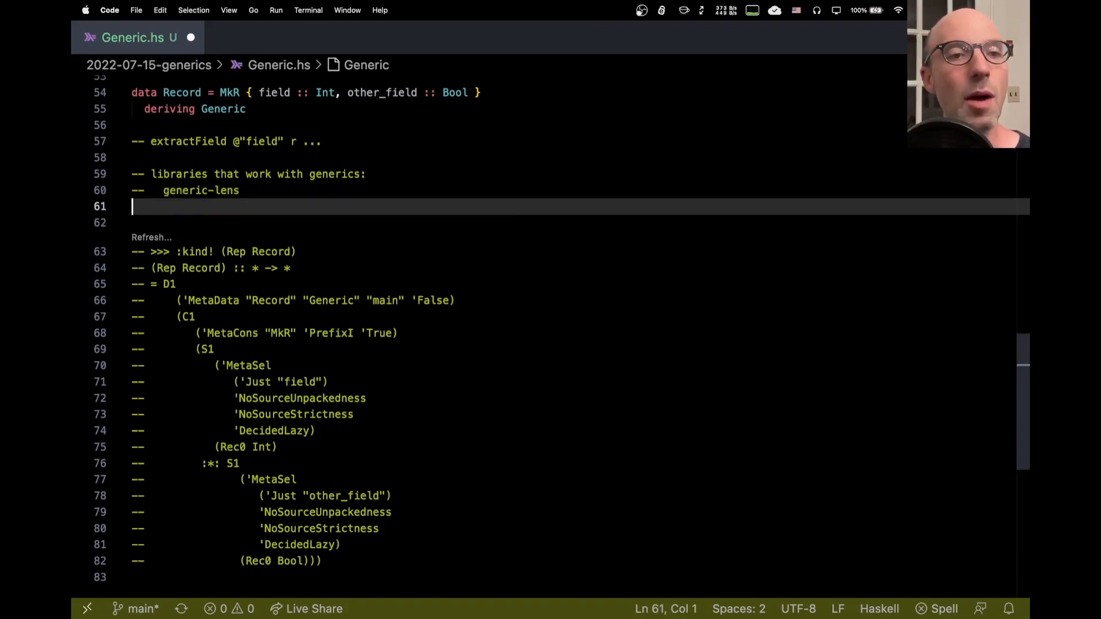
text(--   ger)
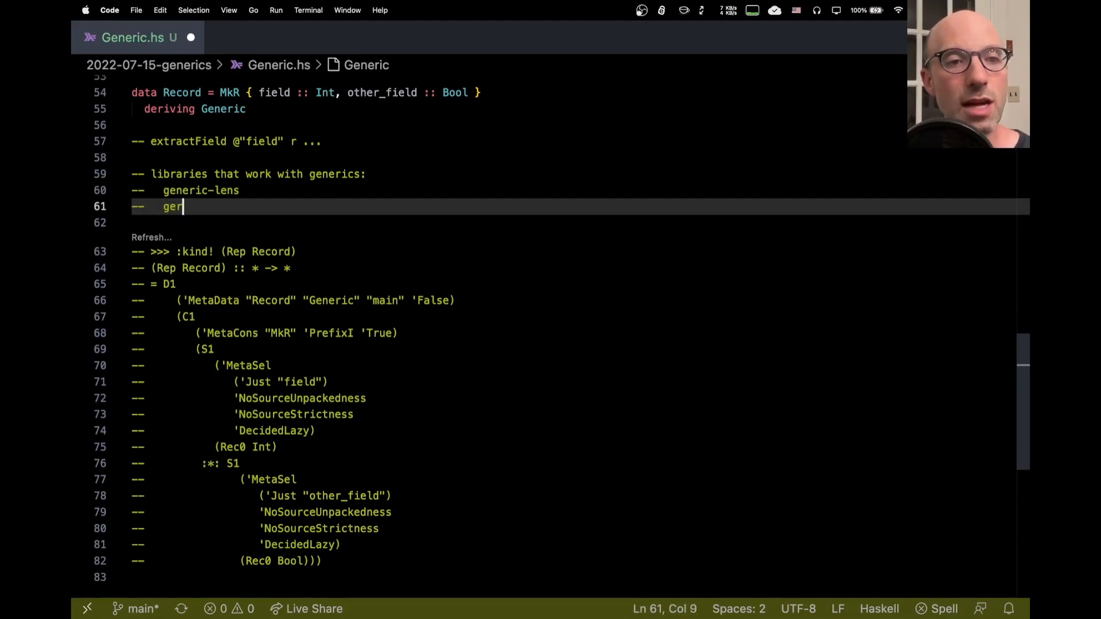